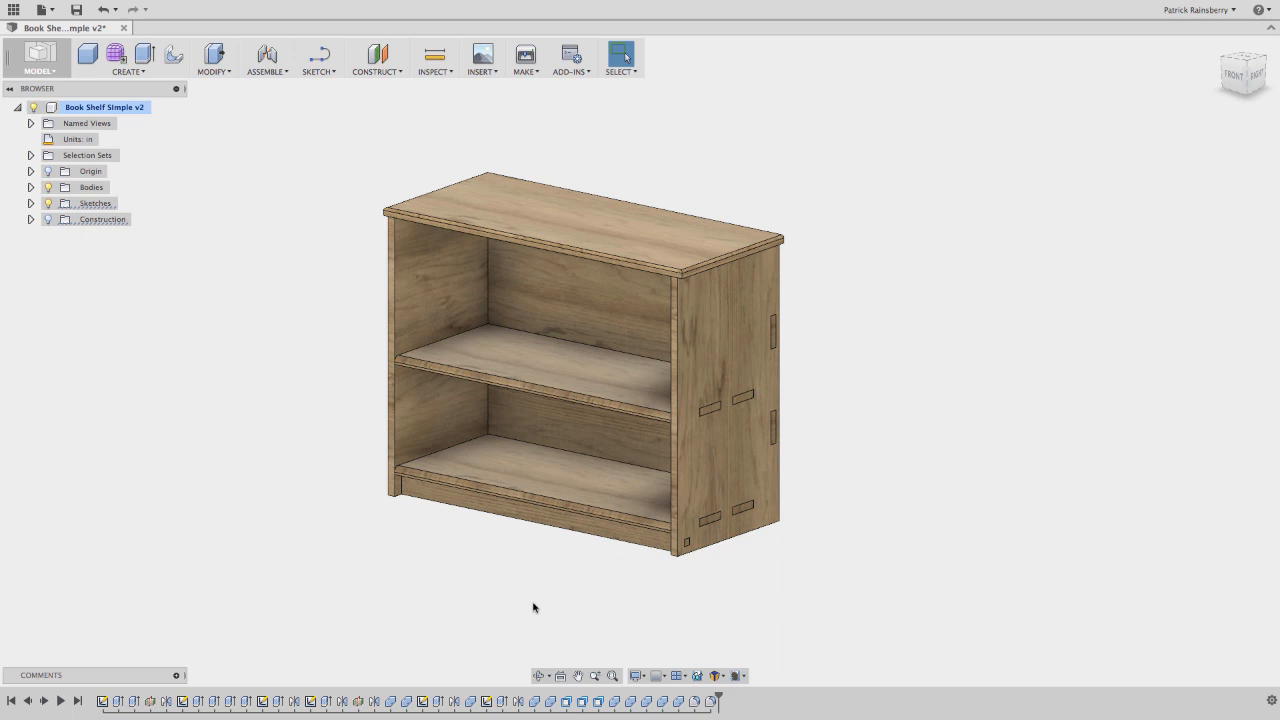
{"action": "mouse_move", "coordinate": [766, 629]}
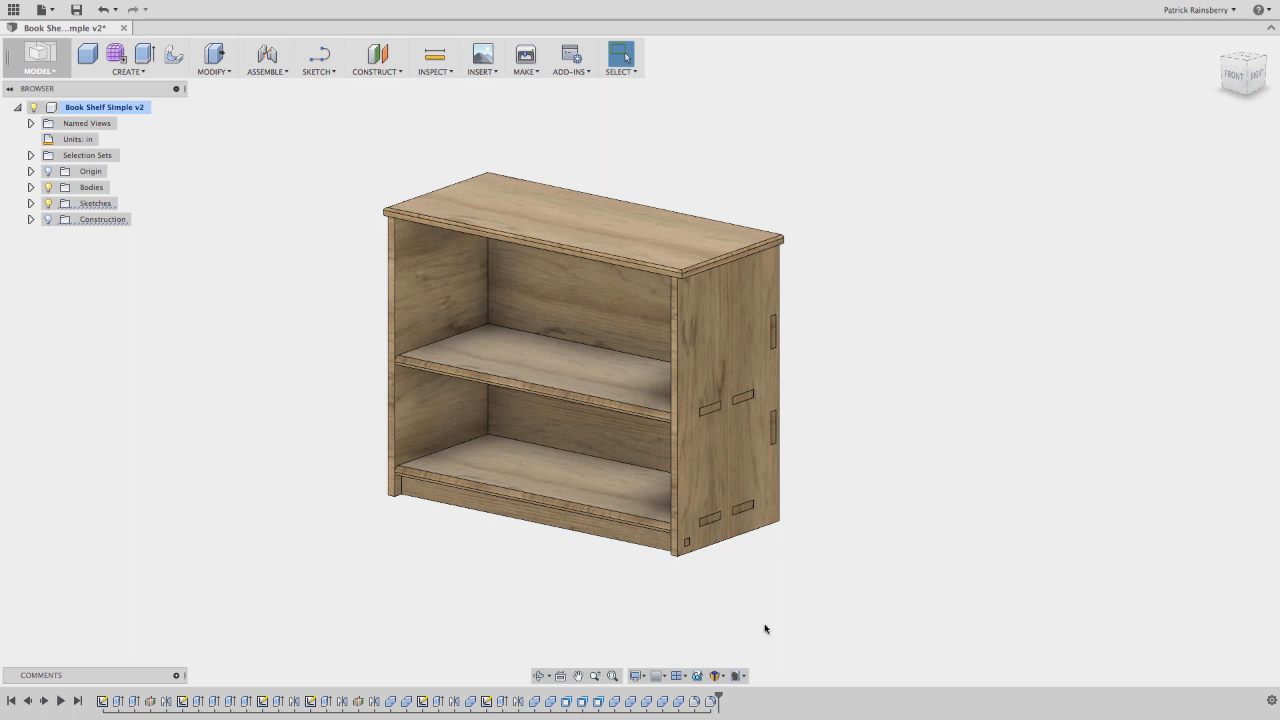
{"action": "mouse_move", "coordinate": [748, 665]}
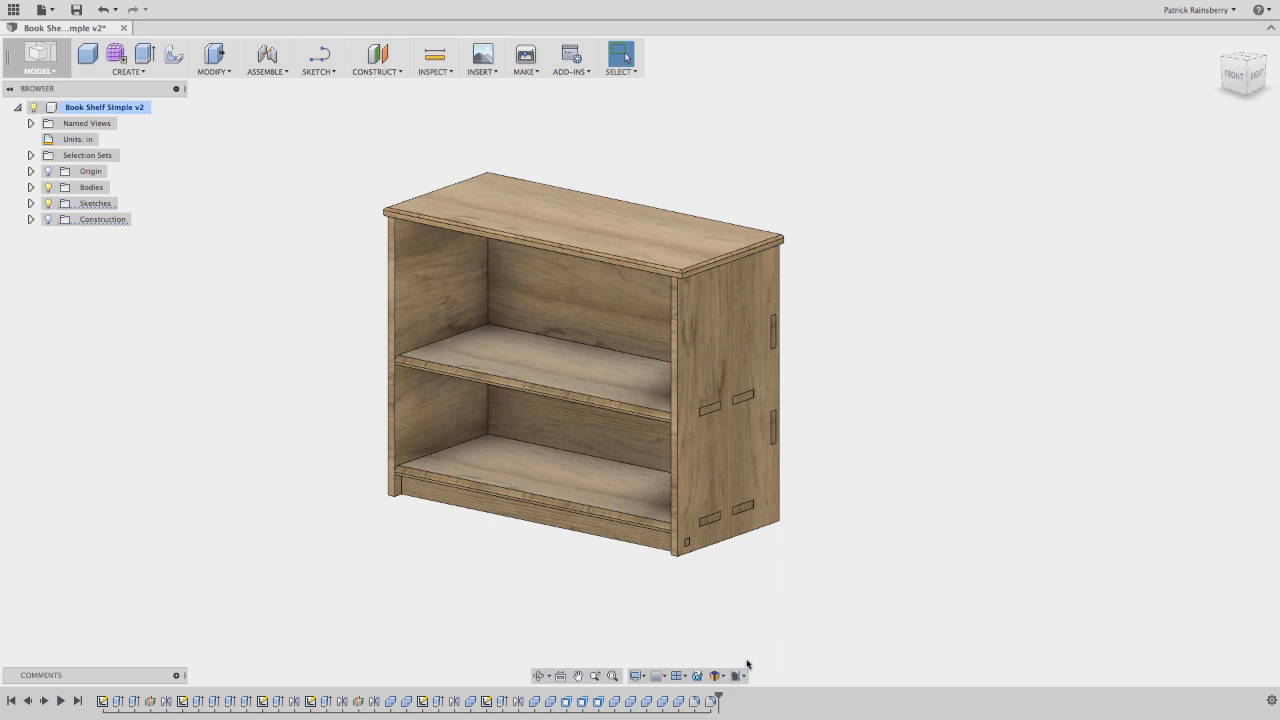
Step: Review the bookshelf parameters in the add-in dialog and the full parameters table without changing them
{"action": "left_click", "coordinate": [744, 675]}
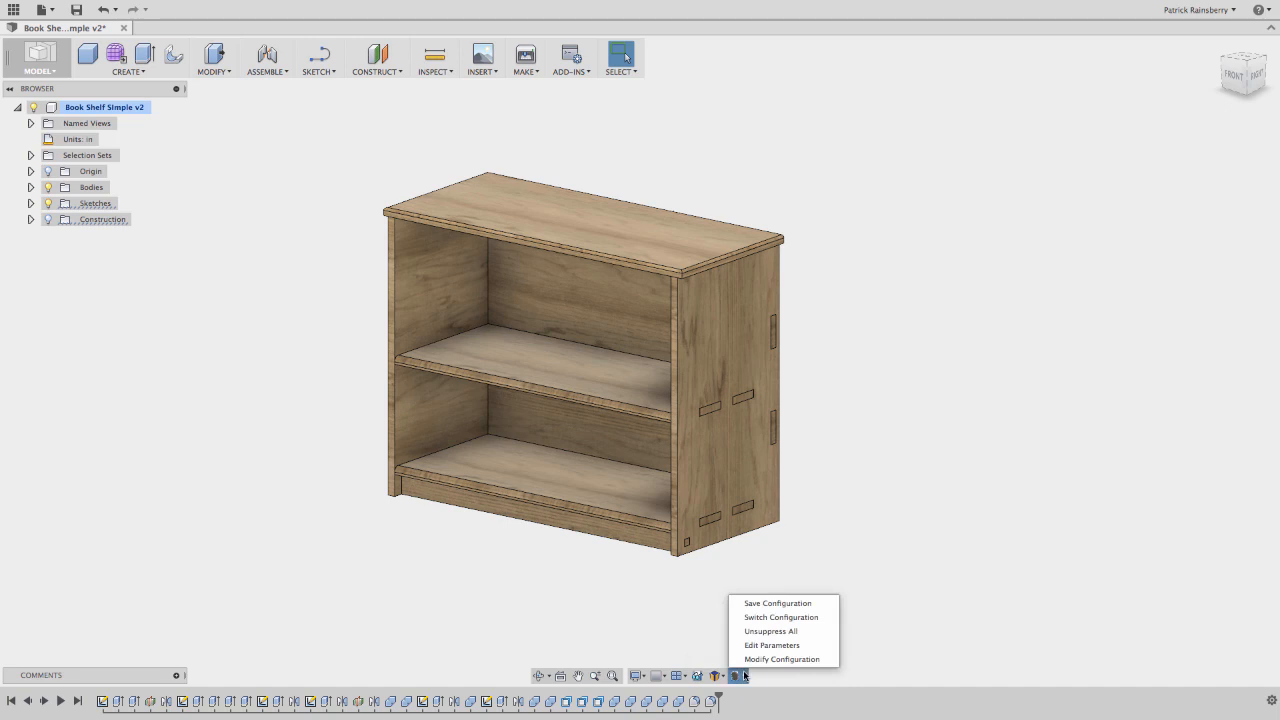
{"action": "mouse_move", "coordinate": [778, 603]}
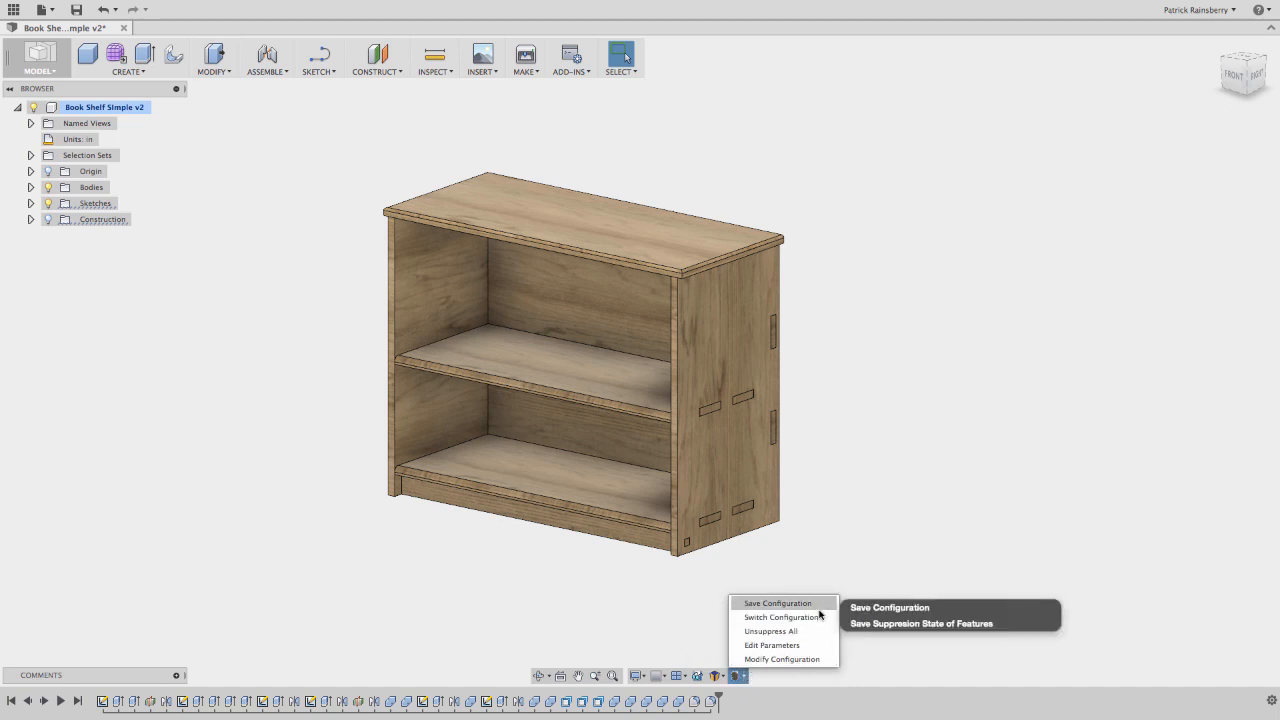
{"action": "mouse_move", "coordinate": [770, 631]}
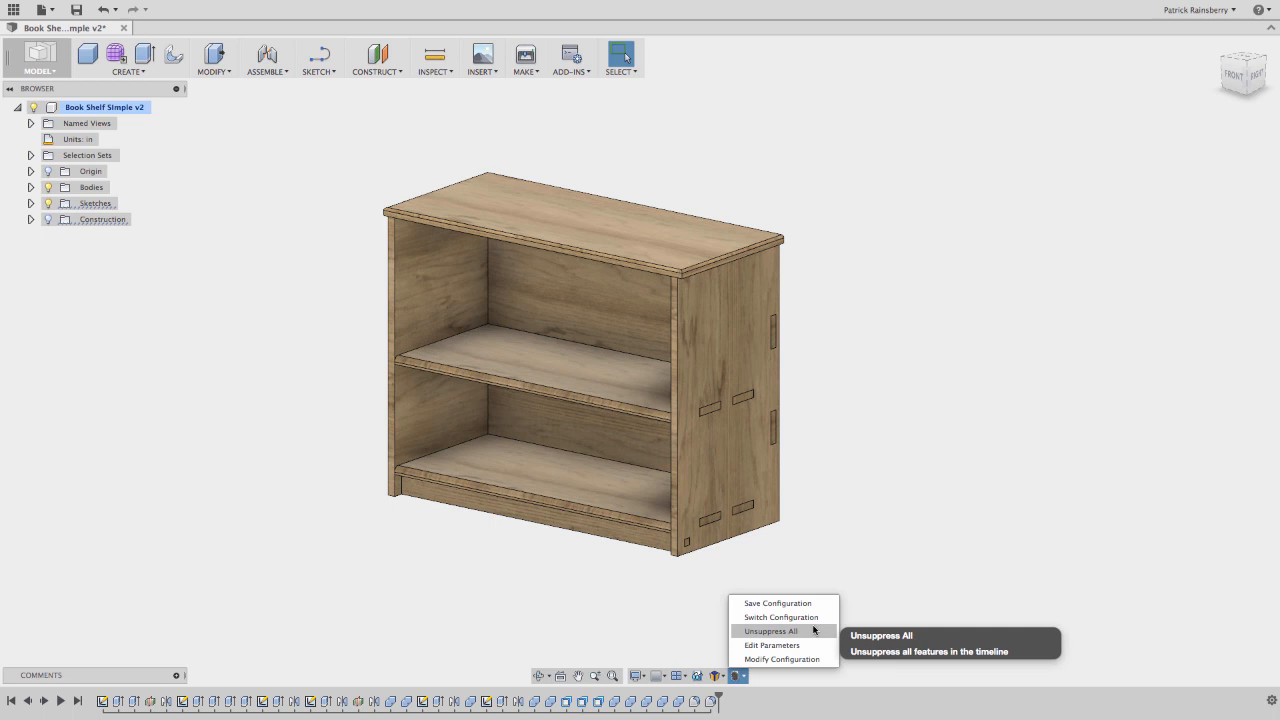
{"action": "mouse_move", "coordinate": [772, 645]}
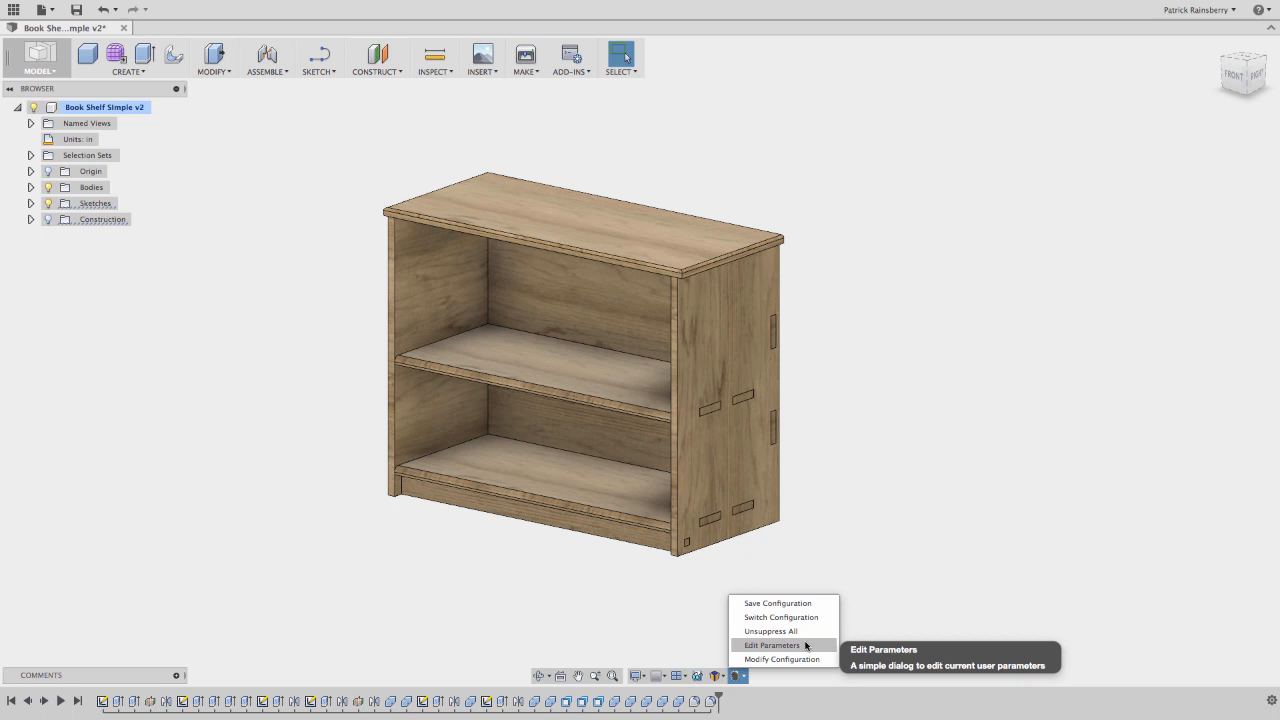
{"action": "mouse_move", "coordinate": [782, 659]}
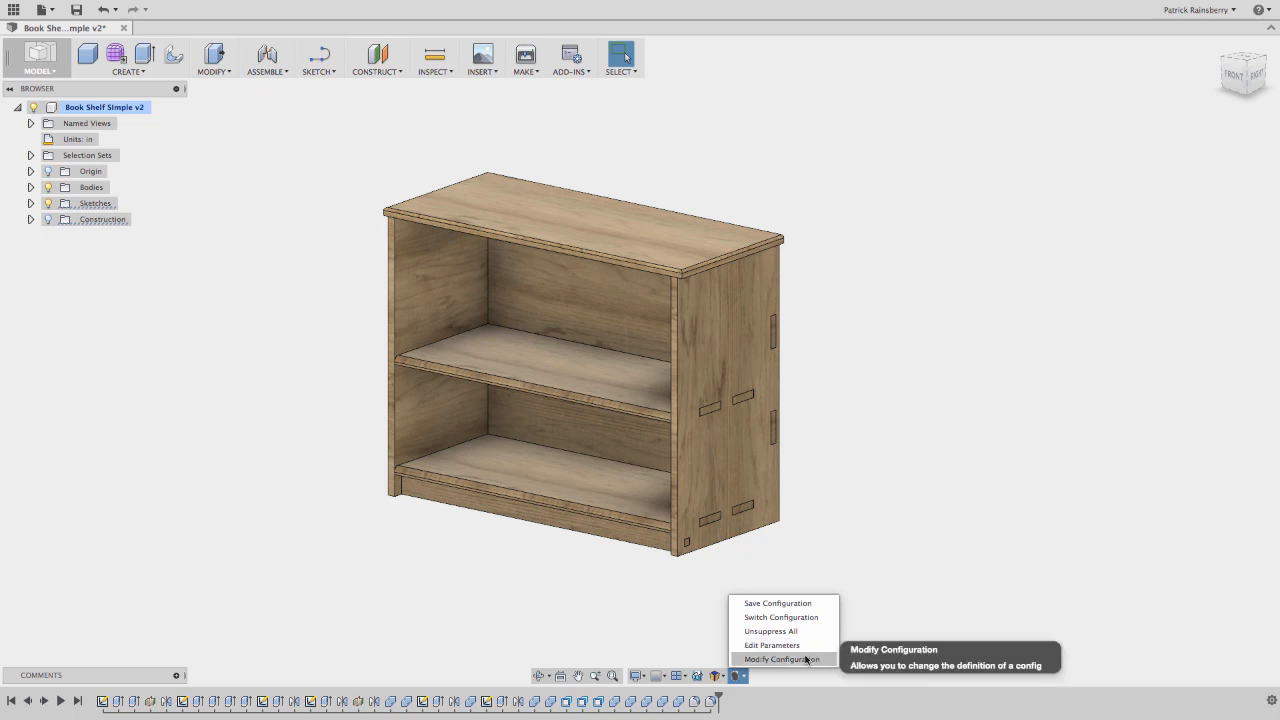
{"action": "mouse_move", "coordinate": [772, 645]}
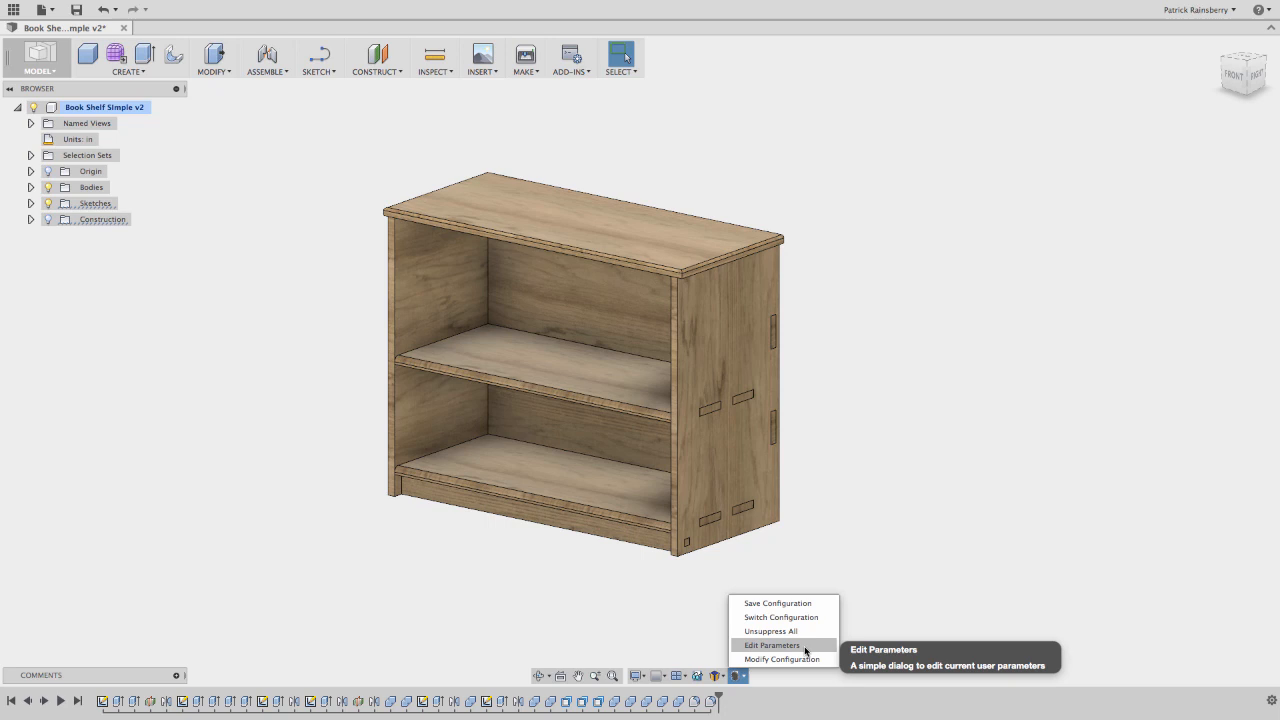
{"action": "left_click", "coordinate": [772, 645]}
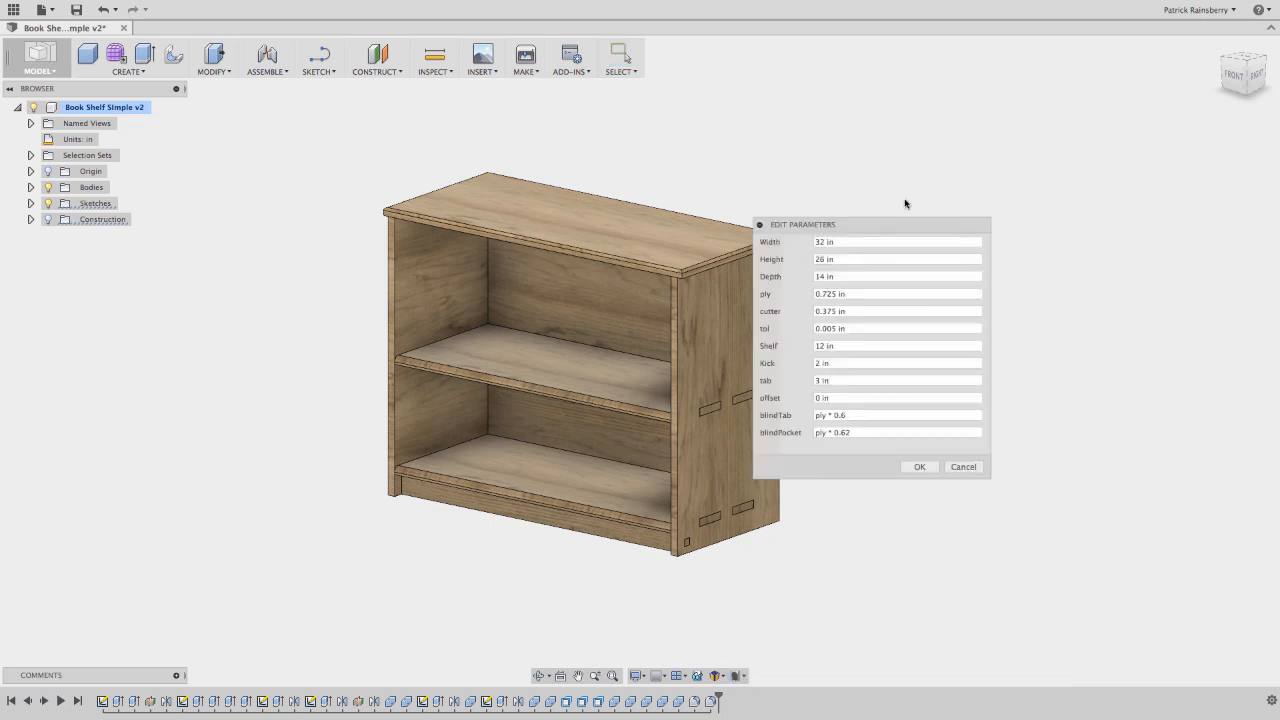
{"action": "left_click", "coordinate": [890, 311]}
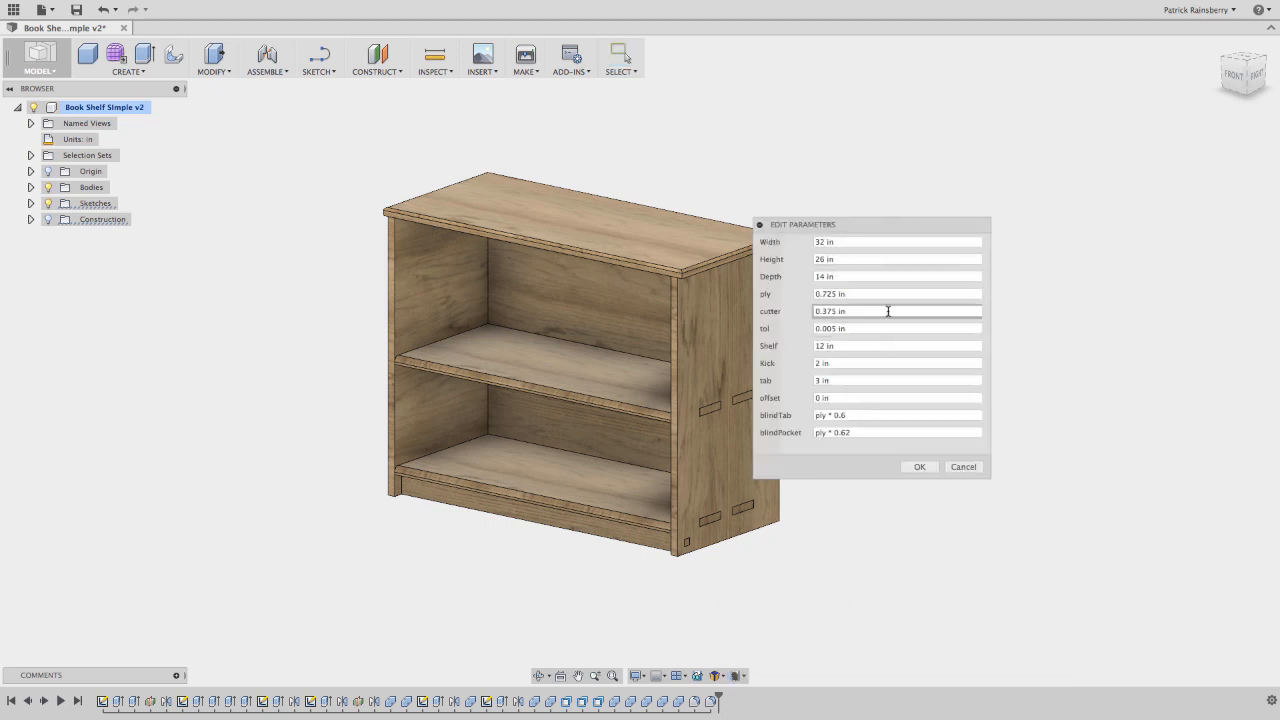
{"action": "left_click", "coordinate": [918, 467]}
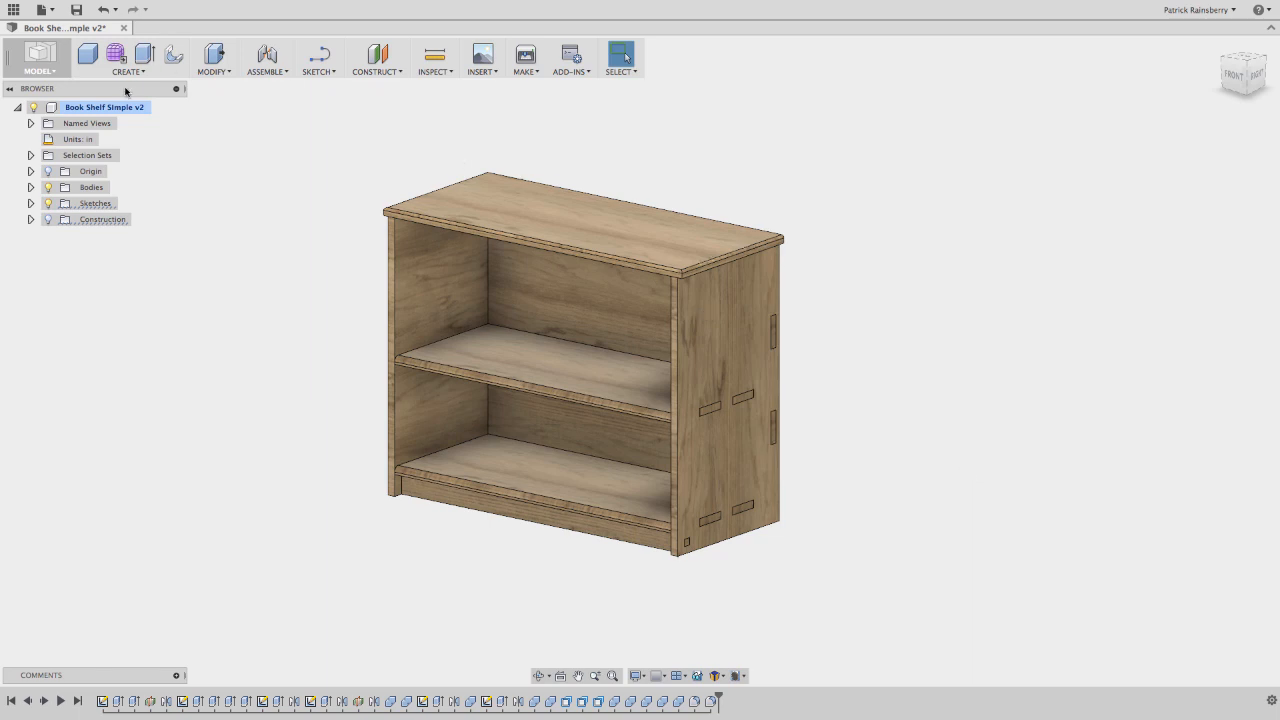
{"action": "left_click", "coordinate": [213, 57]}
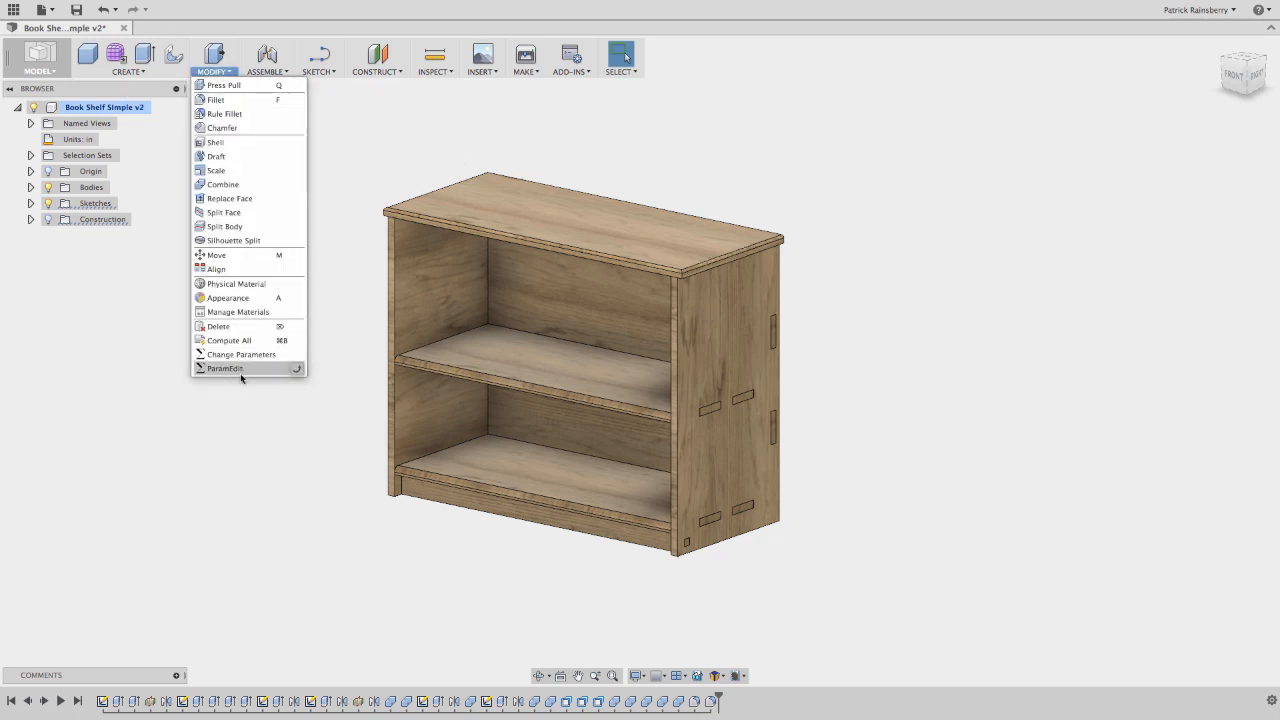
{"action": "left_click", "coordinate": [240, 354]}
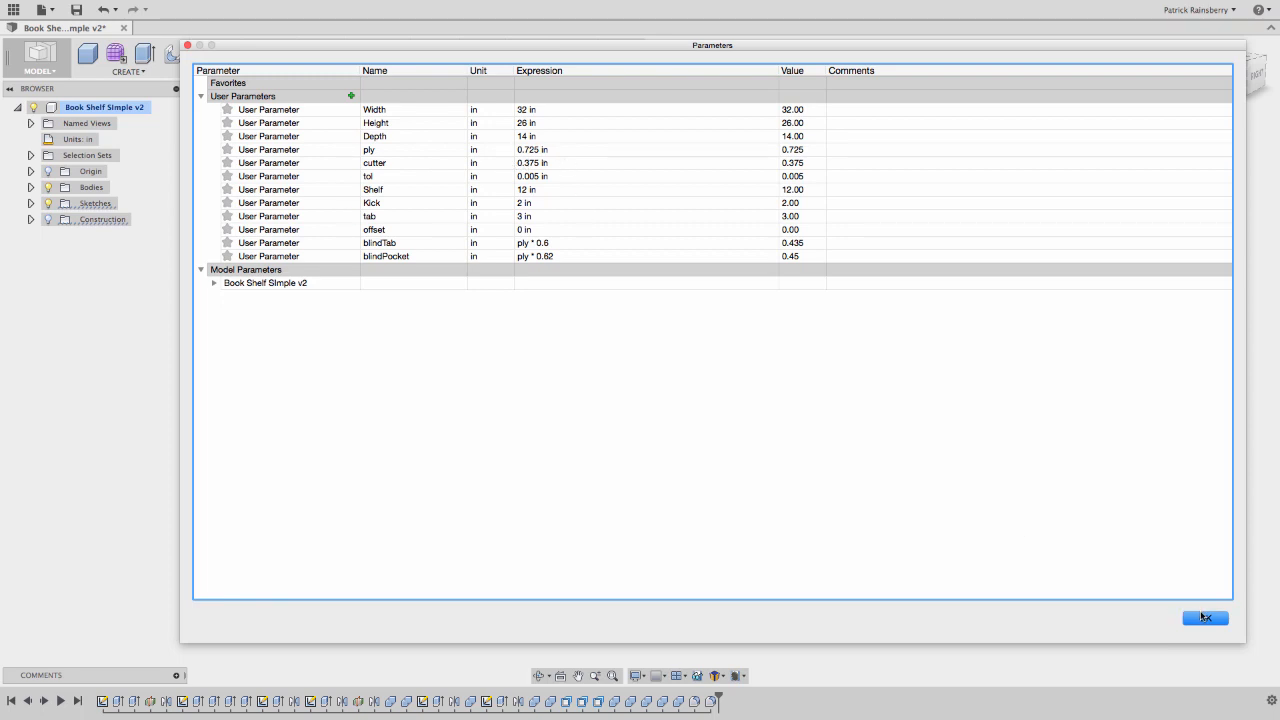
{"action": "left_click", "coordinate": [1204, 617]}
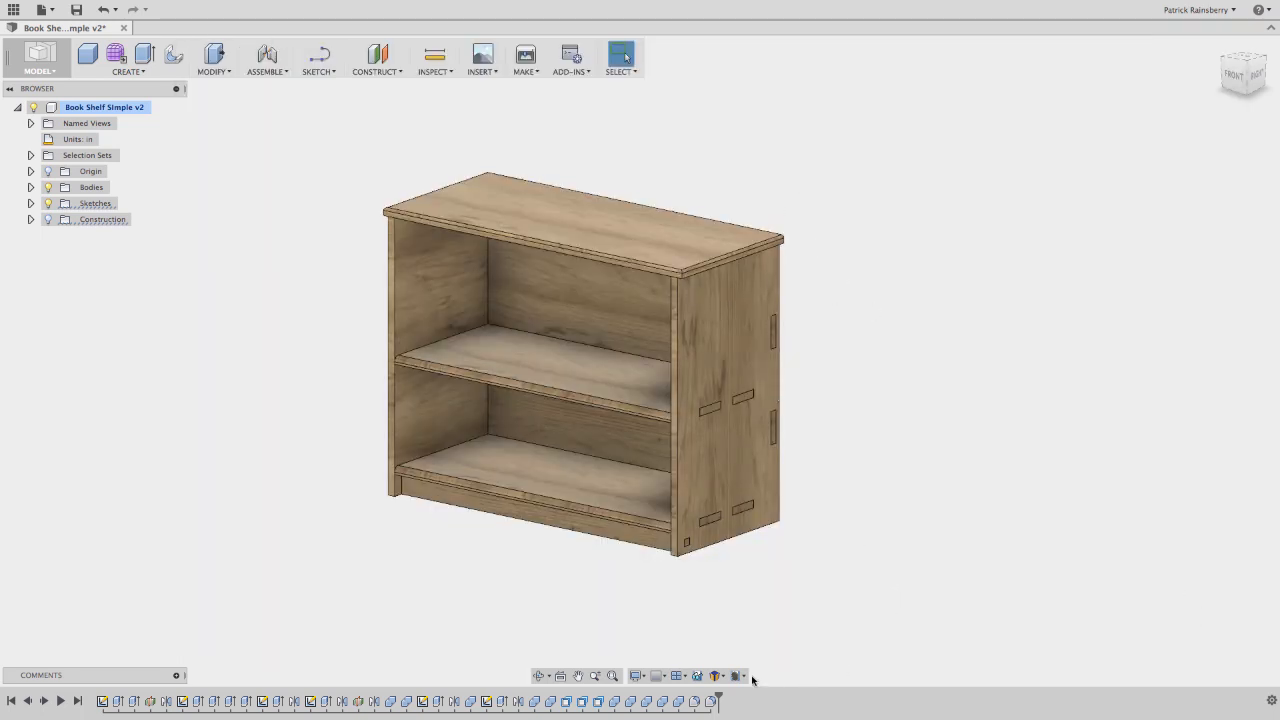
Step: Set Width to 28 in and Height to 22 in in the add-in's Edit Parameters dialog
{"action": "left_click", "coordinate": [738, 675]}
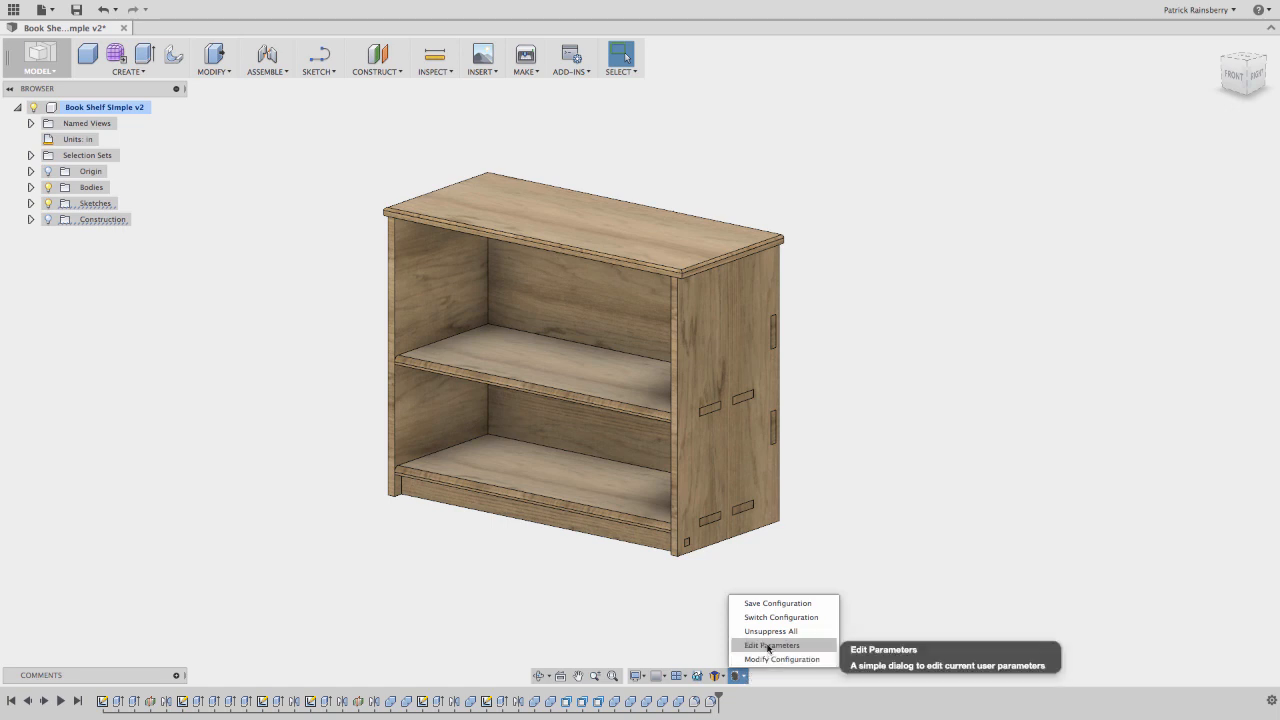
{"action": "left_click", "coordinate": [772, 645]}
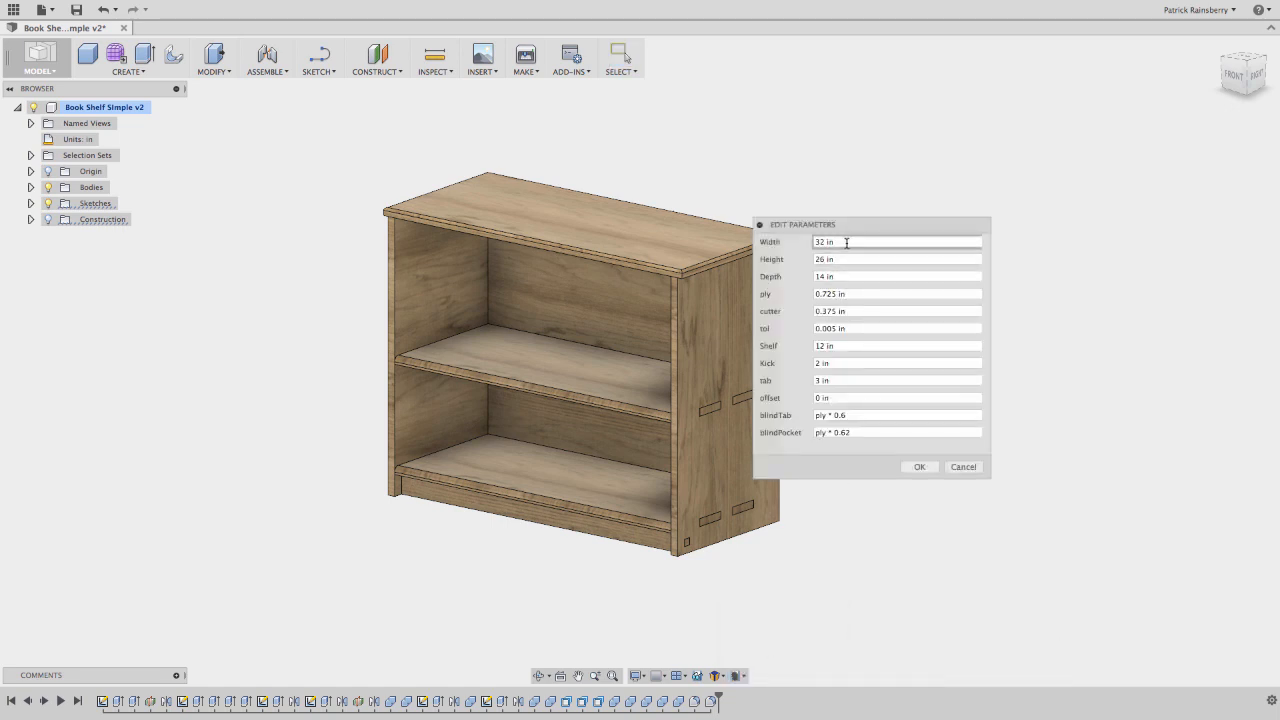
{"action": "triple_click", "coordinate": [895, 242]}
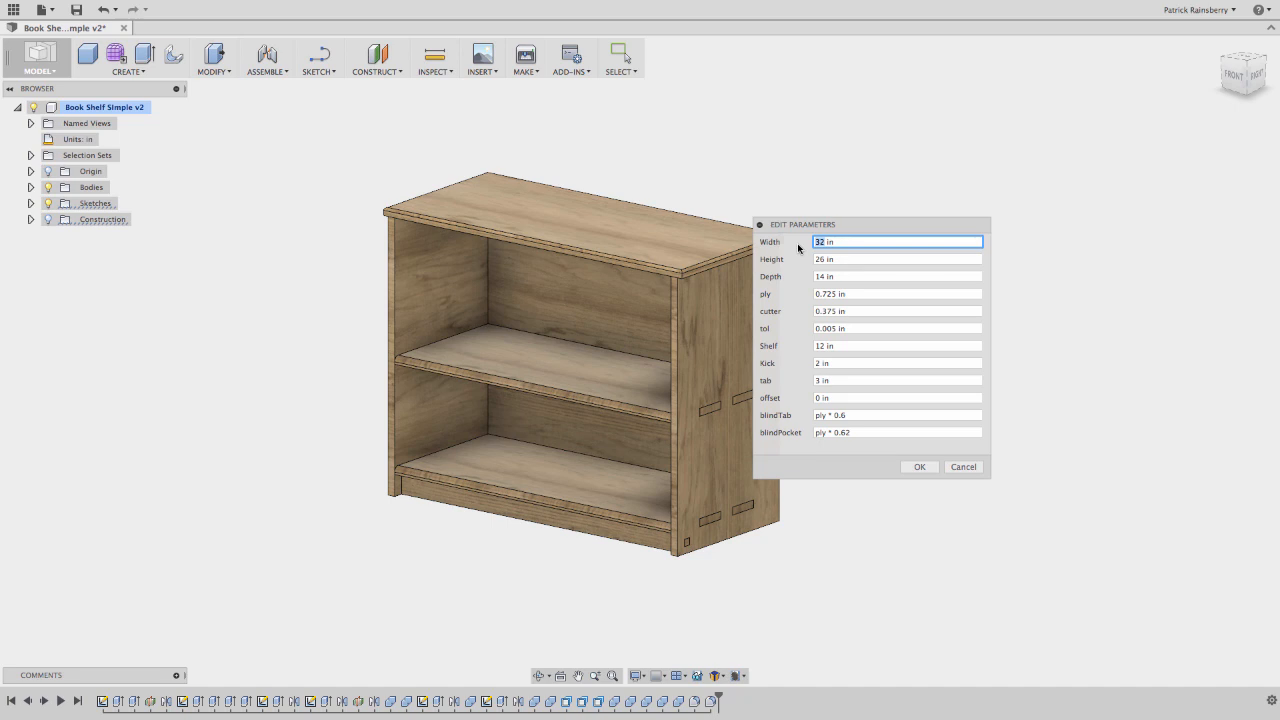
{"action": "type", "text": "28 in"}
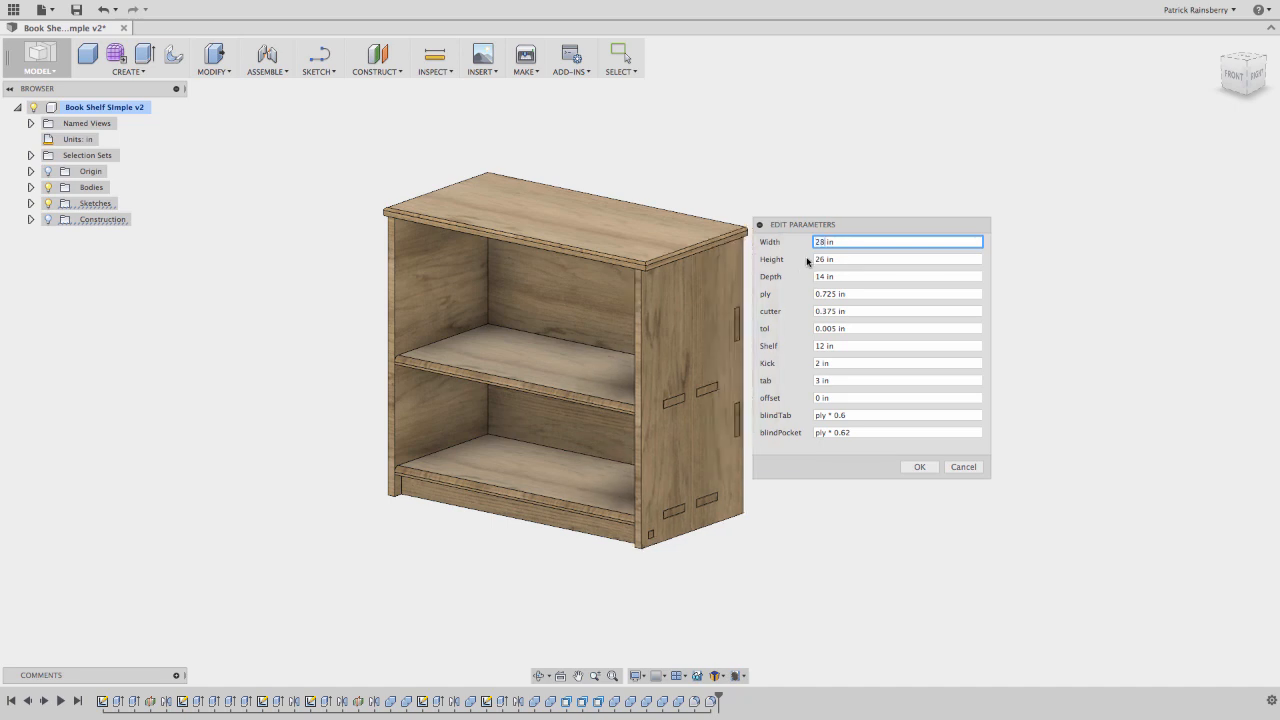
{"action": "left_click", "coordinate": [895, 259]}
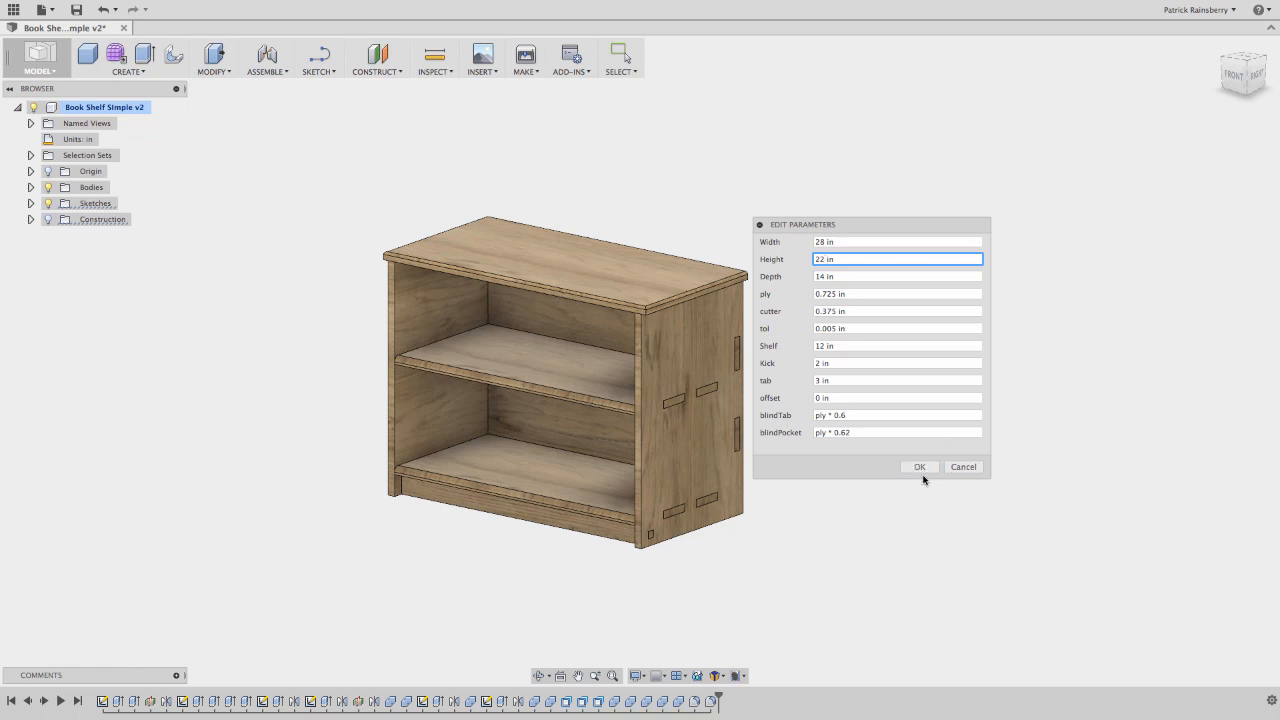
{"action": "left_click", "coordinate": [918, 466]}
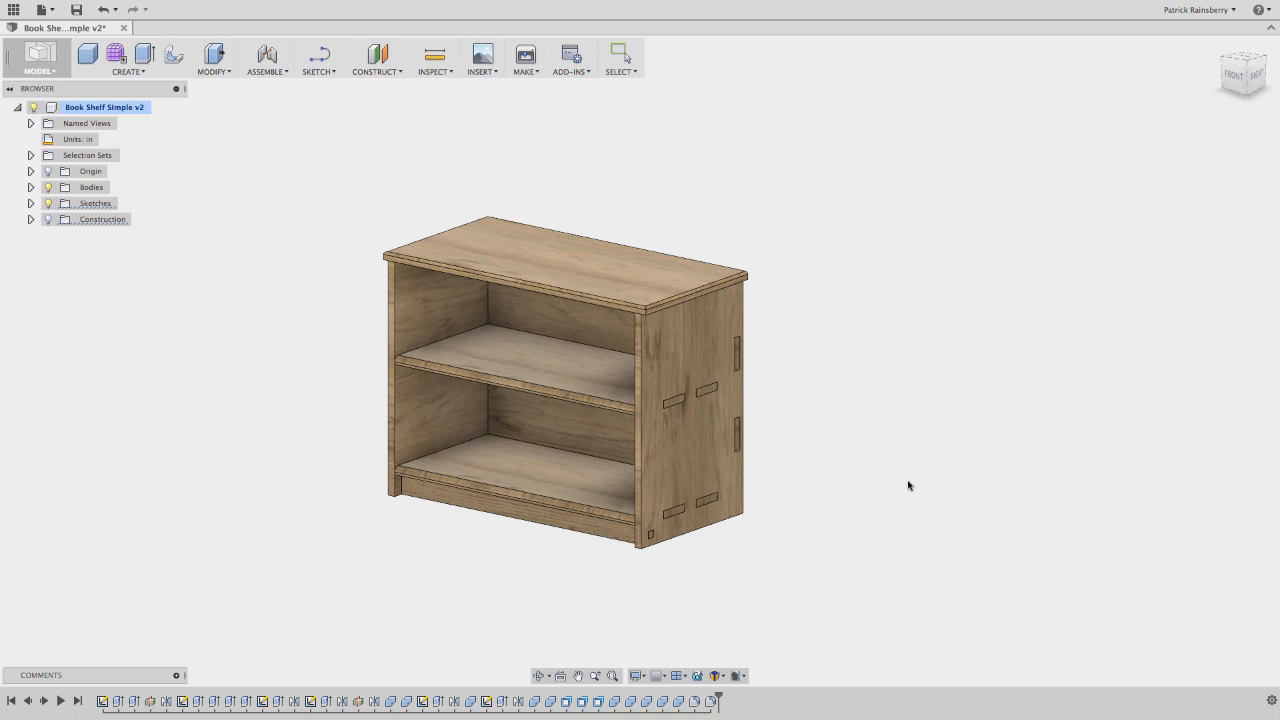
{"action": "mouse_move", "coordinate": [806, 598]}
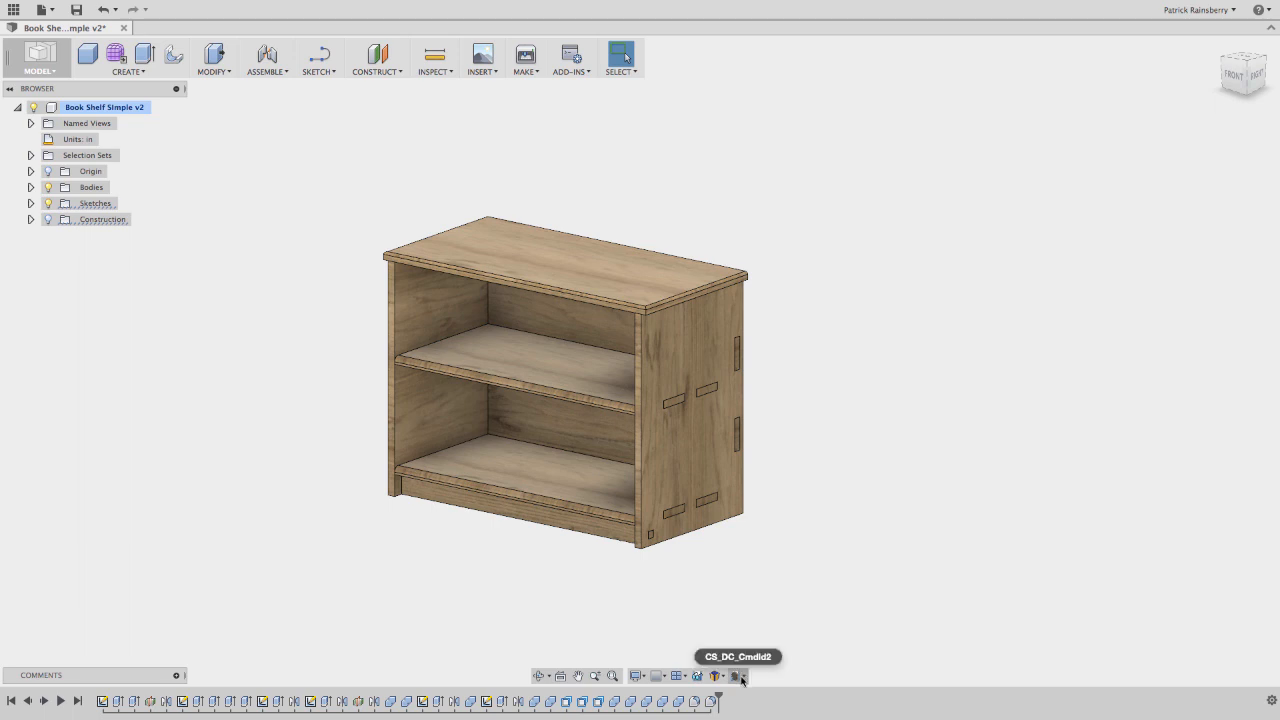
Step: Save dimensions and suppression state as configuration SMALL, keeping both options ticked
{"action": "left_click", "coordinate": [737, 676]}
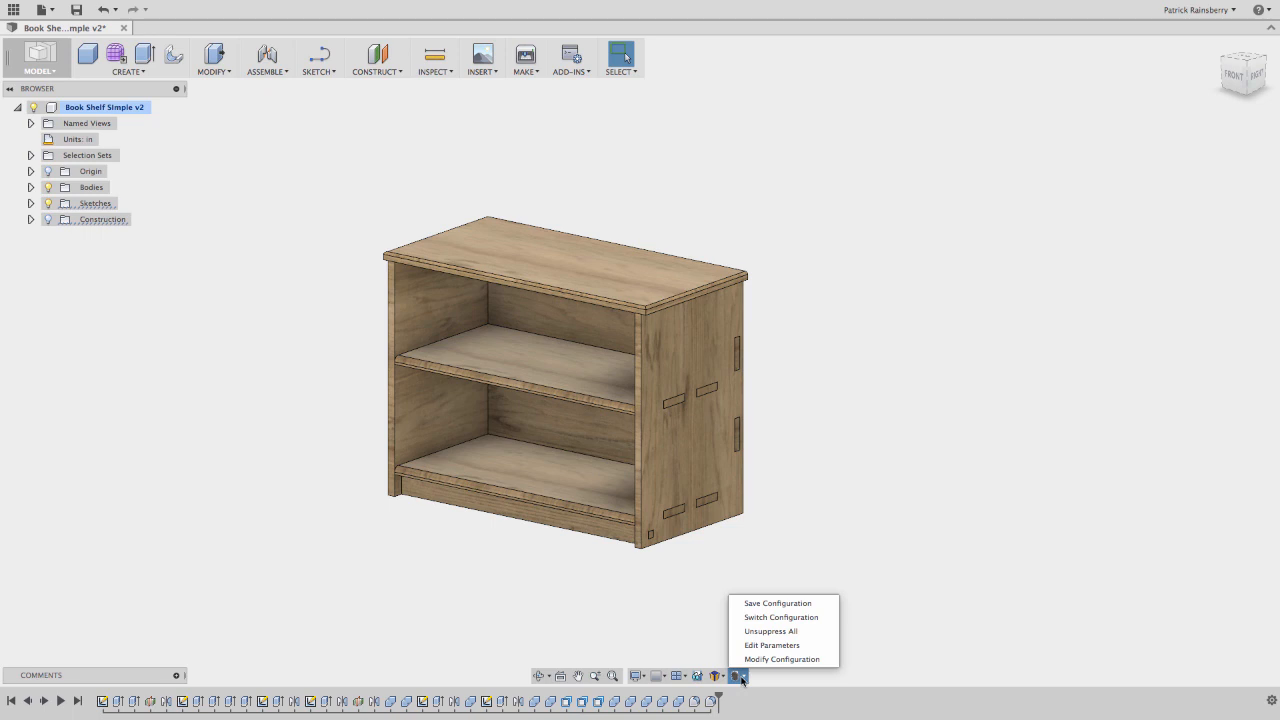
{"action": "left_click", "coordinate": [778, 603]}
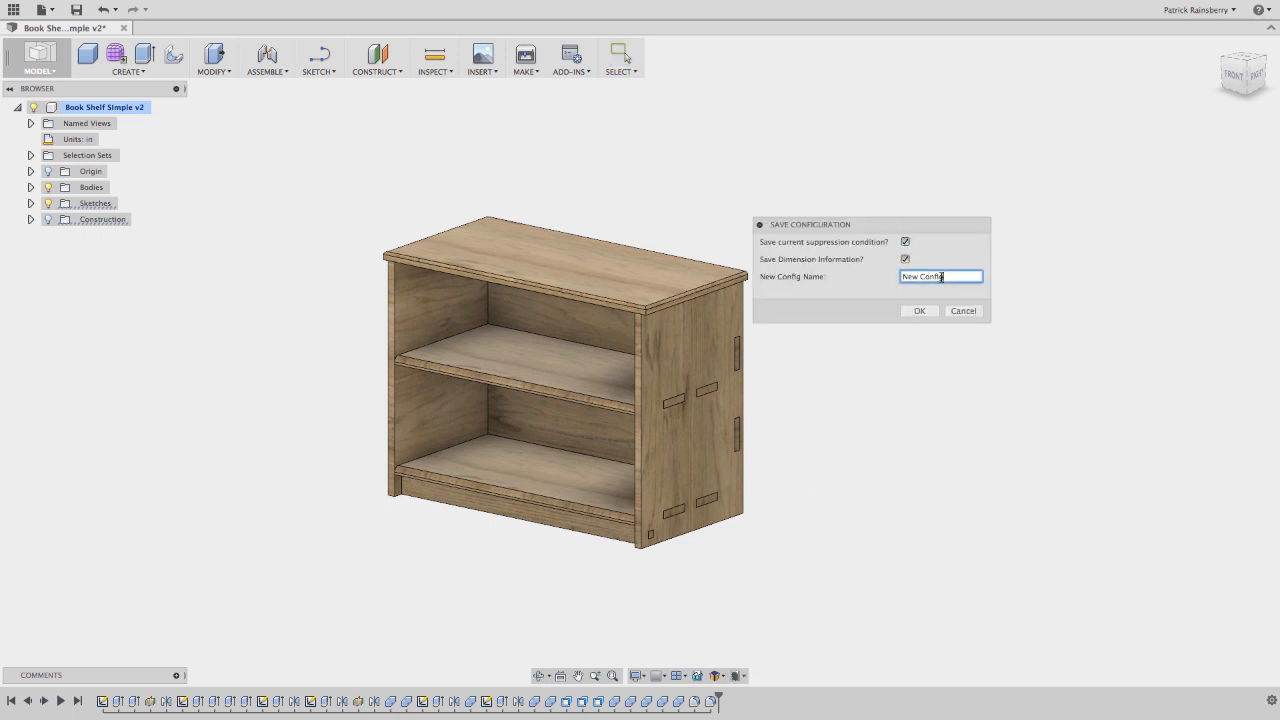
{"action": "type", "text": "SMALL"}
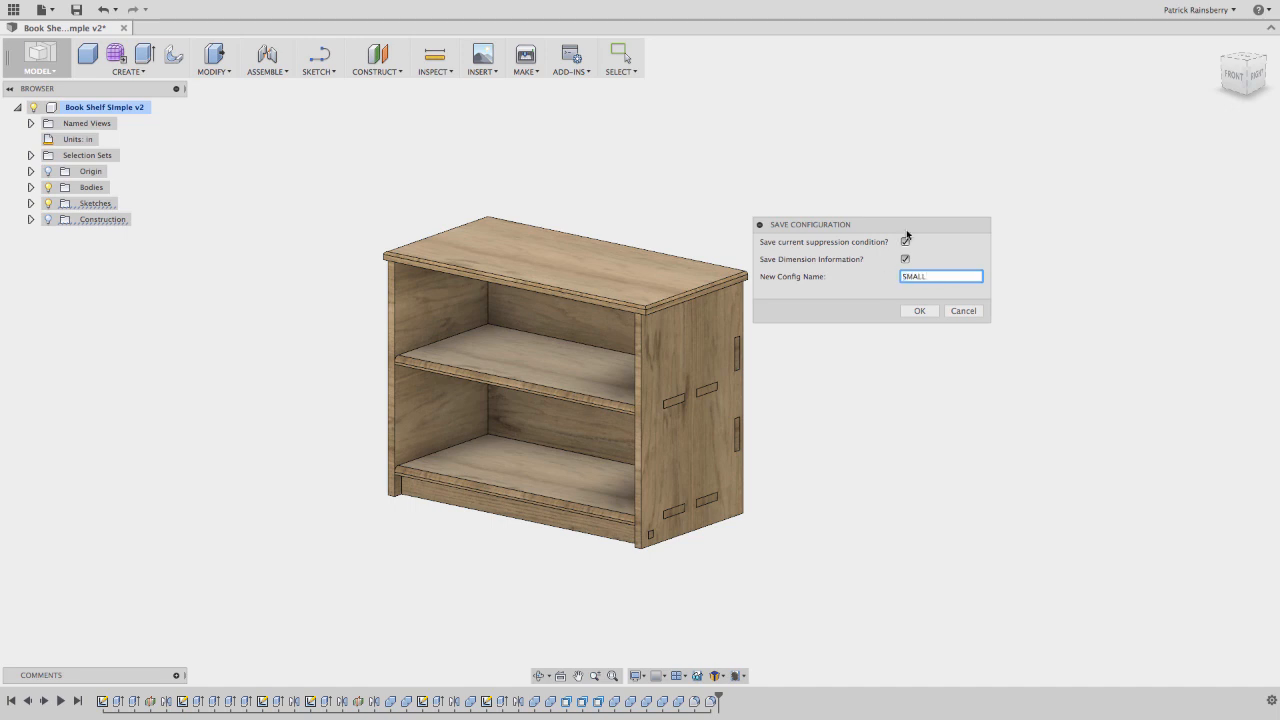
{"action": "left_click", "coordinate": [905, 242]}
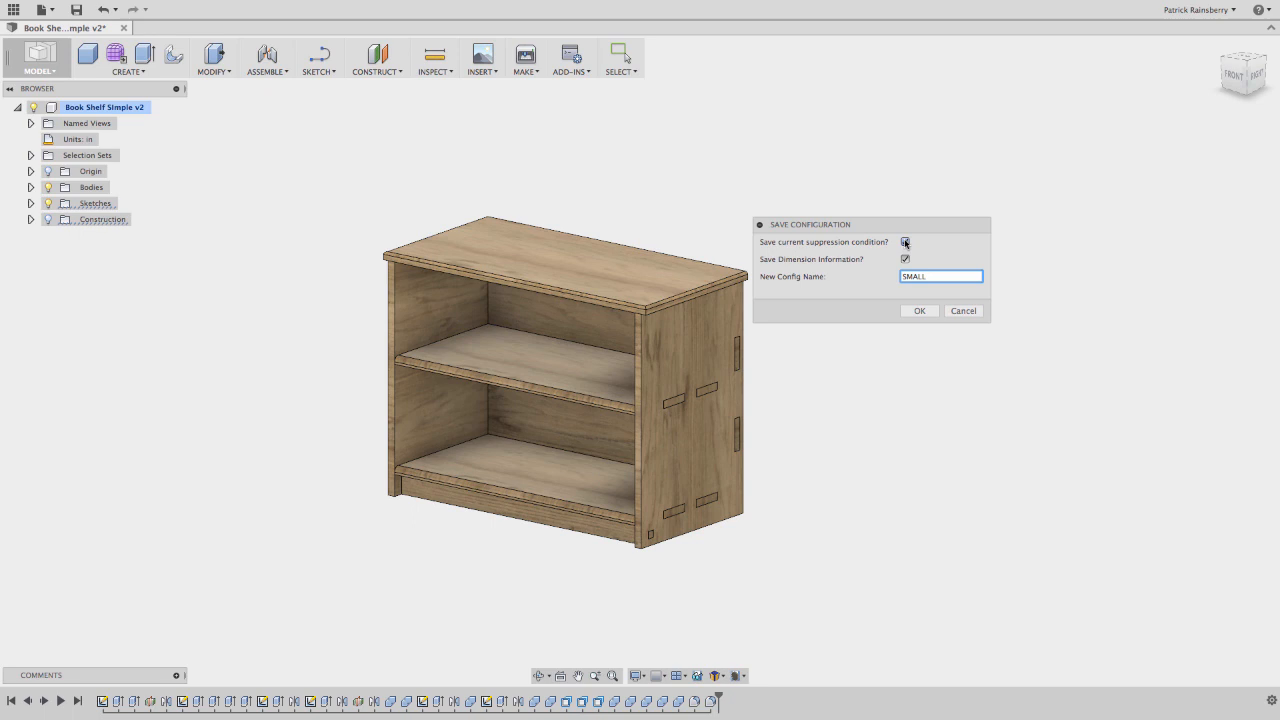
{"action": "left_click", "coordinate": [905, 242]}
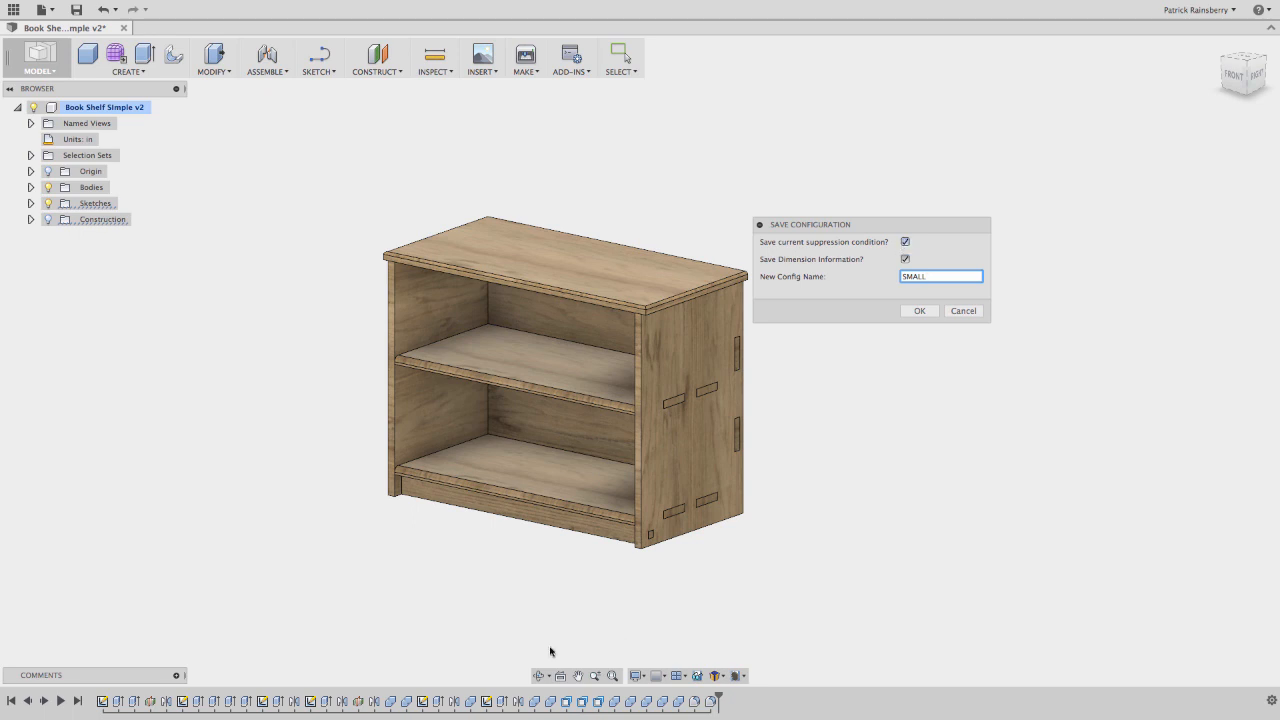
{"action": "mouse_move", "coordinate": [556, 632]}
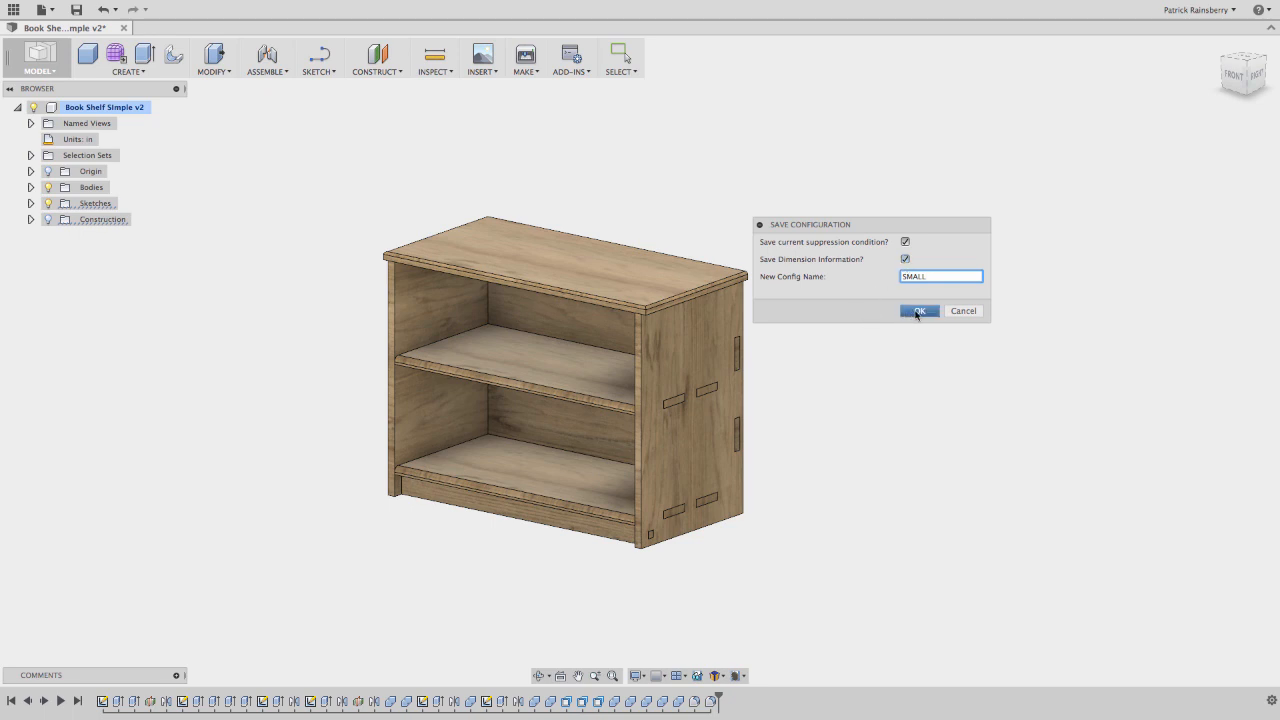
{"action": "left_click", "coordinate": [918, 311]}
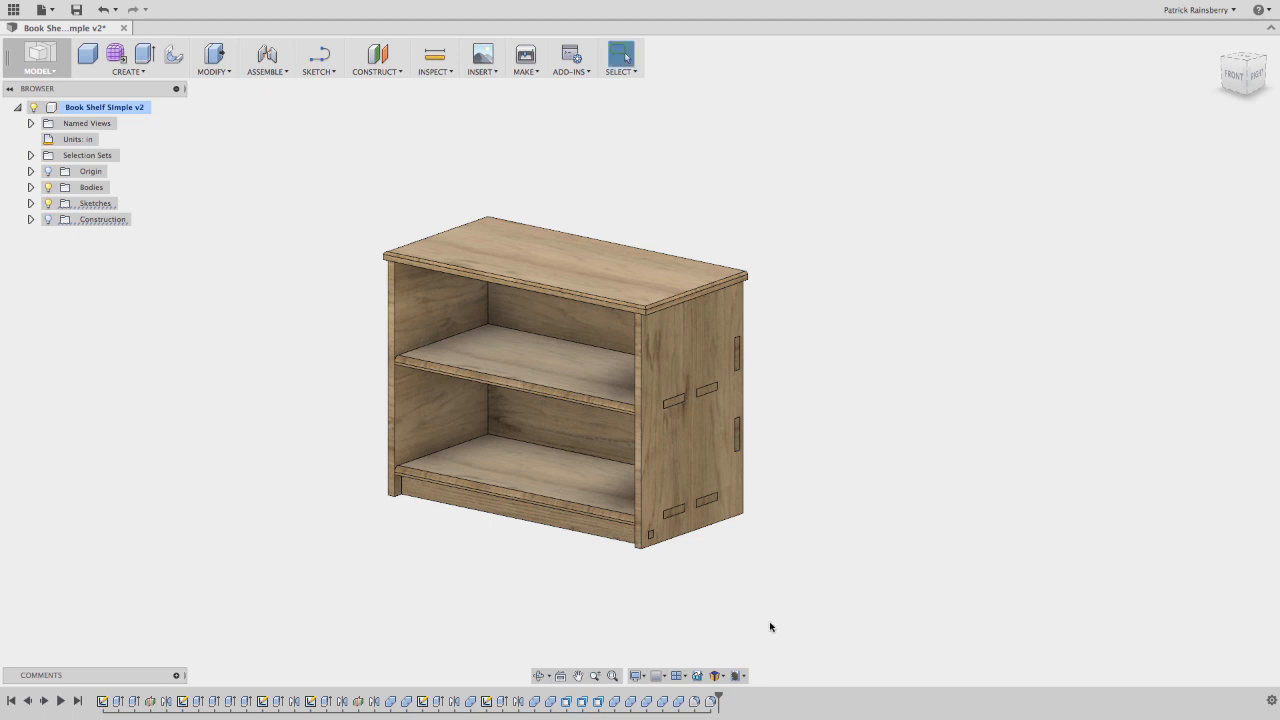
Step: Set Width 40 in, Height 30 in and Shelf 16 in in the Edit Parameters dialog
{"action": "left_click", "coordinate": [738, 675]}
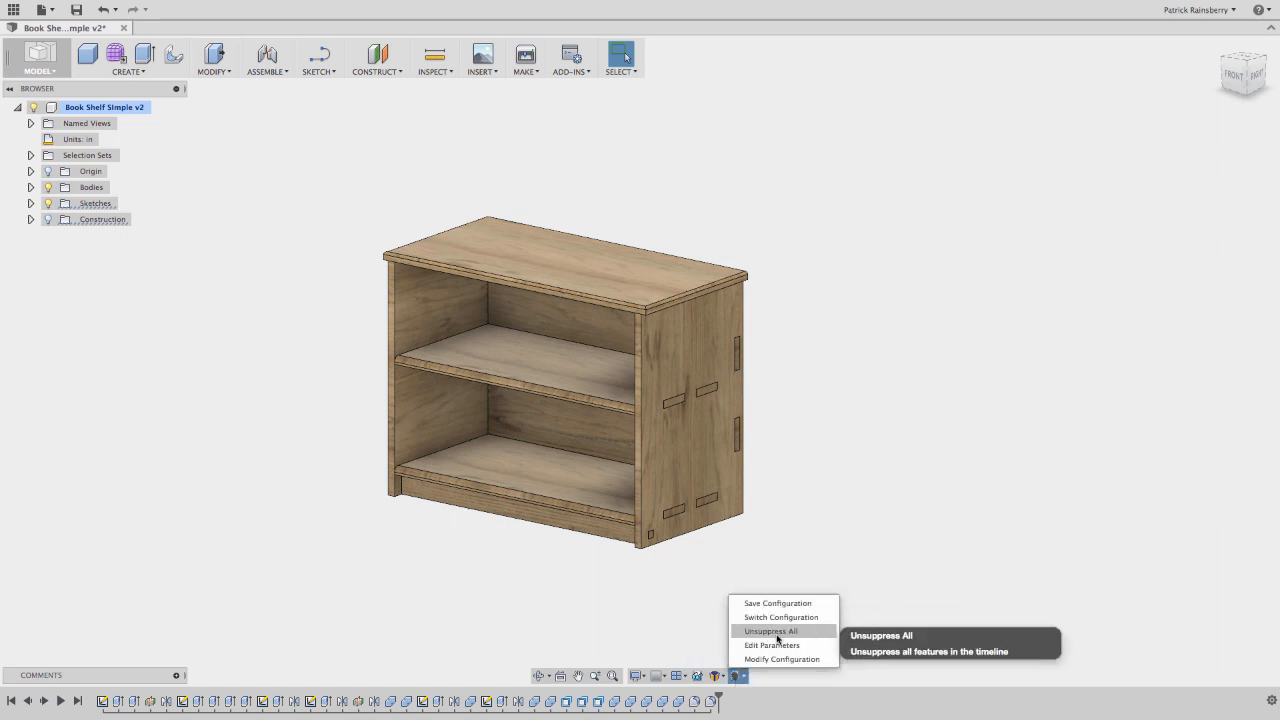
{"action": "left_click", "coordinate": [772, 645]}
{"action": "type", "text": "40"}
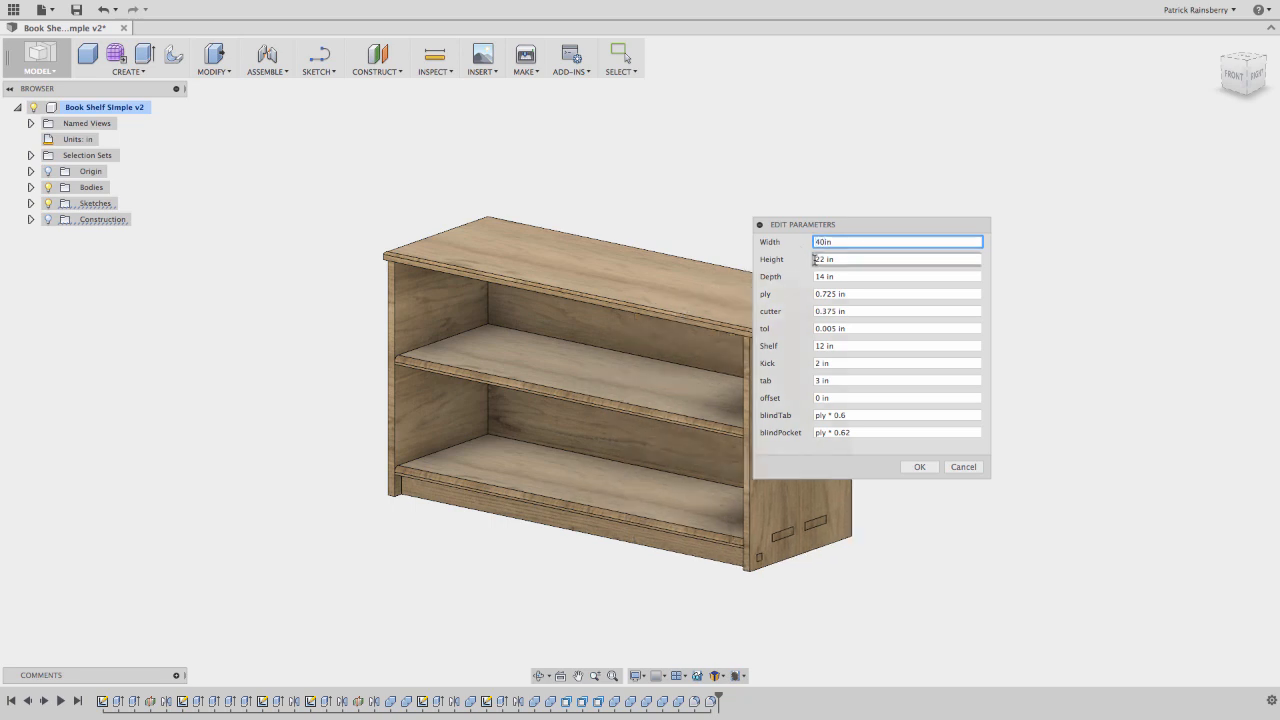
{"action": "left_click", "coordinate": [895, 259]}
{"action": "type", "text": "30"}
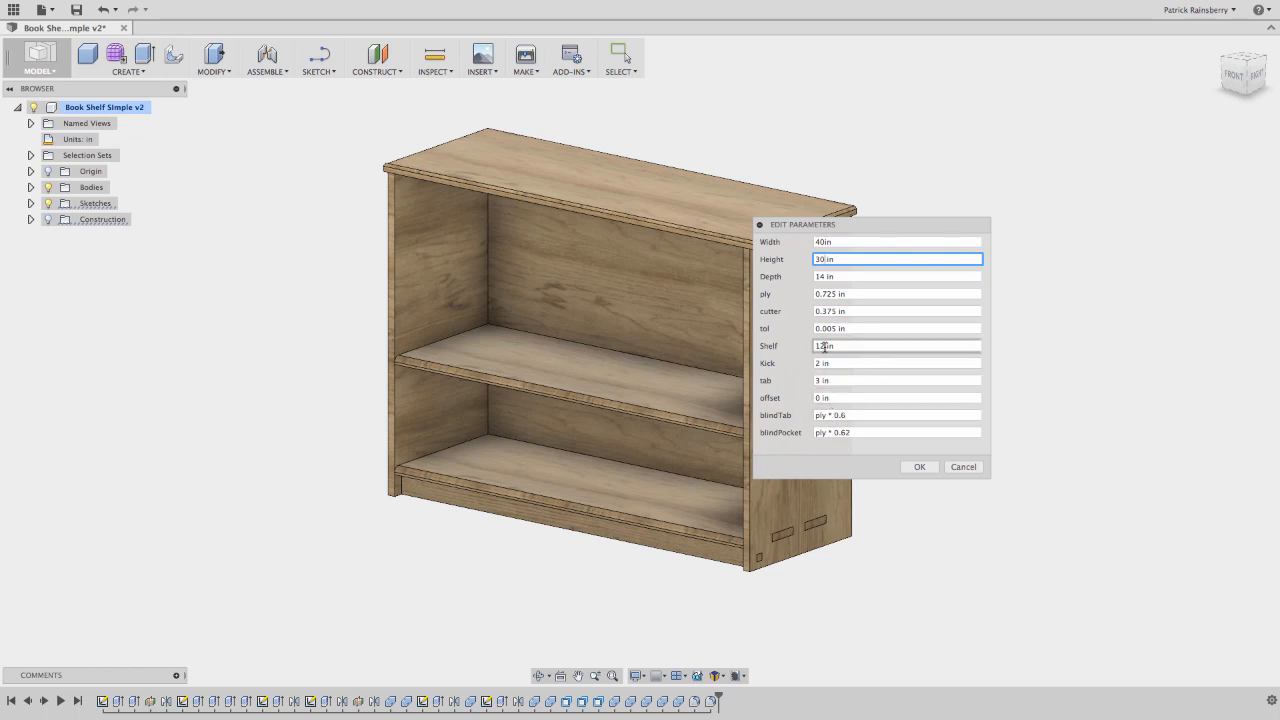
{"action": "left_click", "coordinate": [896, 345]}
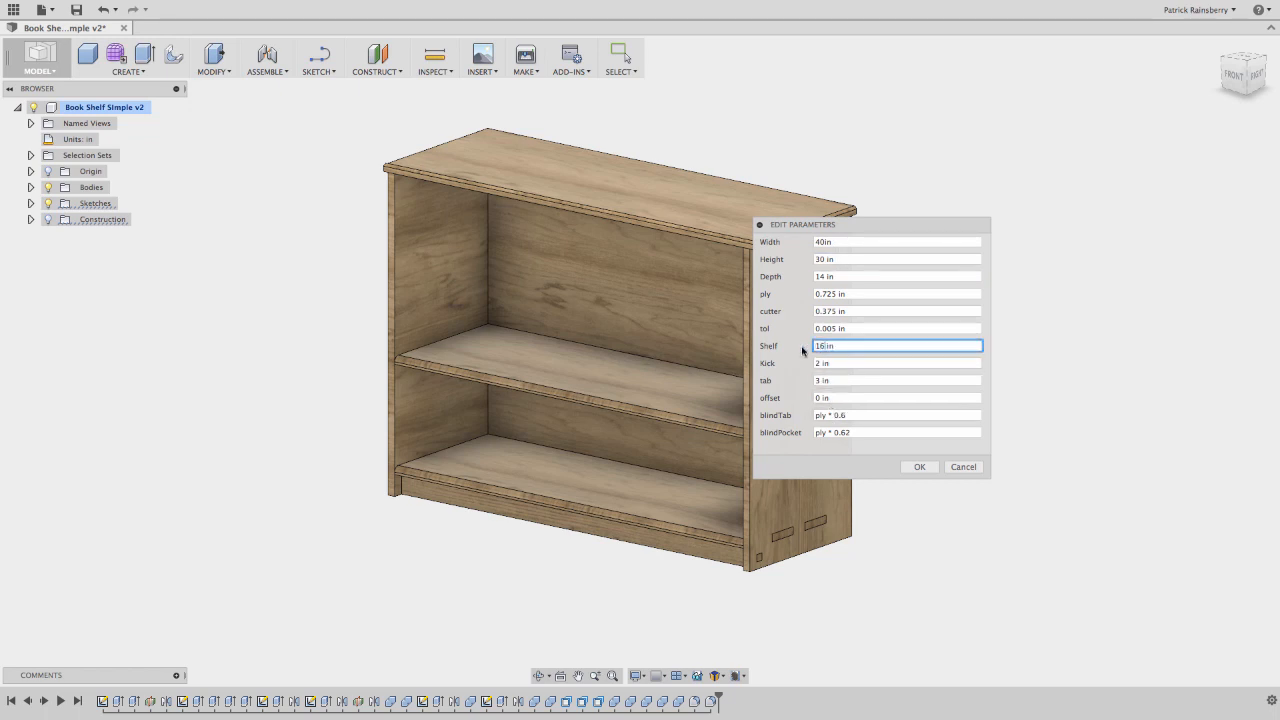
{"action": "mouse_move", "coordinate": [892, 462]}
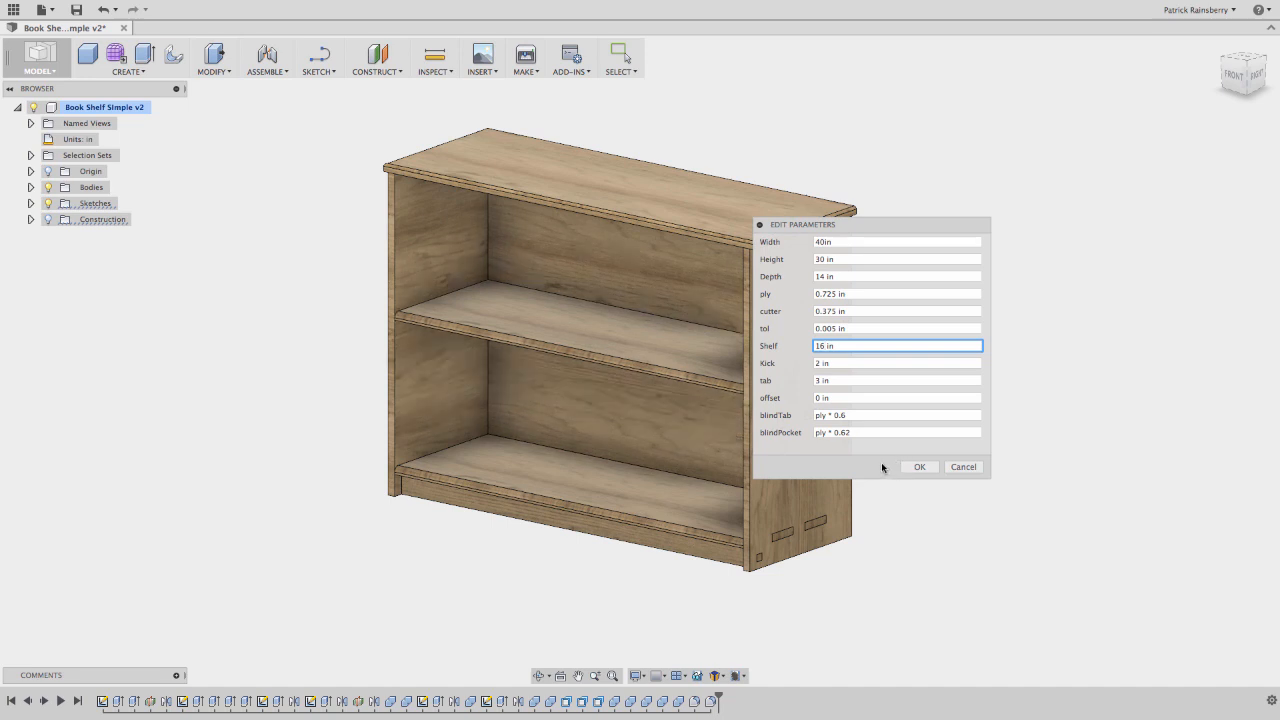
{"action": "left_click", "coordinate": [918, 466]}
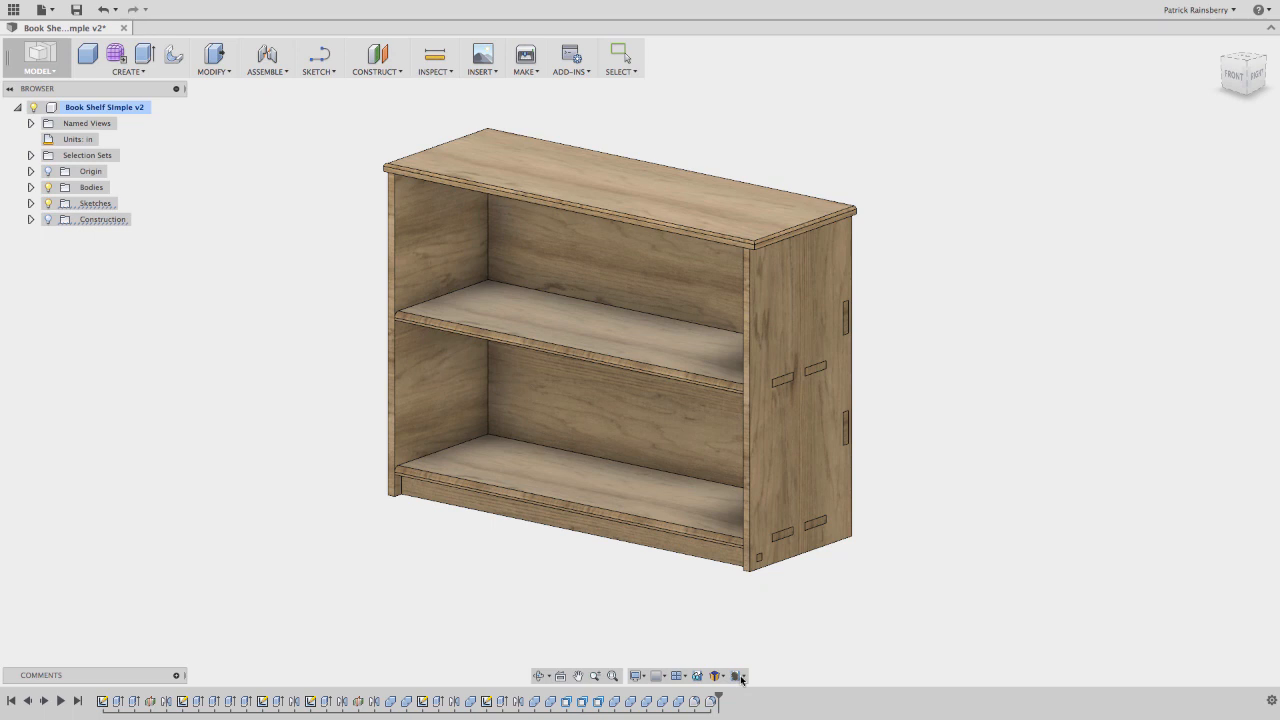
Step: Save the 40 × 30 in bookshelf with 16 in shelf as configuration MEDIUM
{"action": "left_click", "coordinate": [738, 675]}
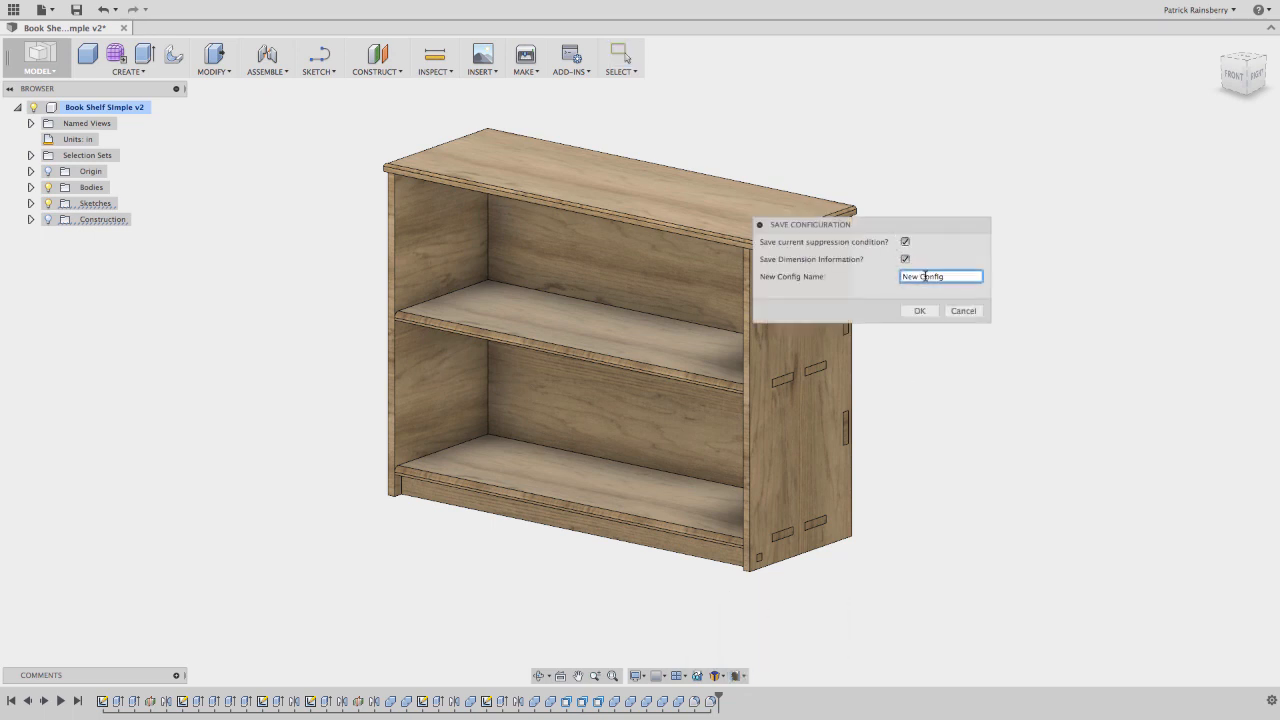
{"action": "type", "text": "MEDIU"}
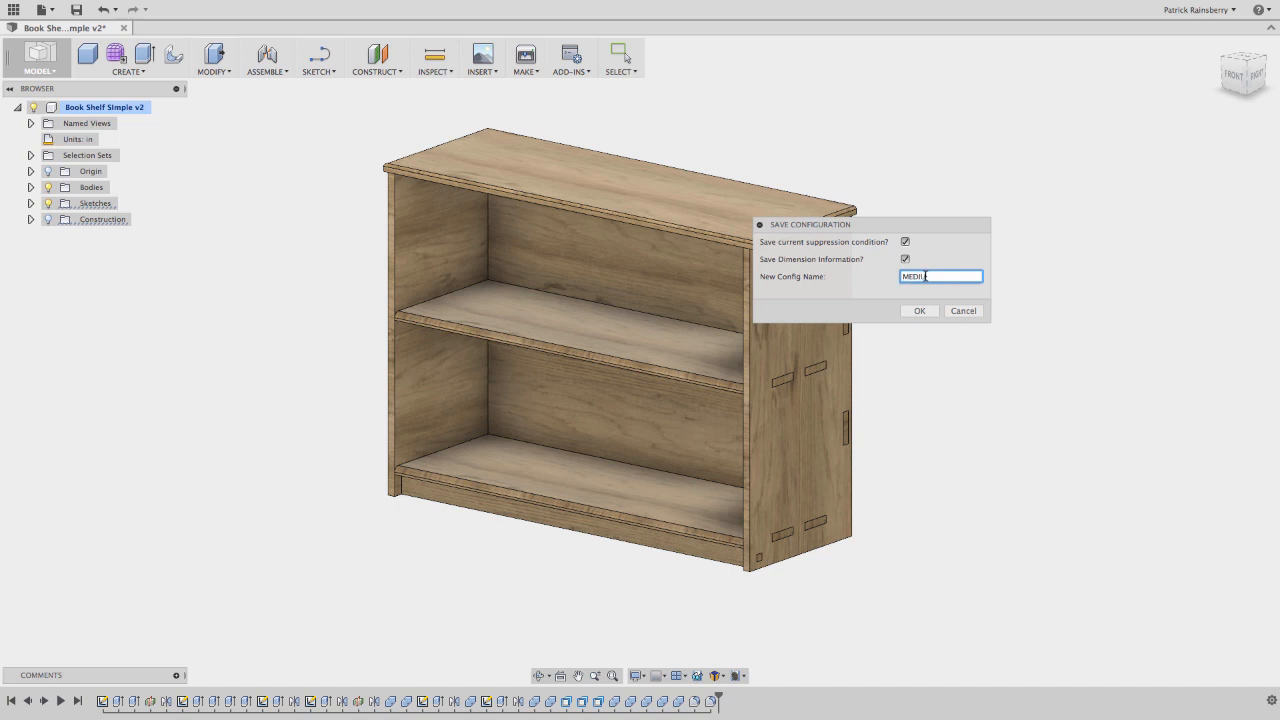
{"action": "left_click", "coordinate": [919, 310]}
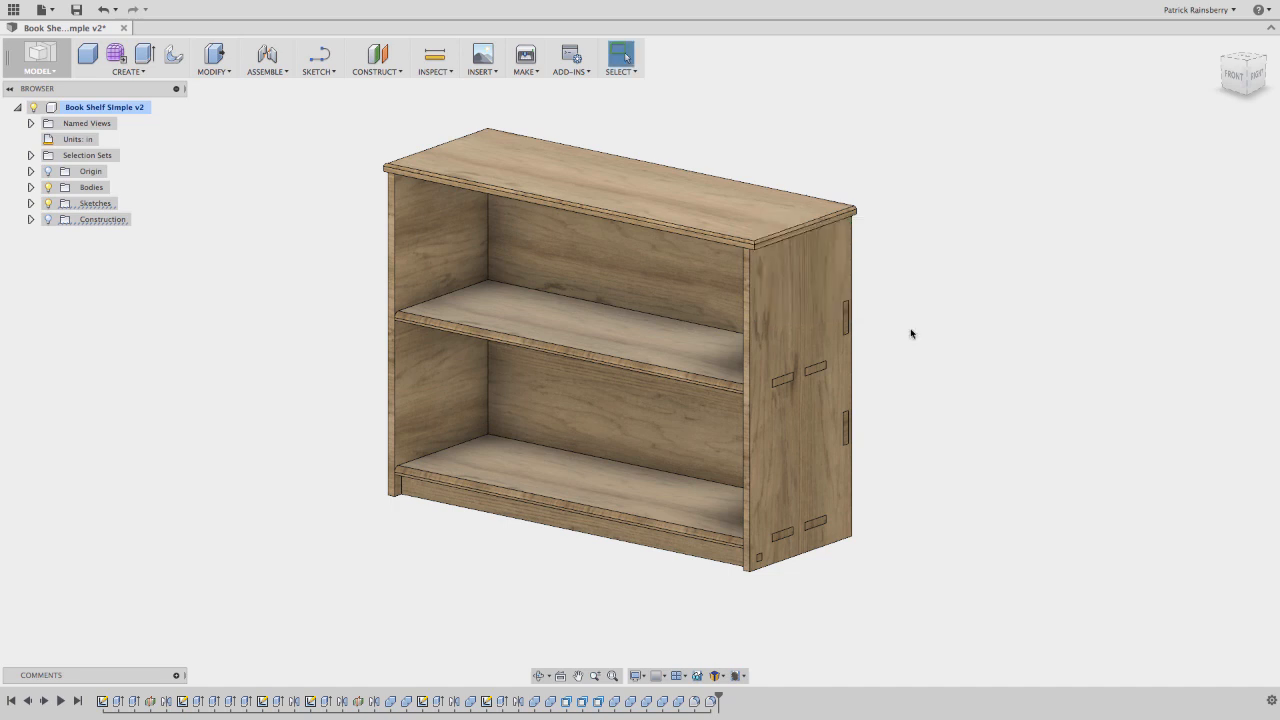
{"action": "mouse_move", "coordinate": [809, 624]}
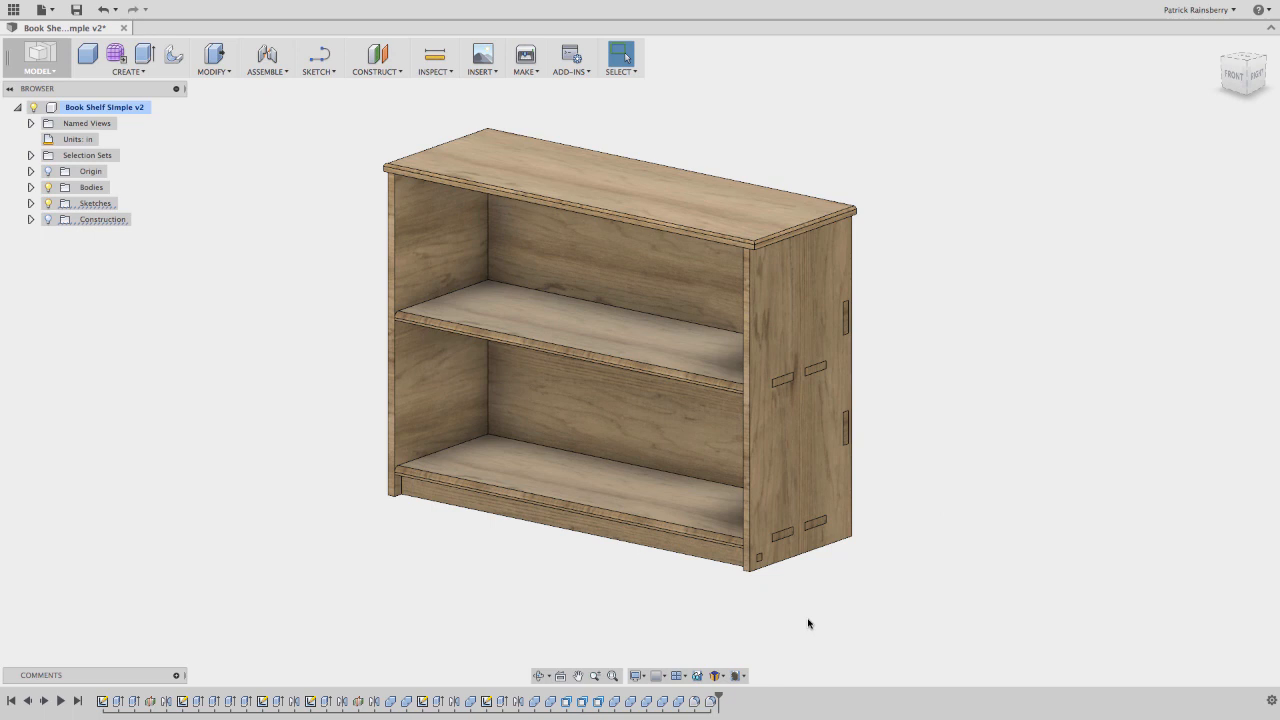
{"action": "left_click", "coordinate": [739, 675]}
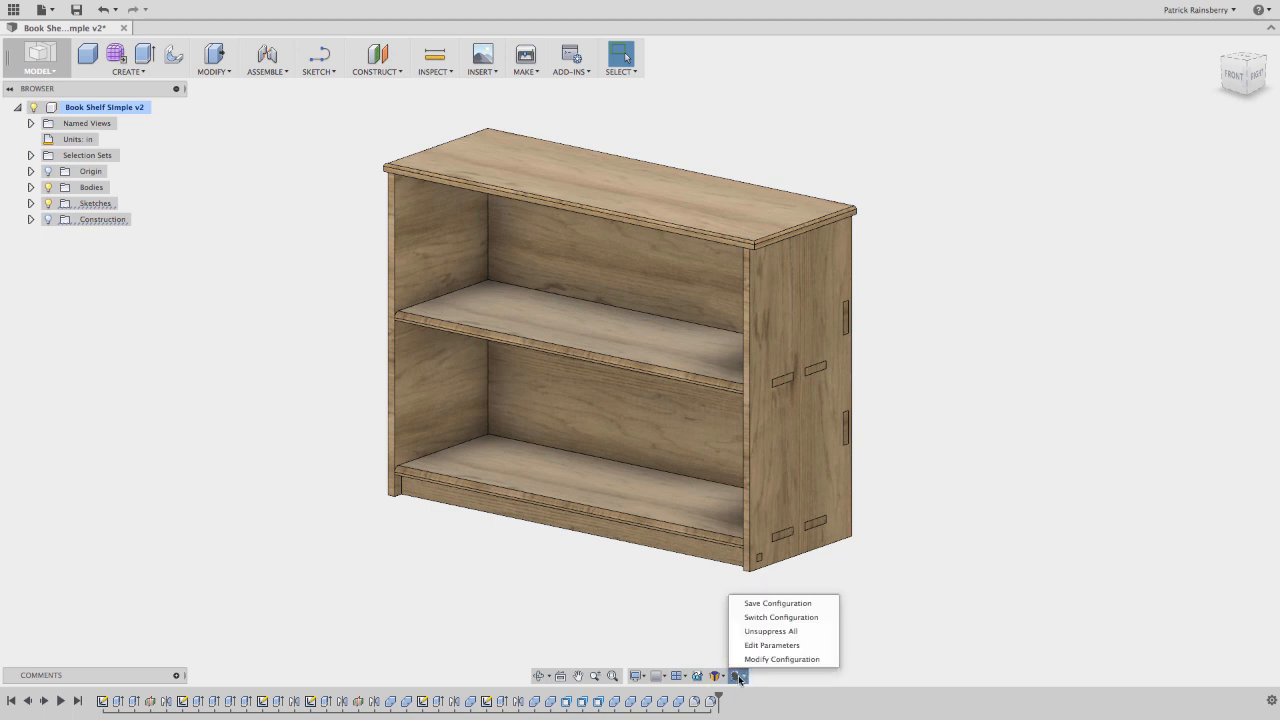
{"action": "mouse_move", "coordinate": [781, 617]}
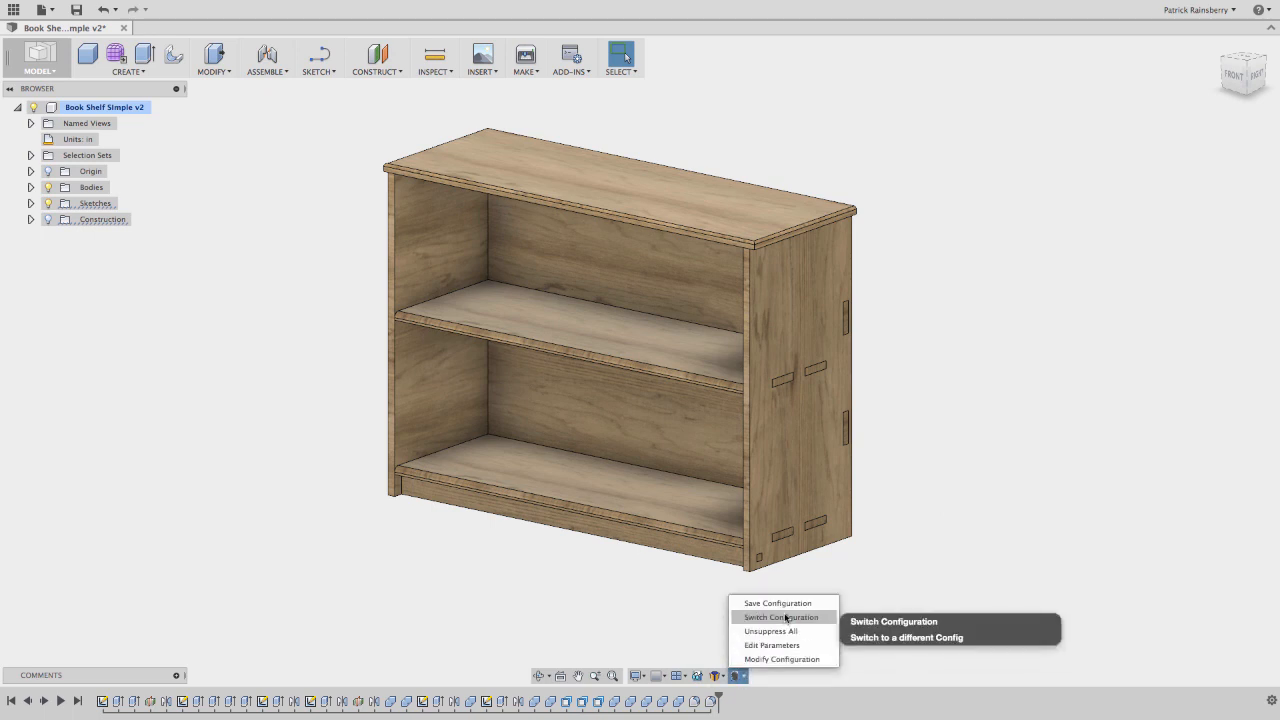
{"action": "left_click", "coordinate": [780, 617]}
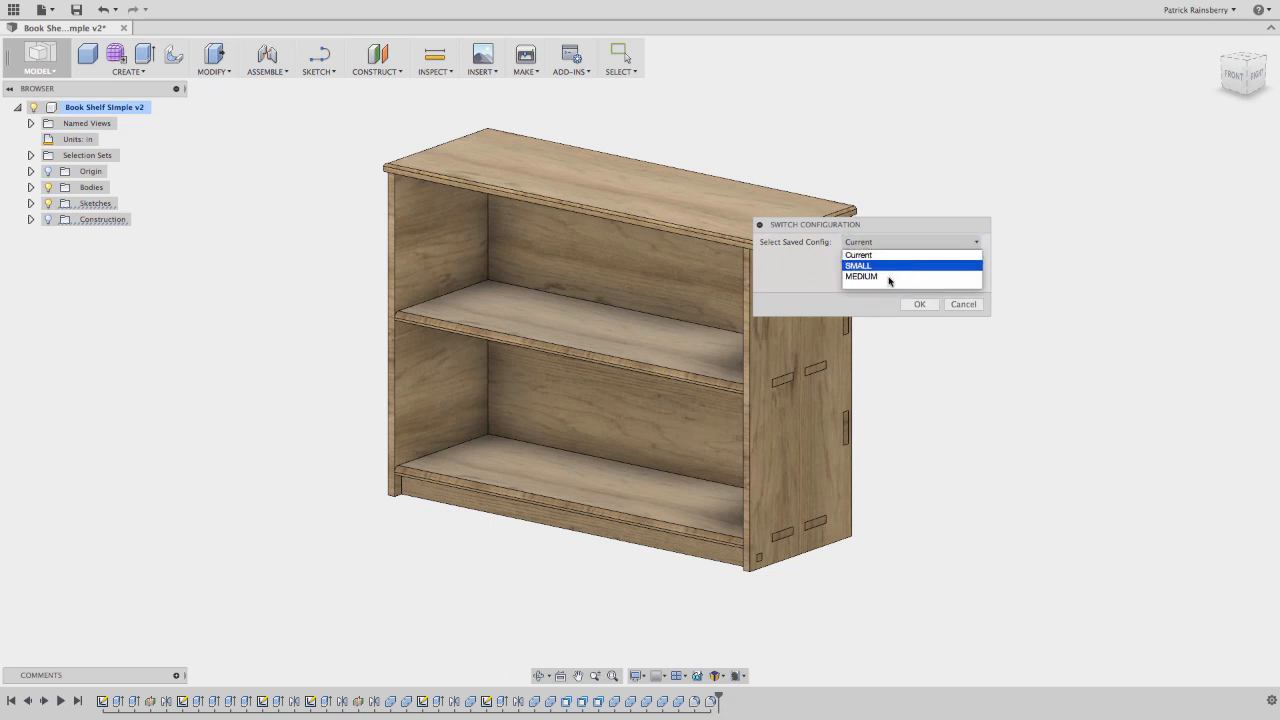
{"action": "mouse_move", "coordinate": [832, 328]}
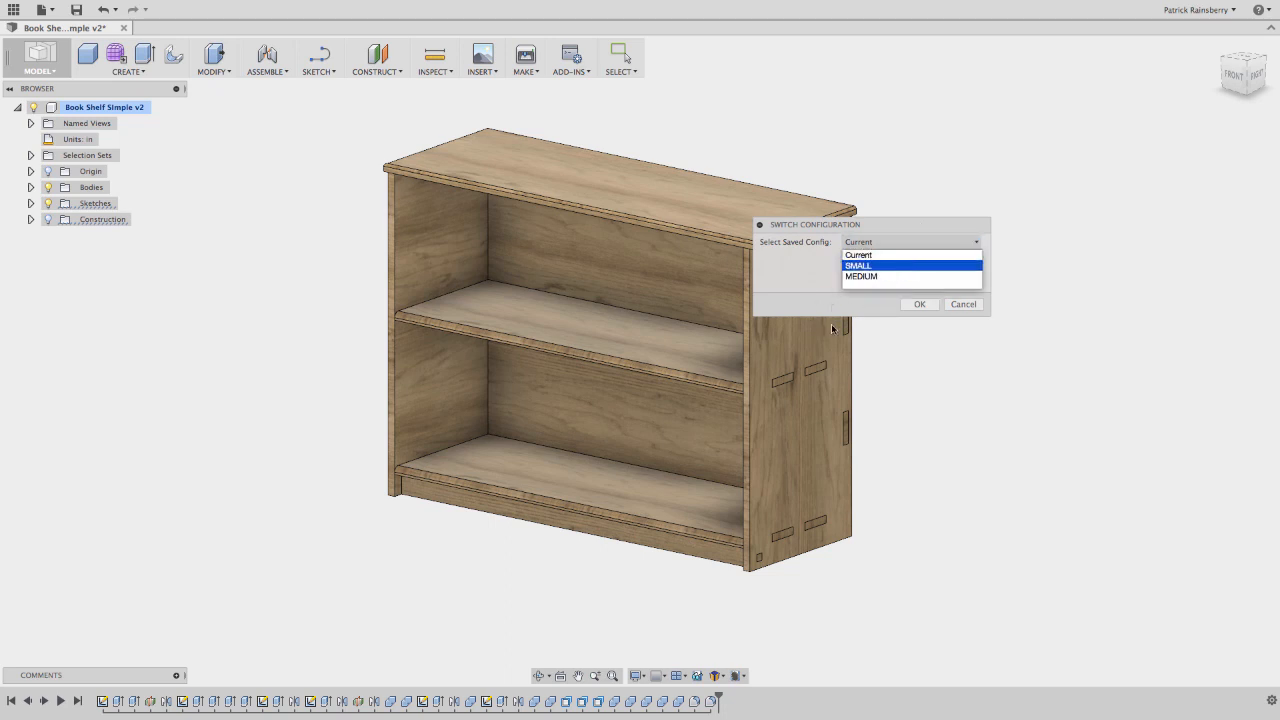
{"action": "mouse_move", "coordinate": [842, 324]}
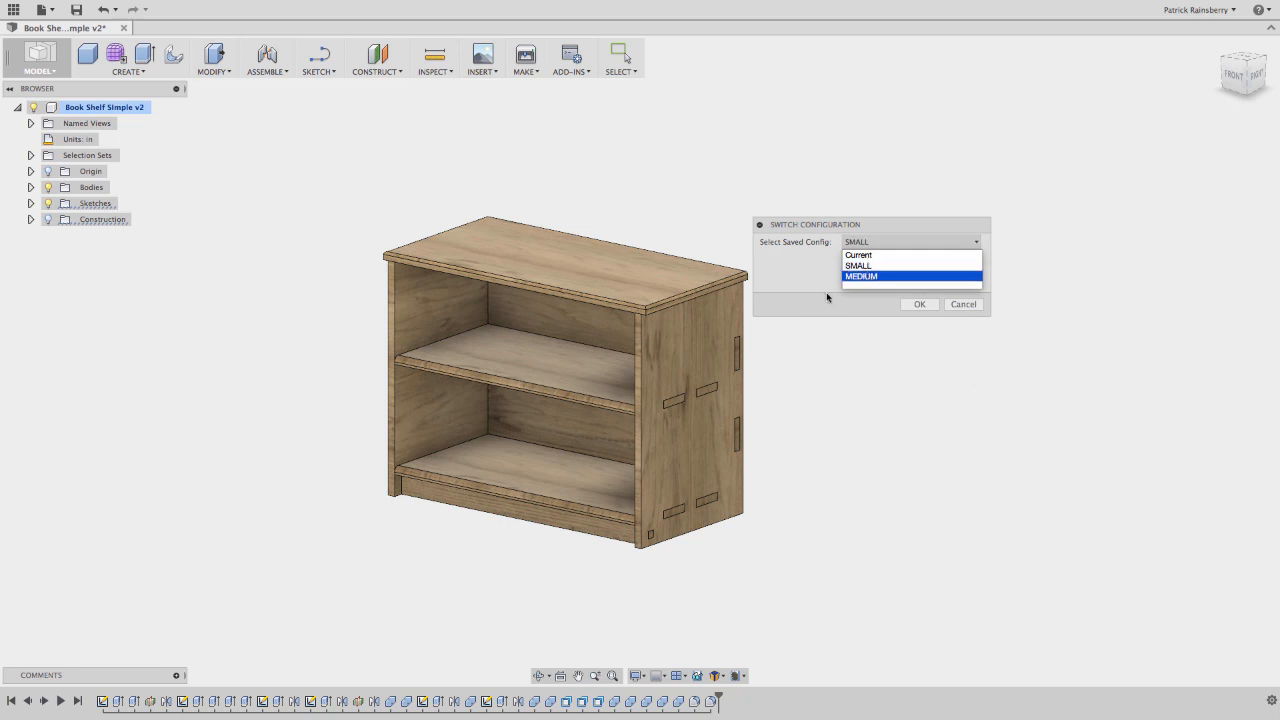
{"action": "mouse_move", "coordinate": [884, 309]}
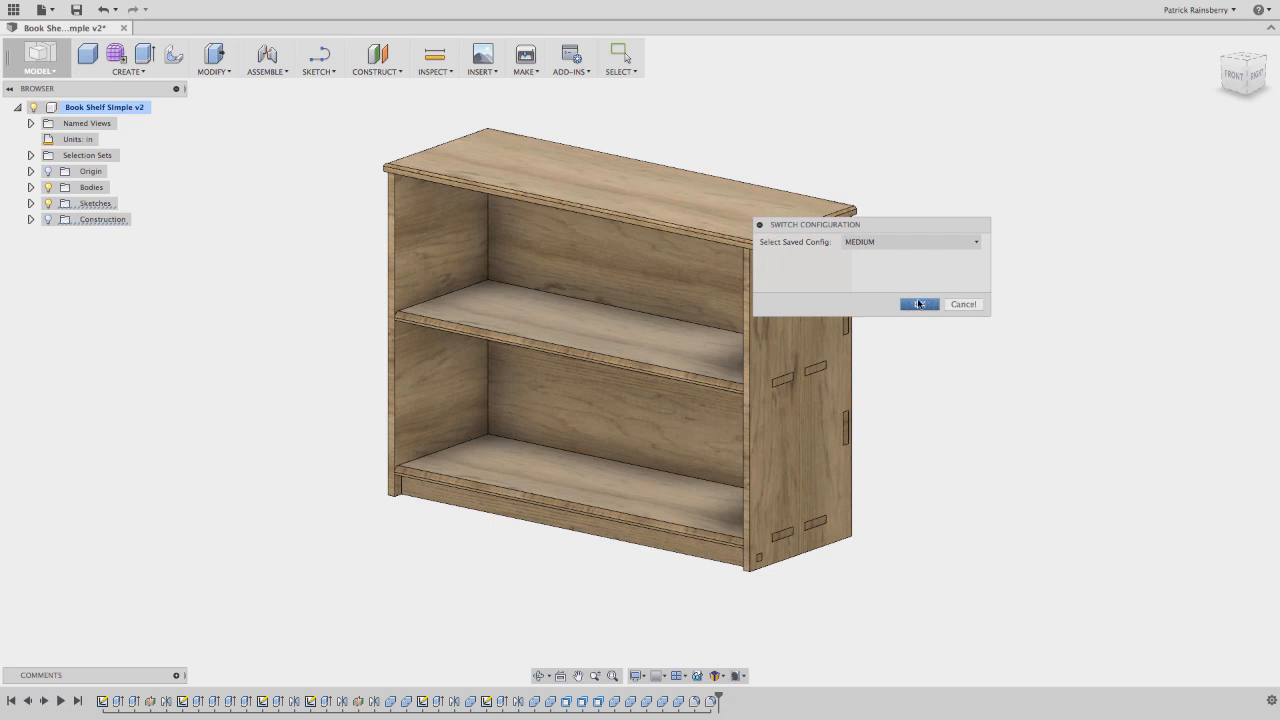
{"action": "left_click", "coordinate": [918, 304]}
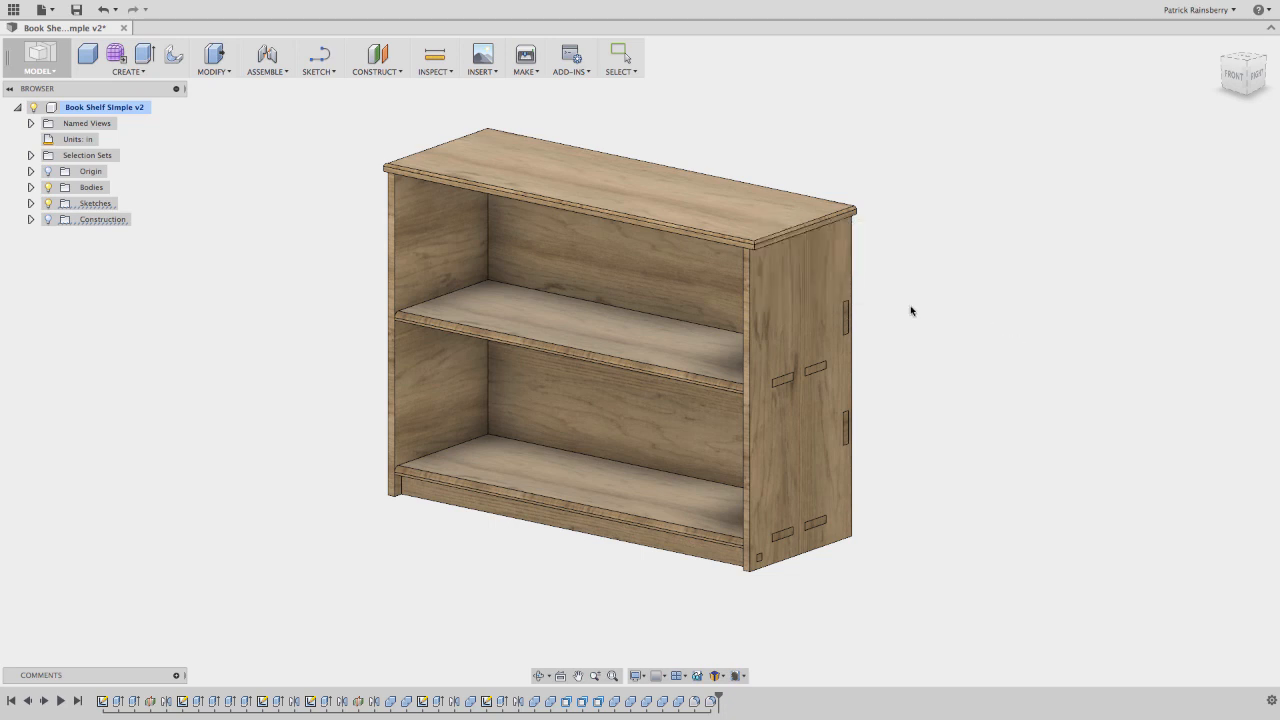
{"action": "left_click", "coordinate": [738, 676]}
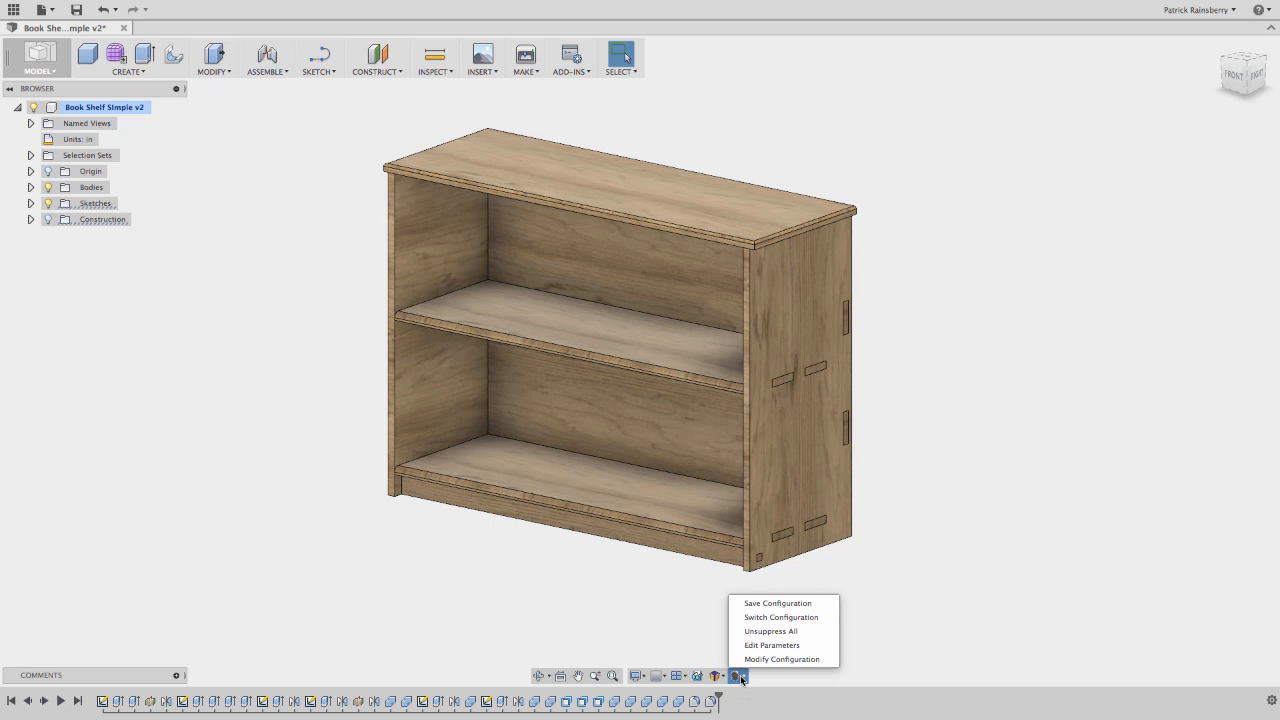
{"action": "mouse_move", "coordinate": [781, 659]}
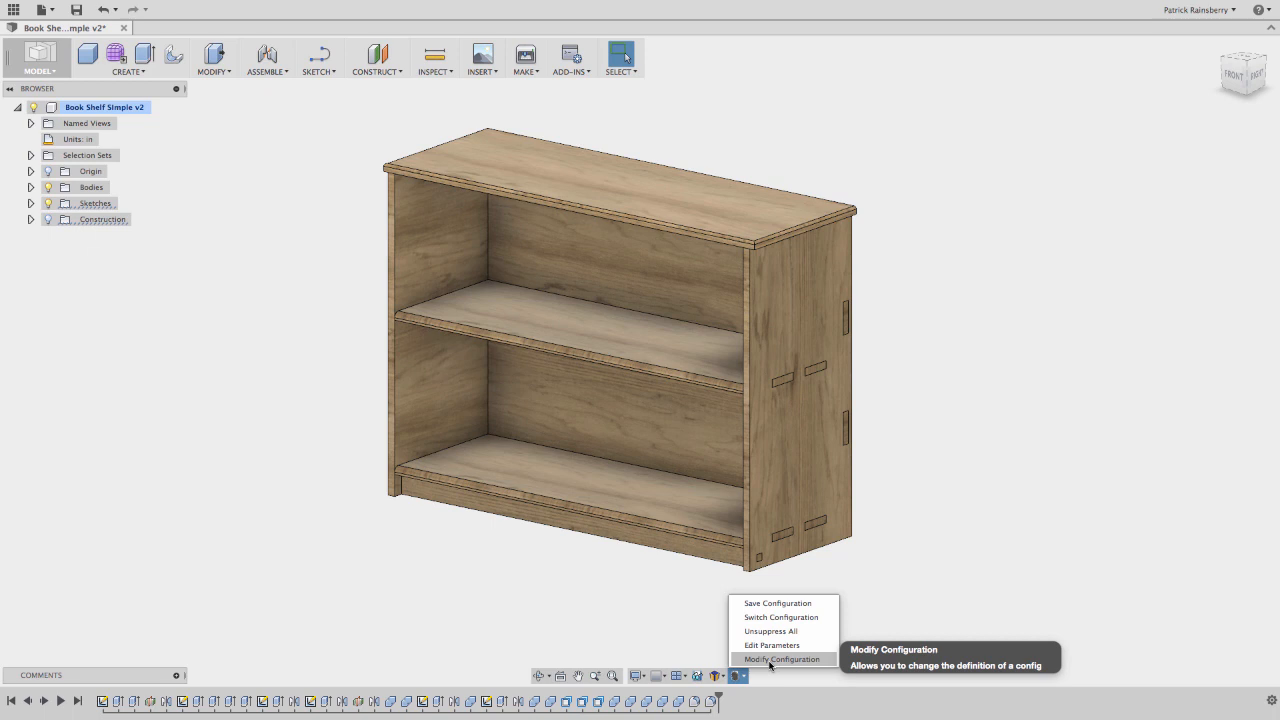
Step: Choose Modify Configuration and select SMALL to preview its 28 × 22 in values
{"action": "left_click", "coordinate": [781, 659]}
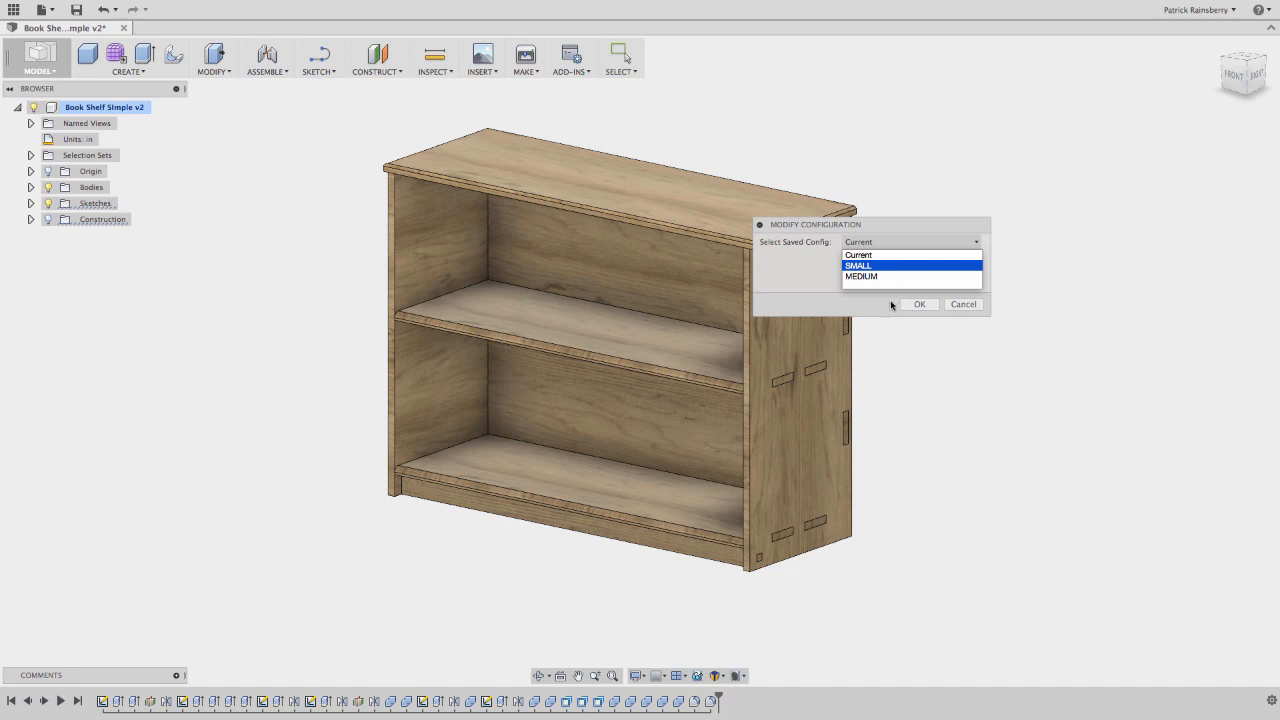
{"action": "mouse_move", "coordinate": [906, 319]}
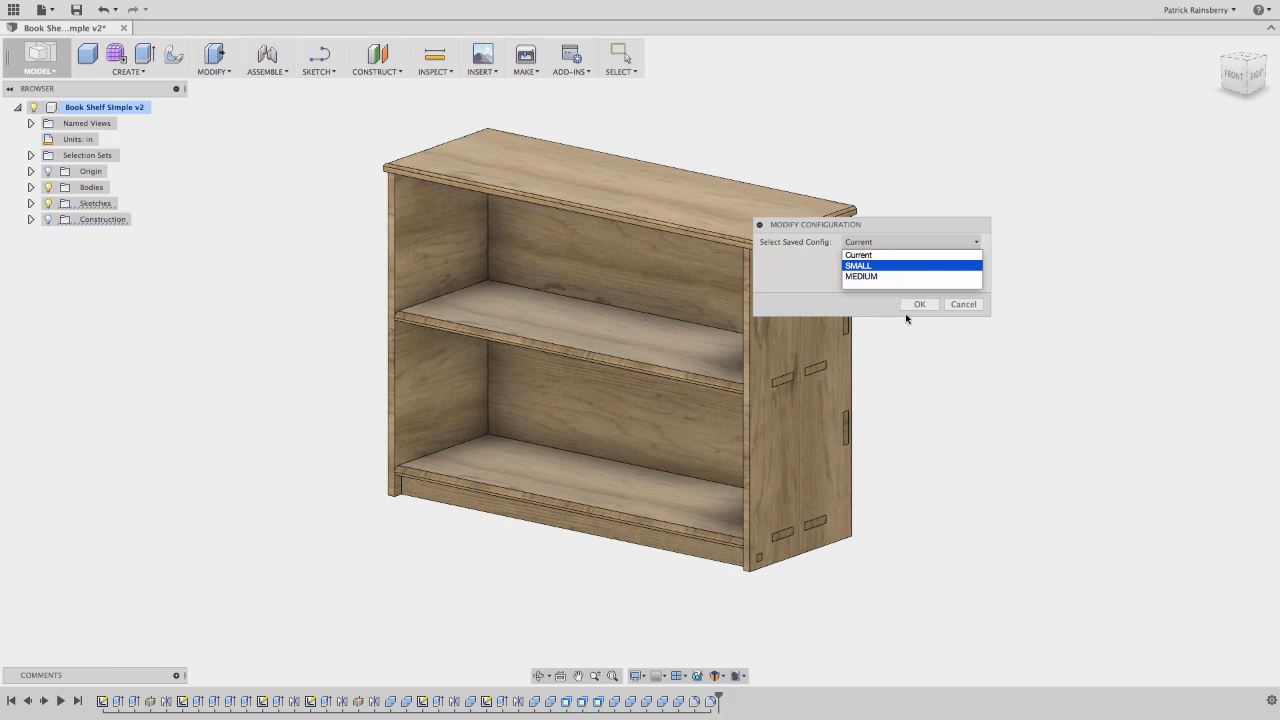
{"action": "mouse_move", "coordinate": [911, 403]}
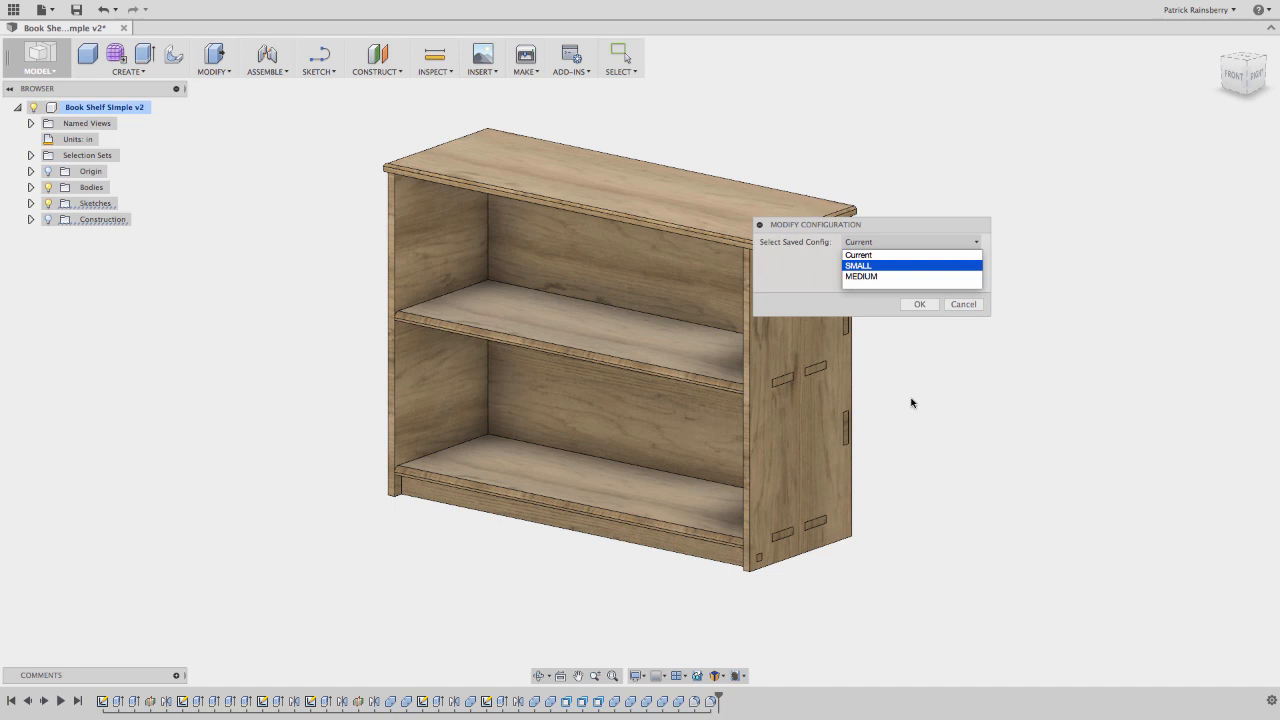
{"action": "left_click", "coordinate": [858, 265]}
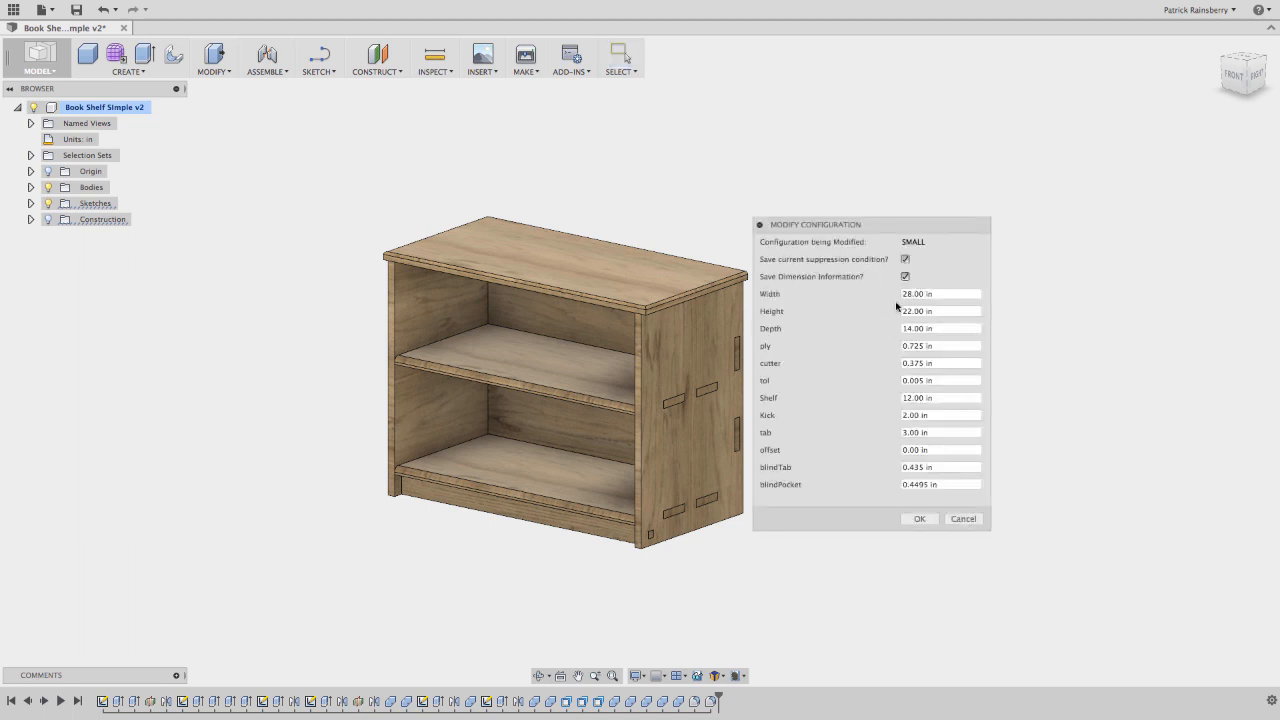
{"action": "mouse_move", "coordinate": [929, 249]}
{"action": "type", "text": "30"}
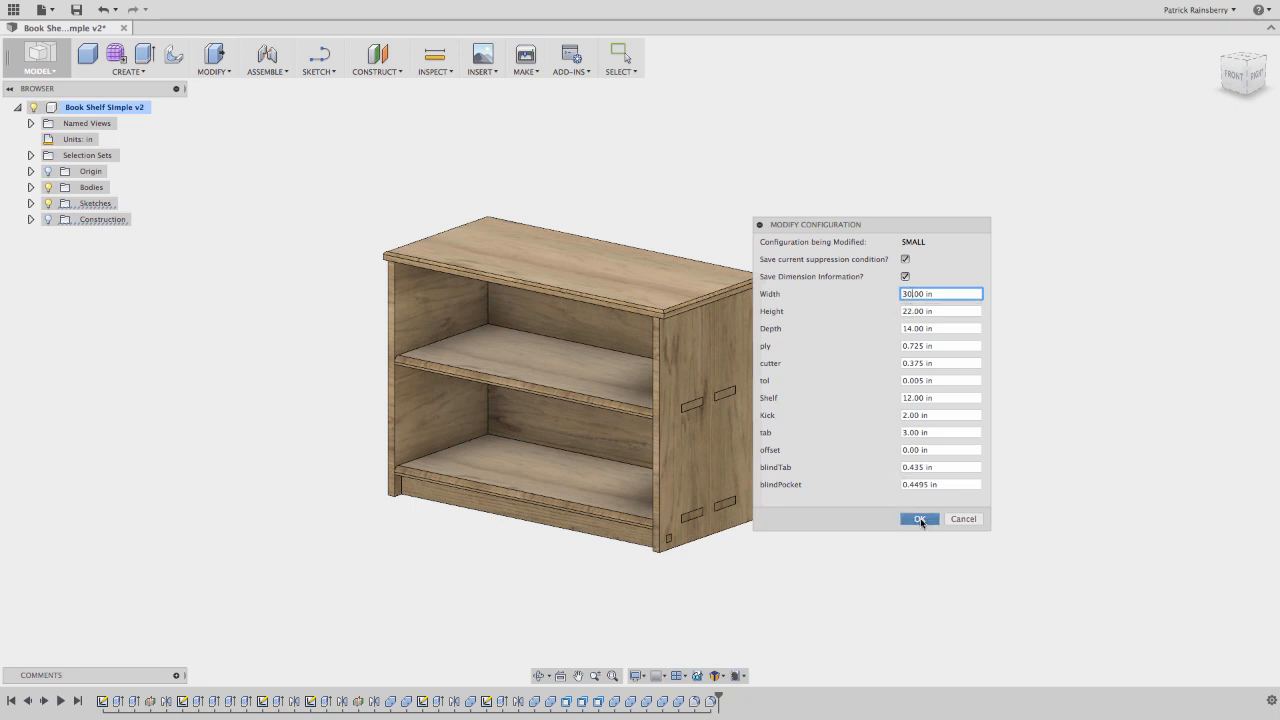
Step: Apply the SMALL configuration's new 30 in width to the model
{"action": "left_click", "coordinate": [918, 518]}
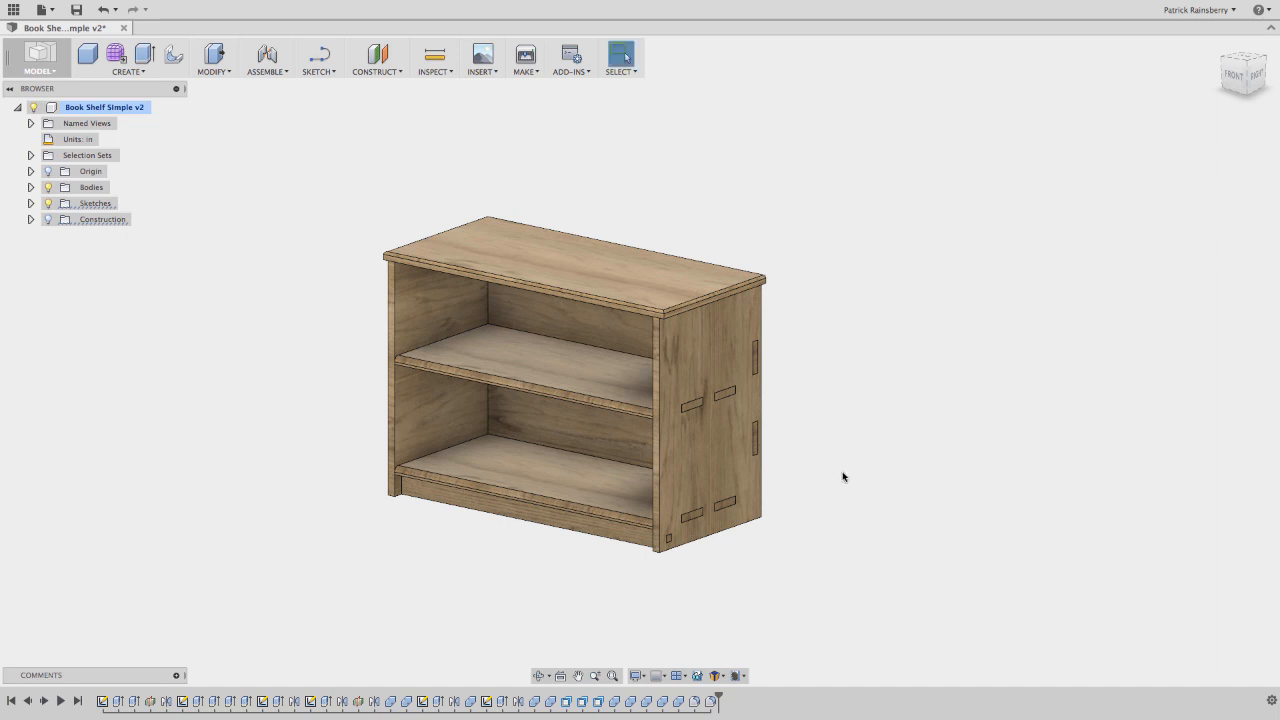
{"action": "mouse_move", "coordinate": [744, 658]}
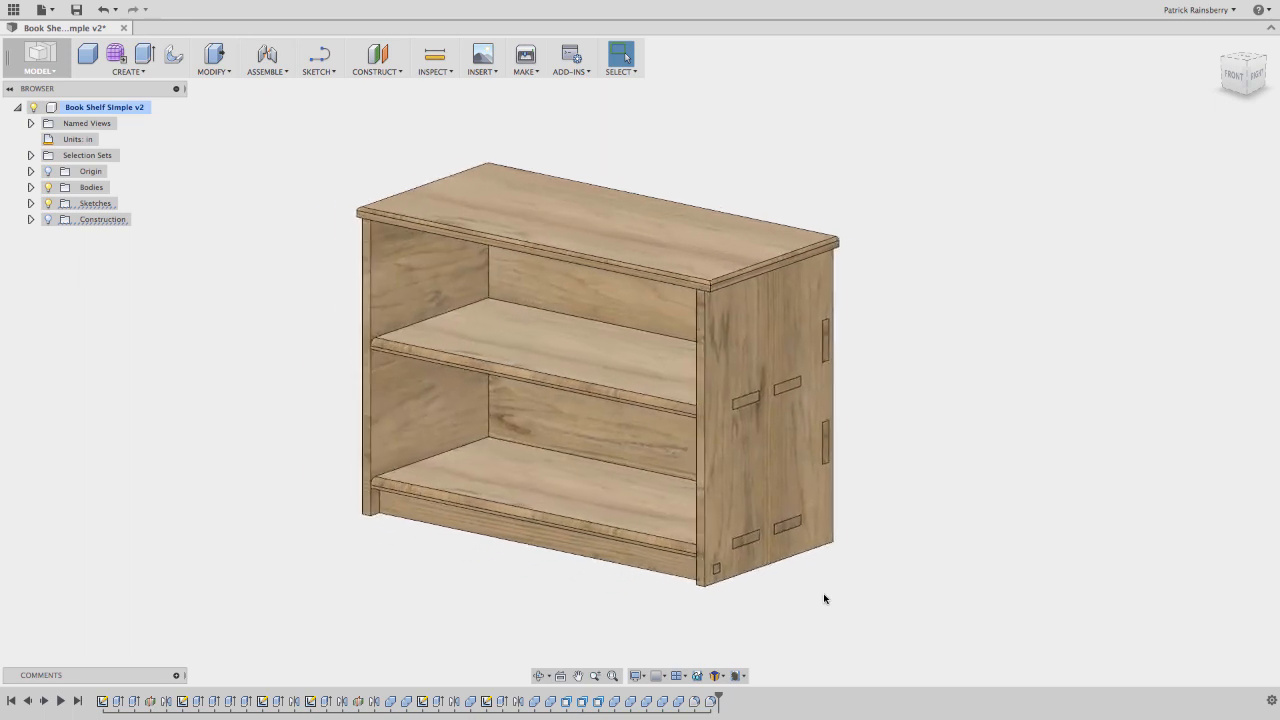
Step: Suppress the Fillet2 feature rounding the front edges of both shelves
{"action": "left_click_drag", "start_coordinate": [825, 599], "coordinate": [716, 639]}
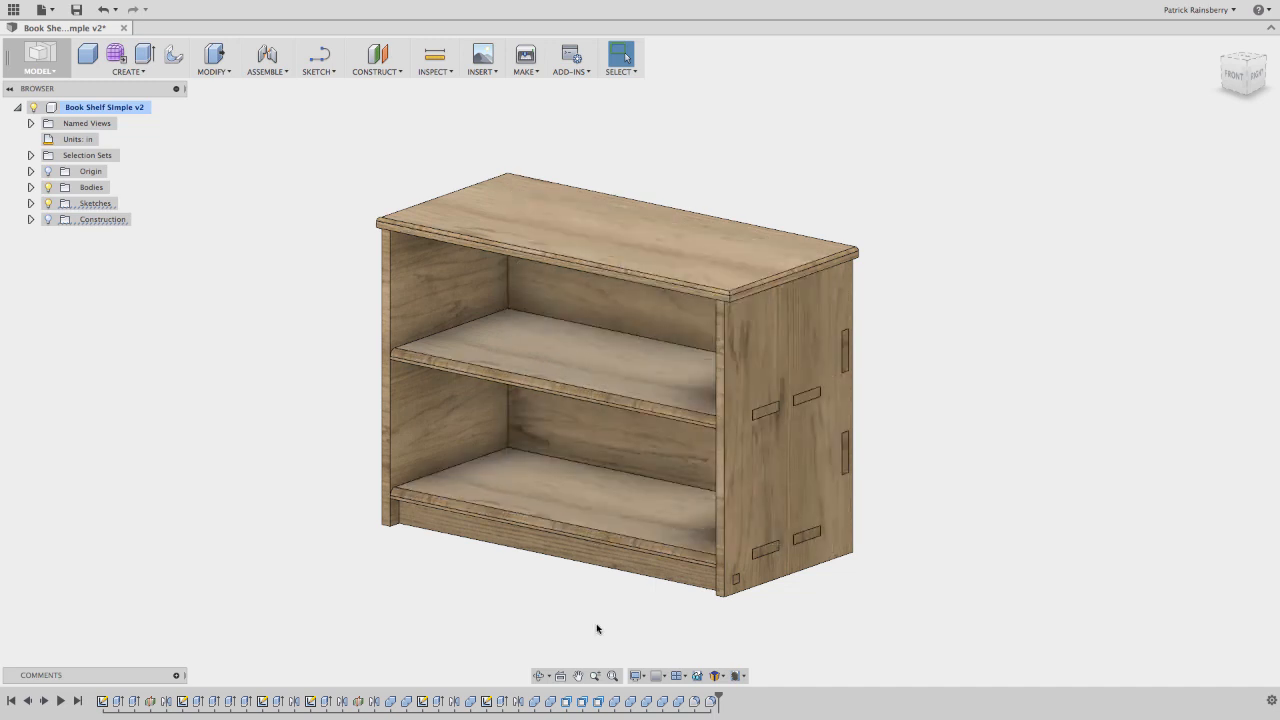
{"action": "mouse_move", "coordinate": [710, 700]}
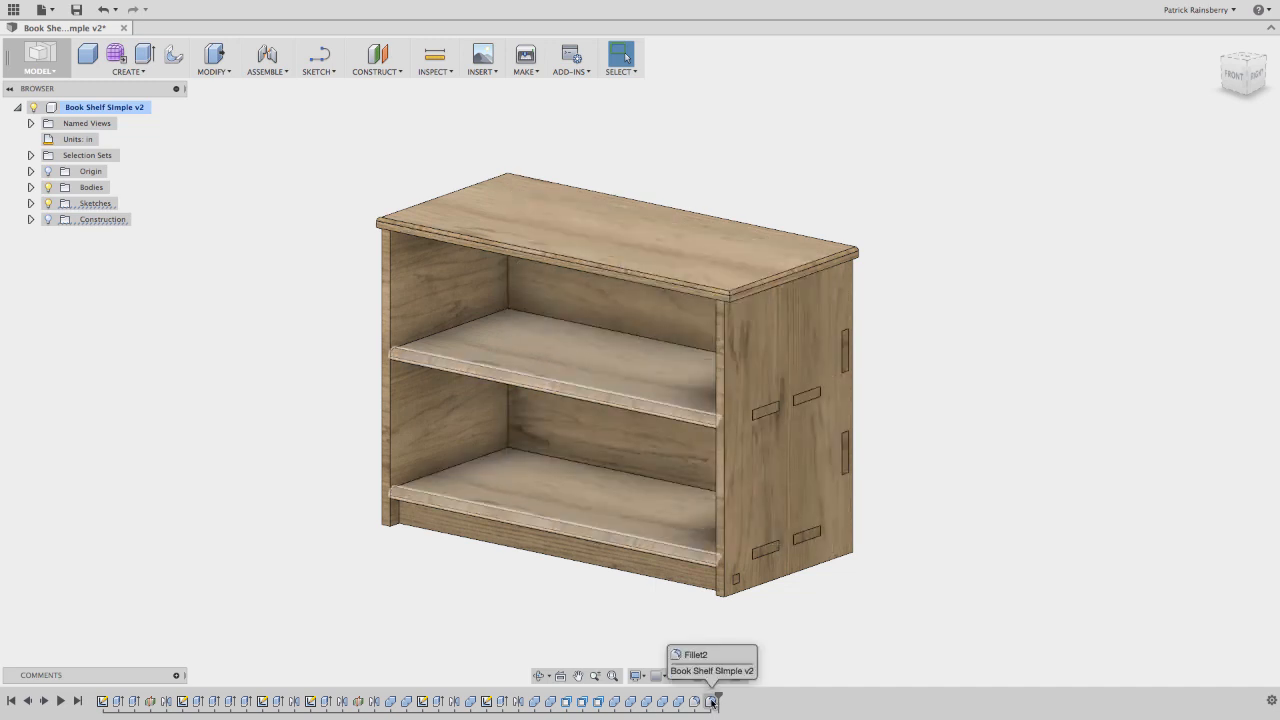
{"action": "right_click", "coordinate": [711, 700]}
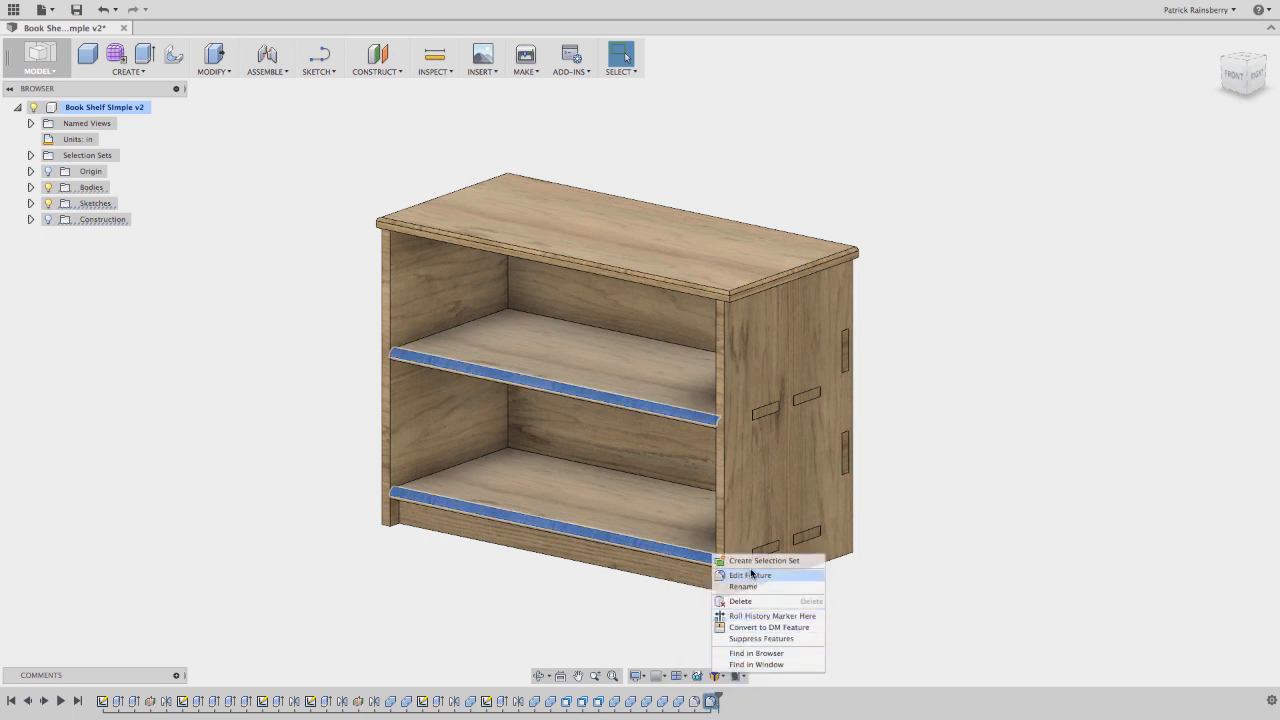
{"action": "mouse_move", "coordinate": [756, 653]}
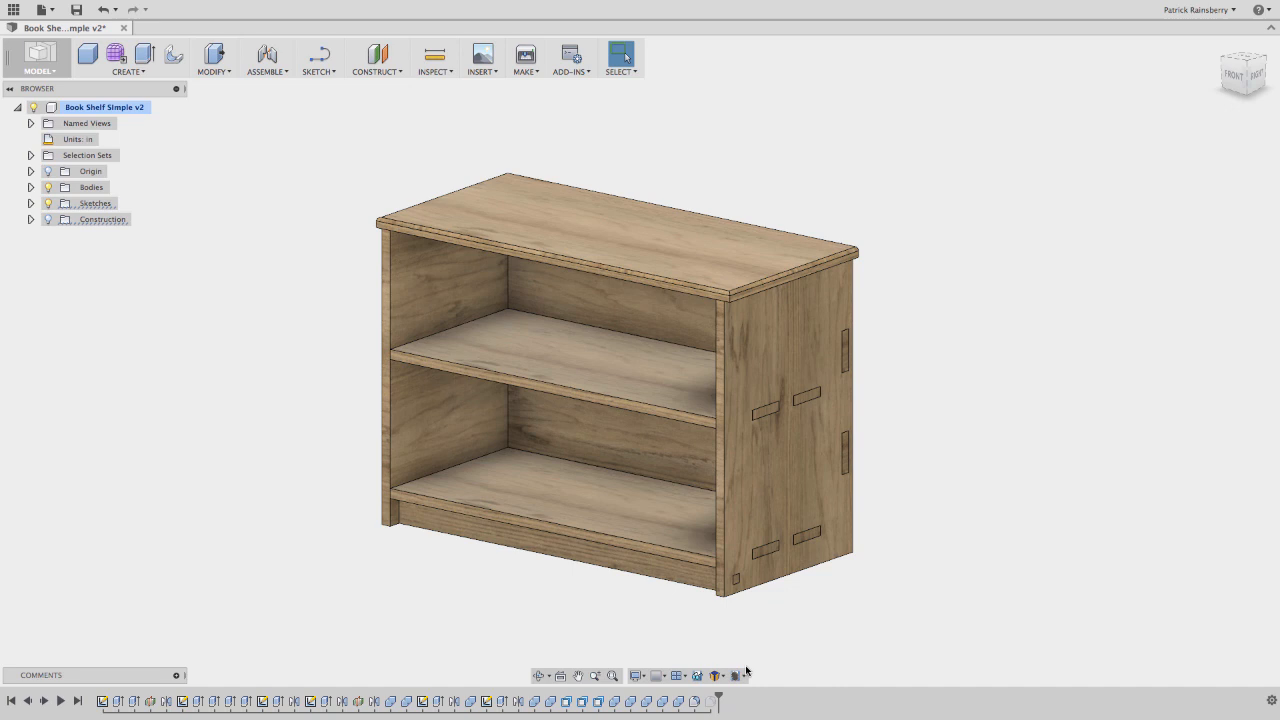
{"action": "left_click", "coordinate": [738, 675]}
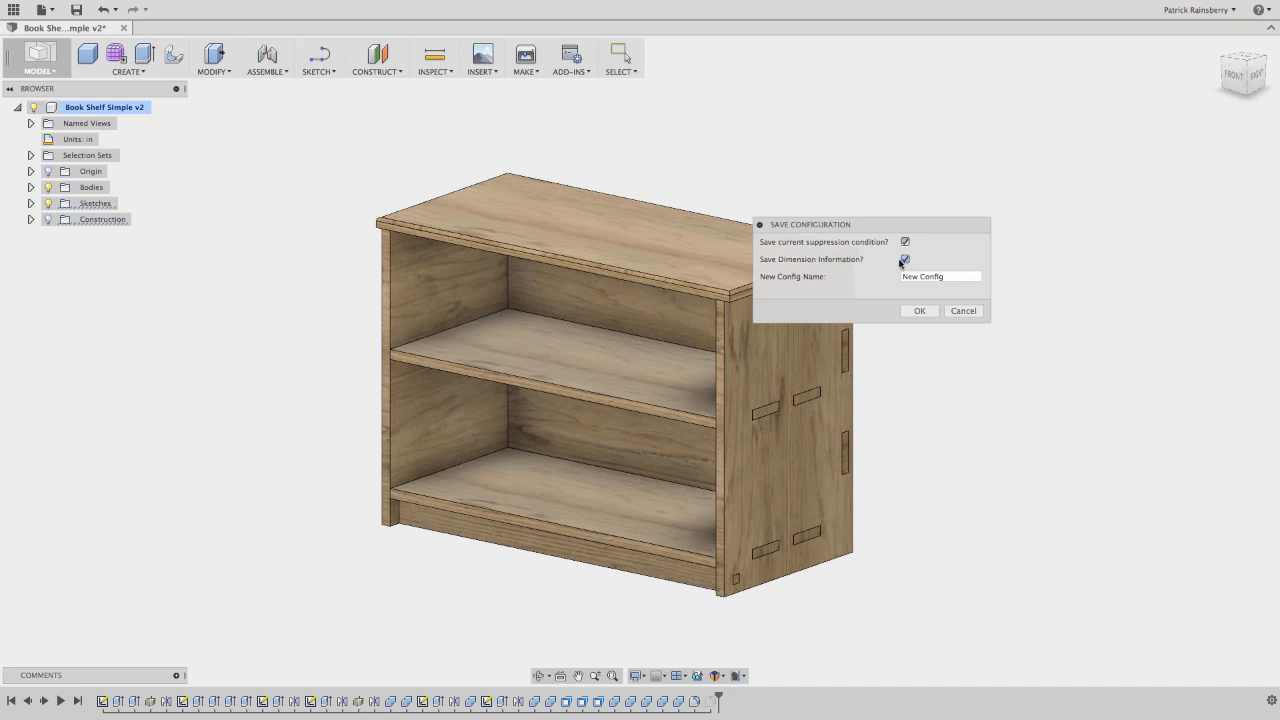
Step: Save suppression state only, without dimension information, as configuration NO SHELF FILLET
{"action": "left_click", "coordinate": [905, 259]}
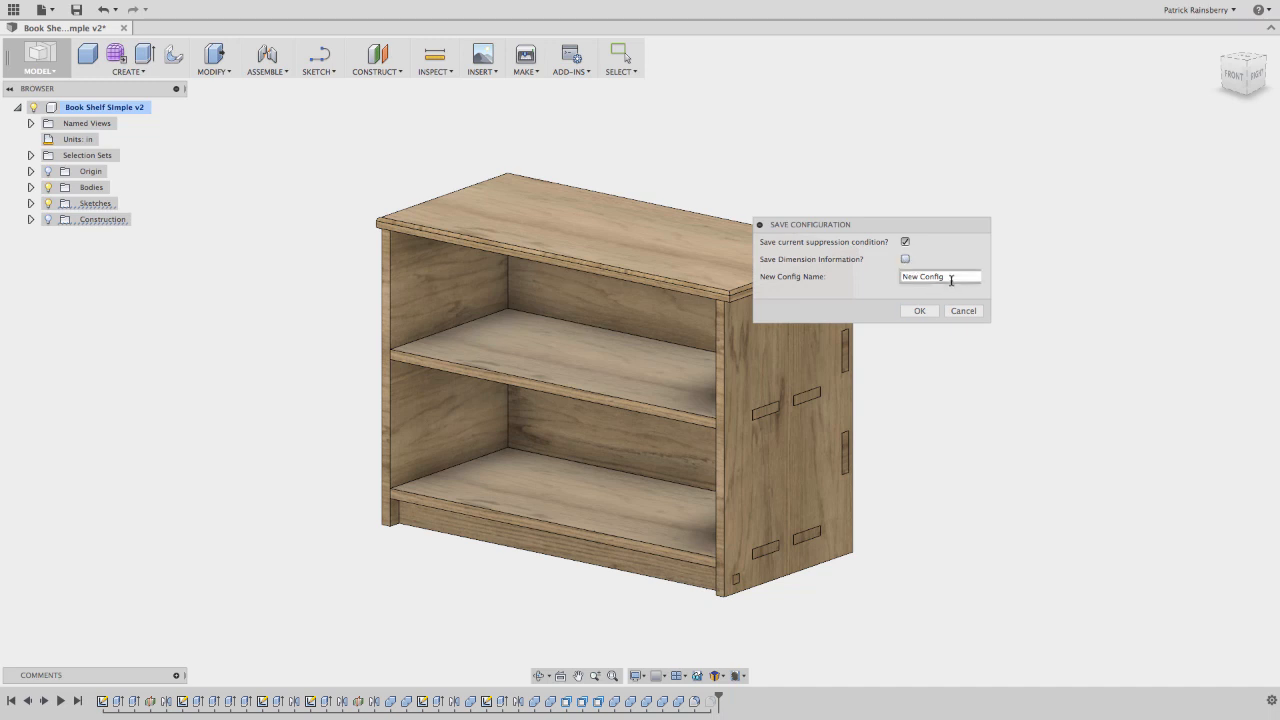
{"action": "triple_click", "coordinate": [939, 276]}
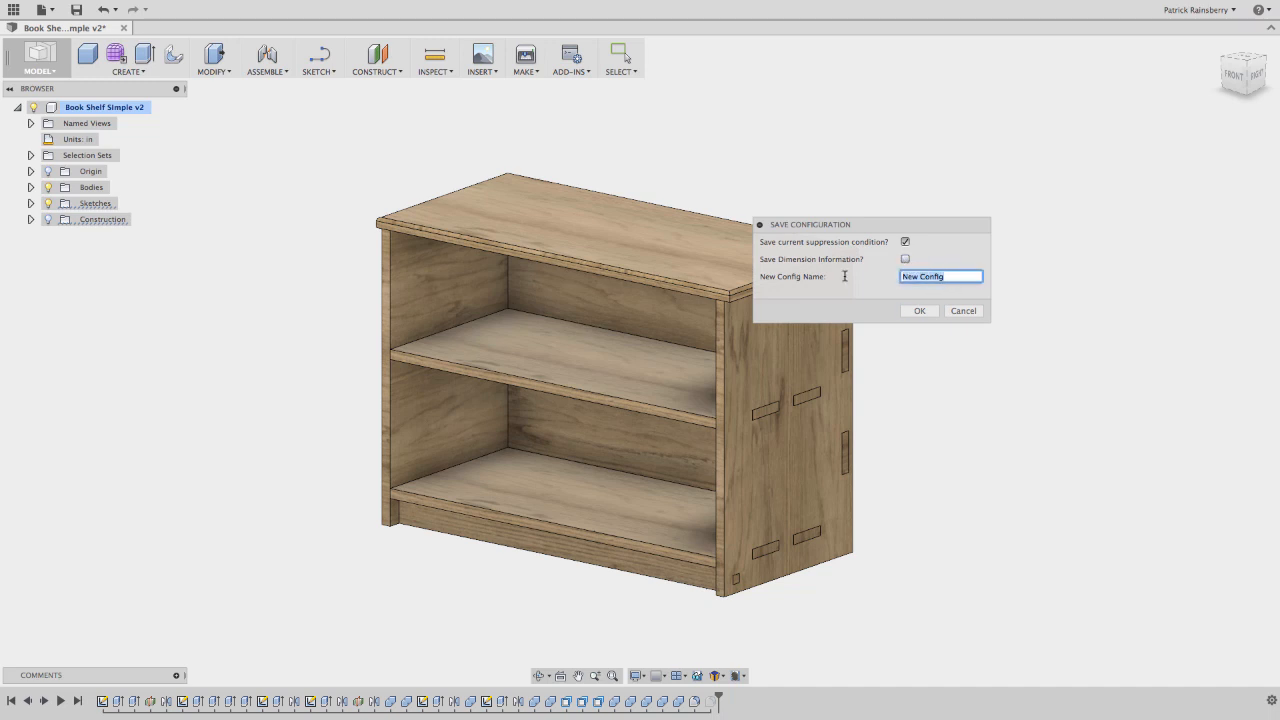
{"action": "mouse_move", "coordinate": [844, 280]}
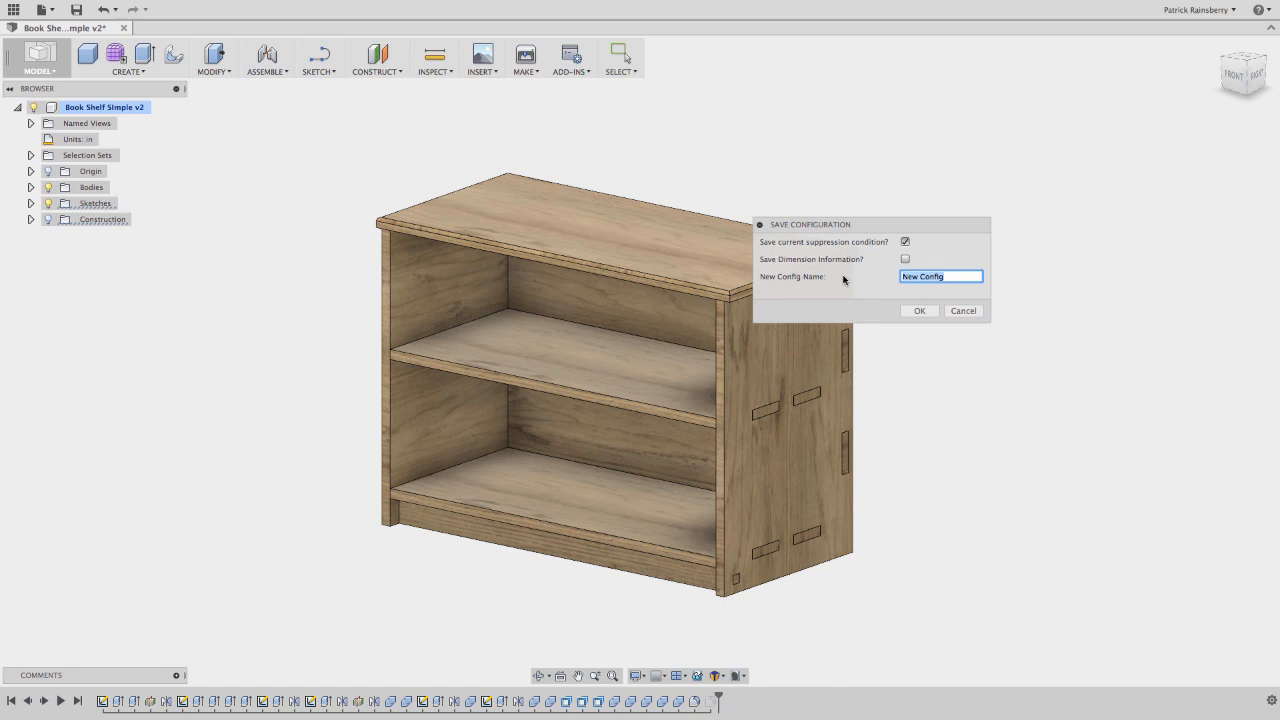
{"action": "type", "text": "NO"}
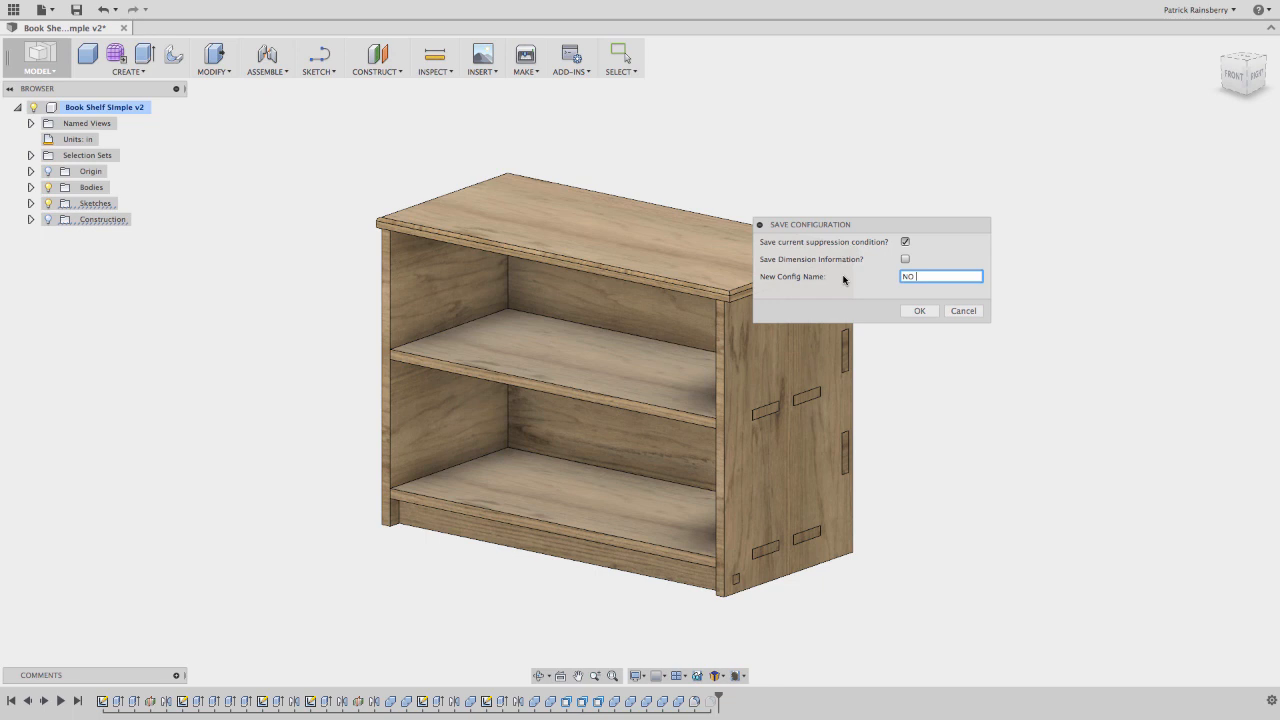
{"action": "type", "text": "SHELF FILL"}
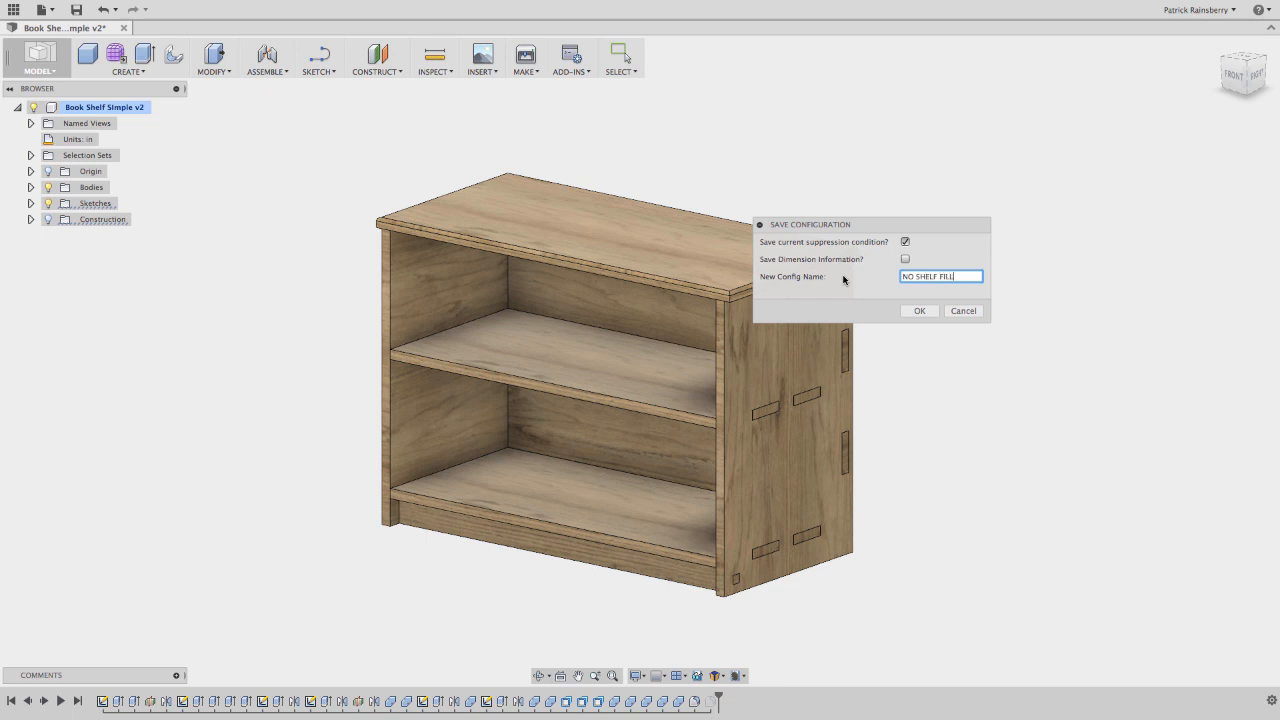
{"action": "left_click", "coordinate": [919, 310]}
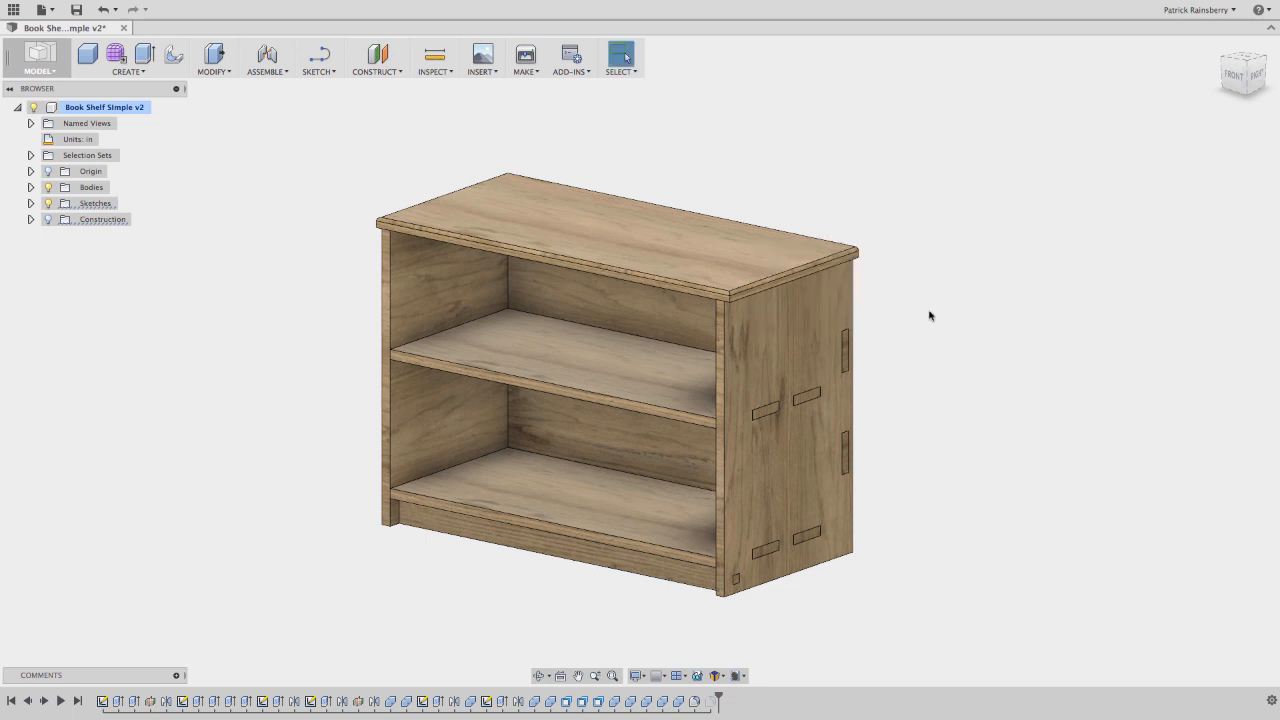
{"action": "mouse_move", "coordinate": [918, 530]}
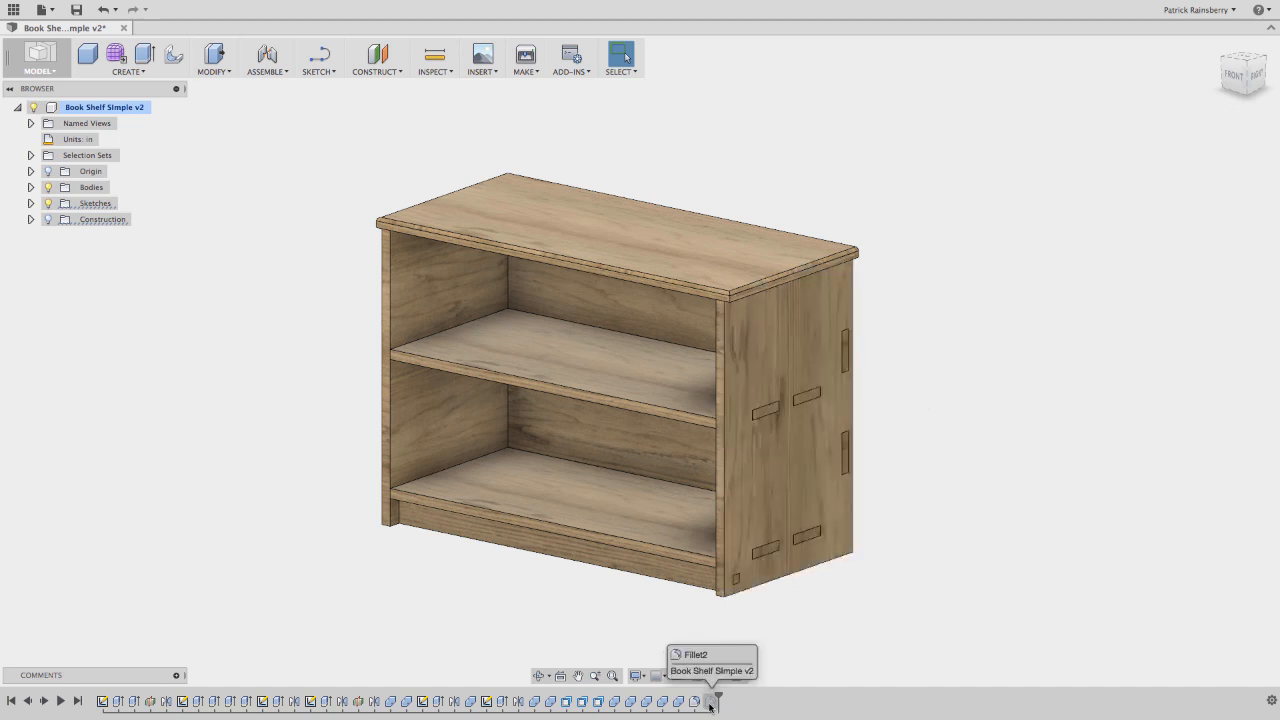
Step: Unsuppress Fillet2 and save a suppression-only configuration named SHELF FILLET
{"action": "right_click", "coordinate": [712, 700]}
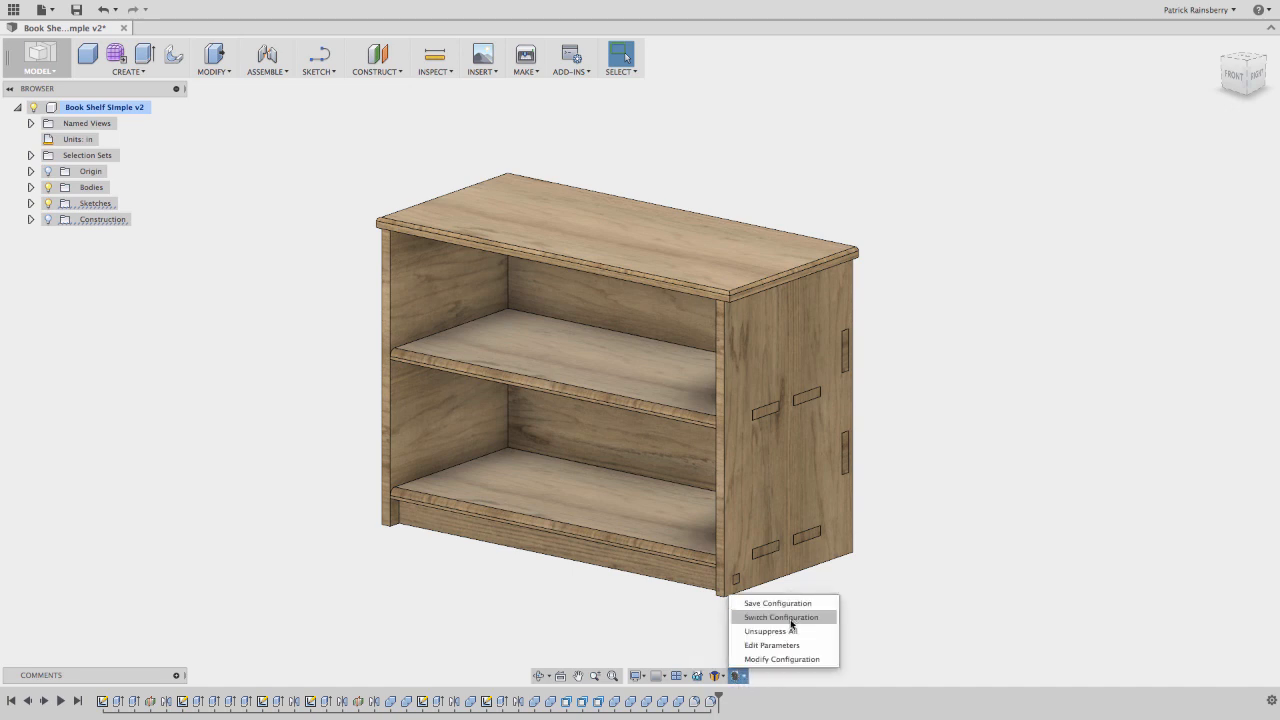
{"action": "left_click", "coordinate": [778, 602]}
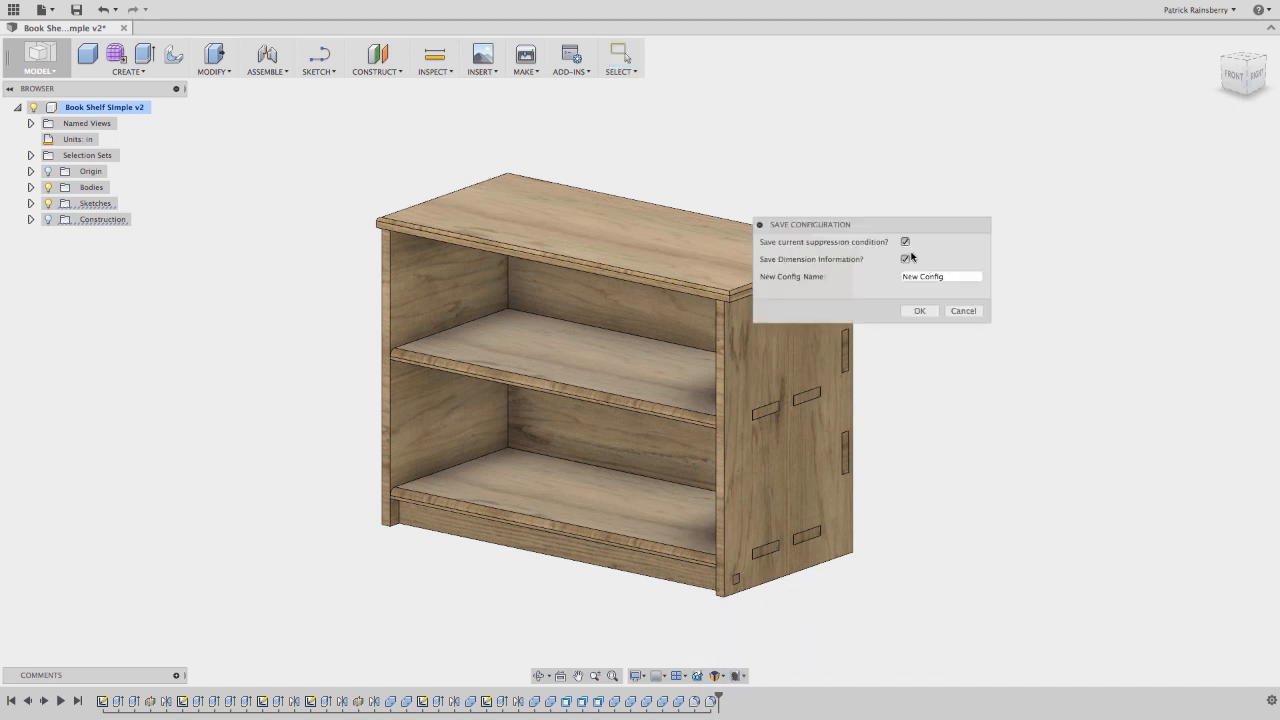
{"action": "left_click", "coordinate": [905, 259]}
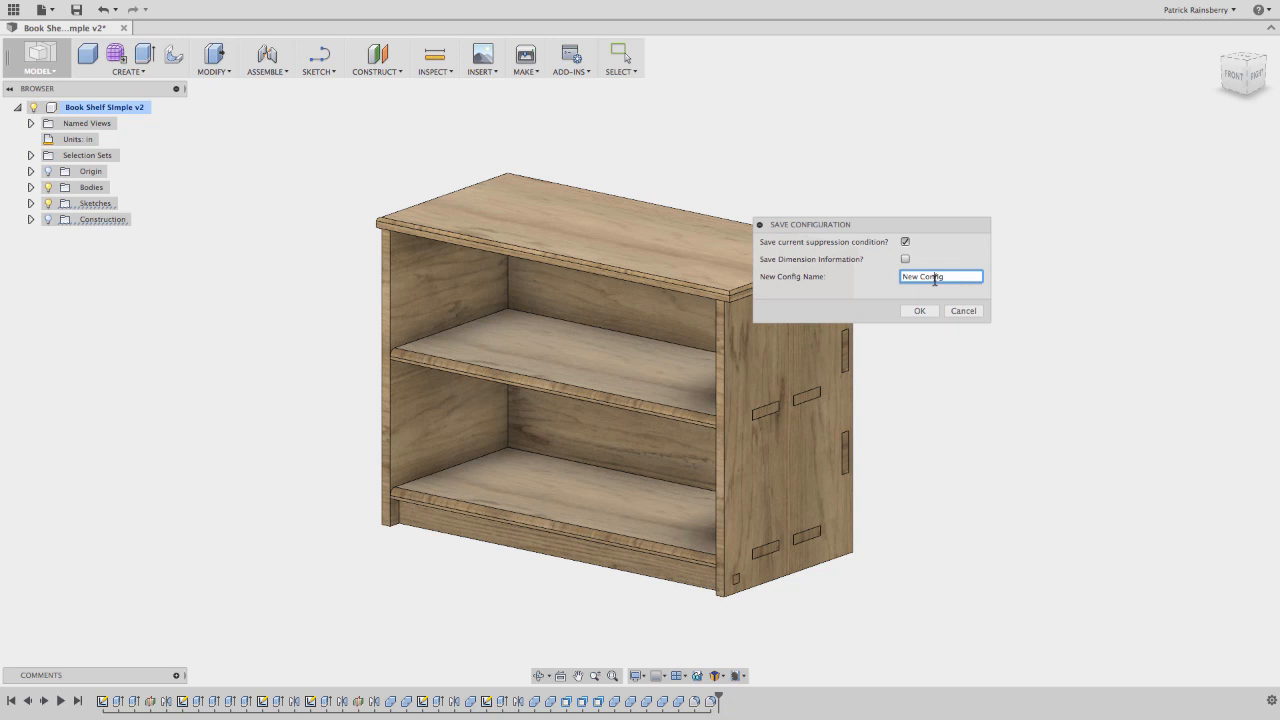
{"action": "type", "text": "S"}
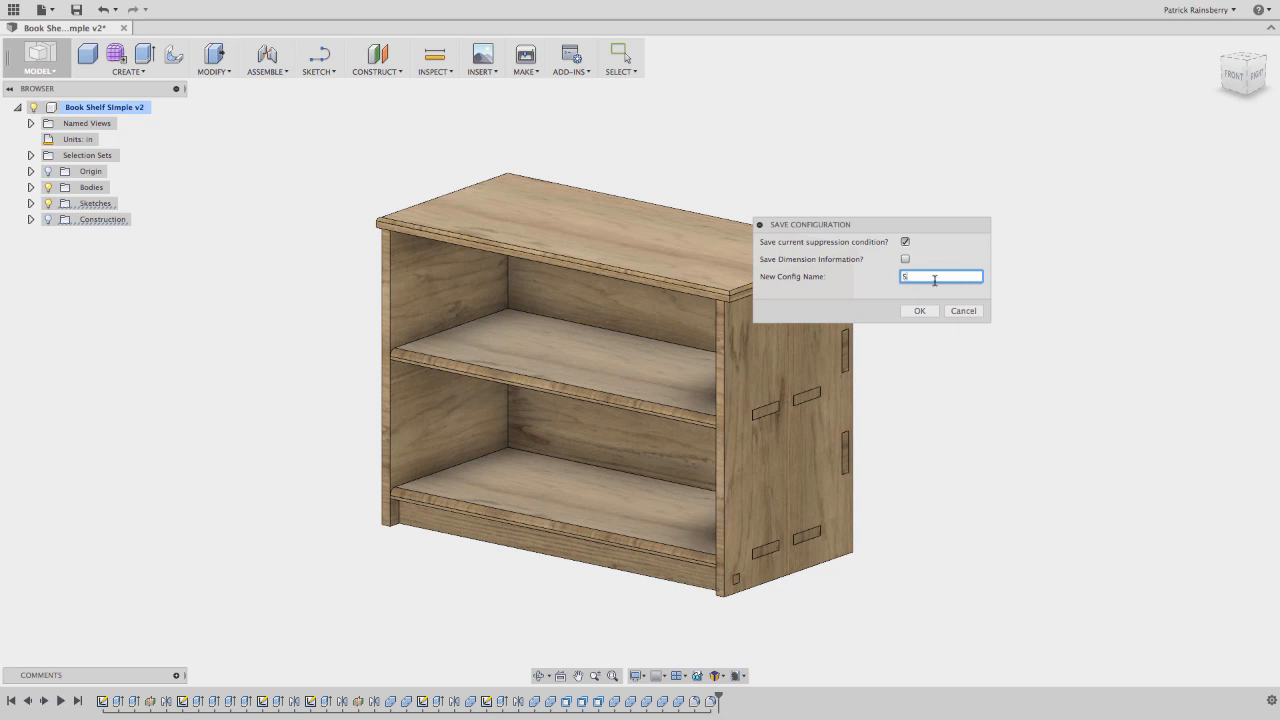
{"action": "type", "text": "SHELF FILLET"}
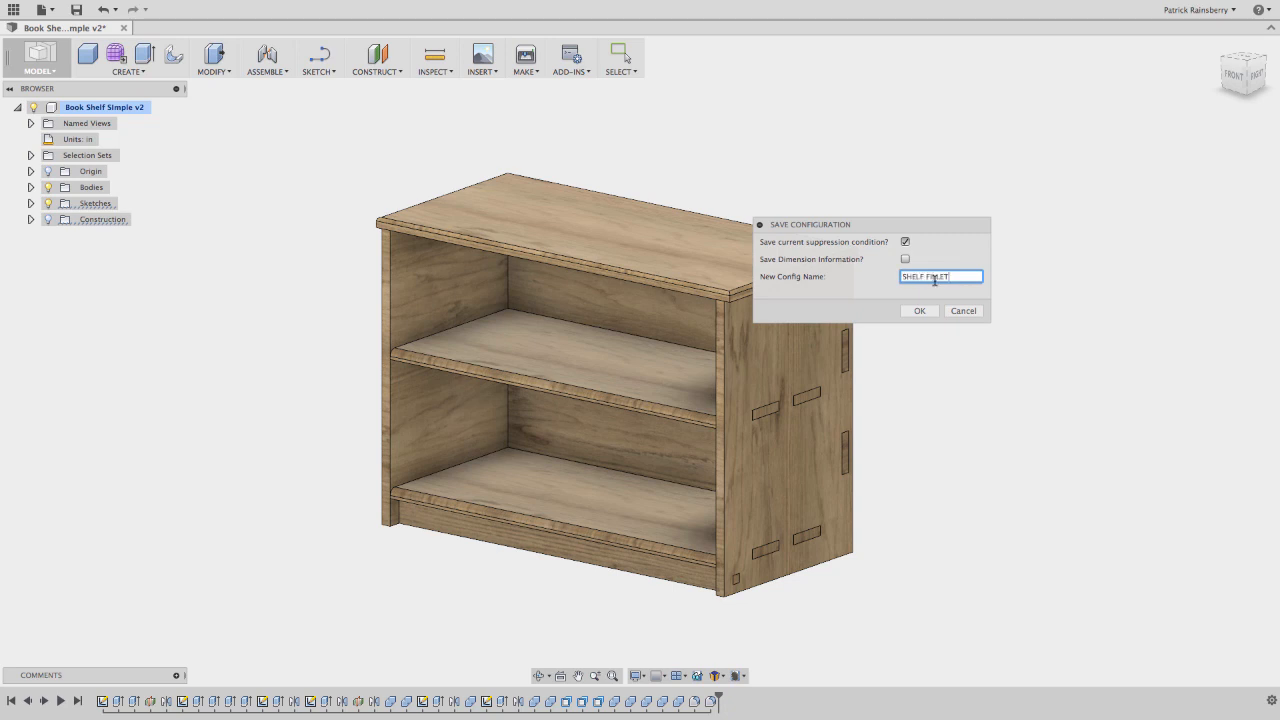
{"action": "left_click", "coordinate": [918, 310]}
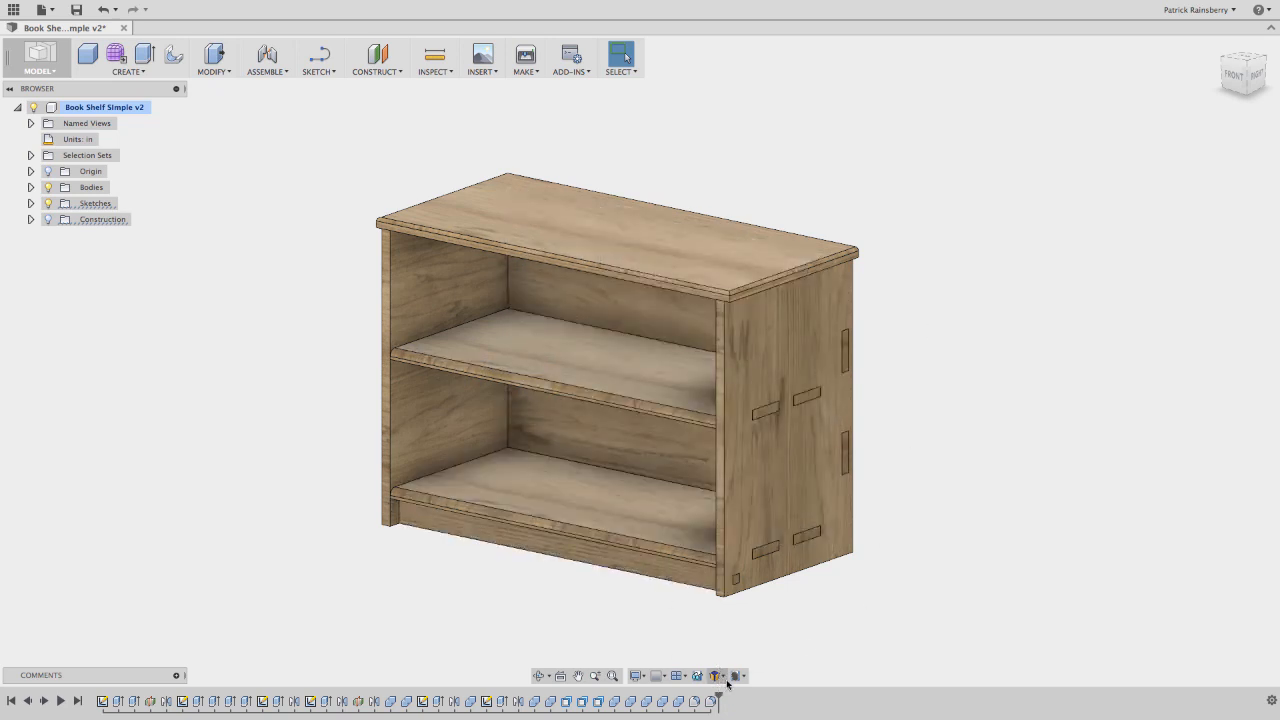
Step: Switch between SHELF FILLET and NO SHELF FILLET configurations, ending on NO SHELF FILLET
{"action": "left_click", "coordinate": [718, 675]}
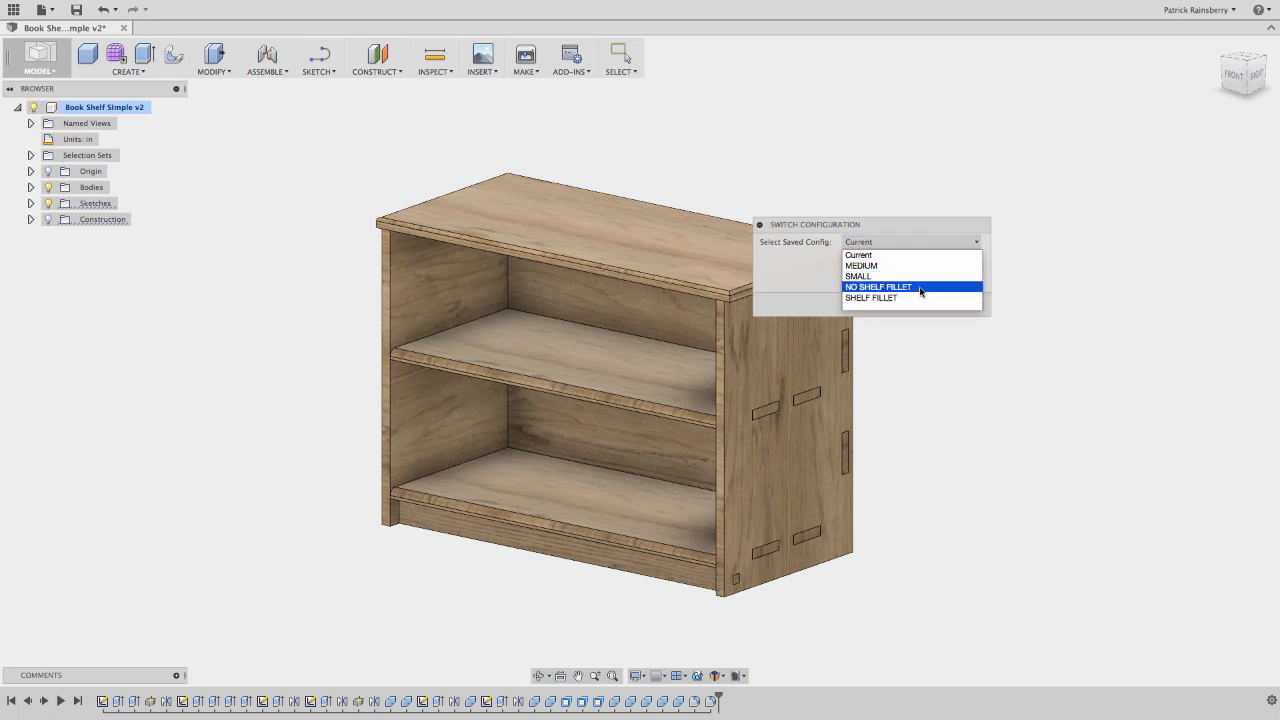
{"action": "left_click", "coordinate": [878, 287]}
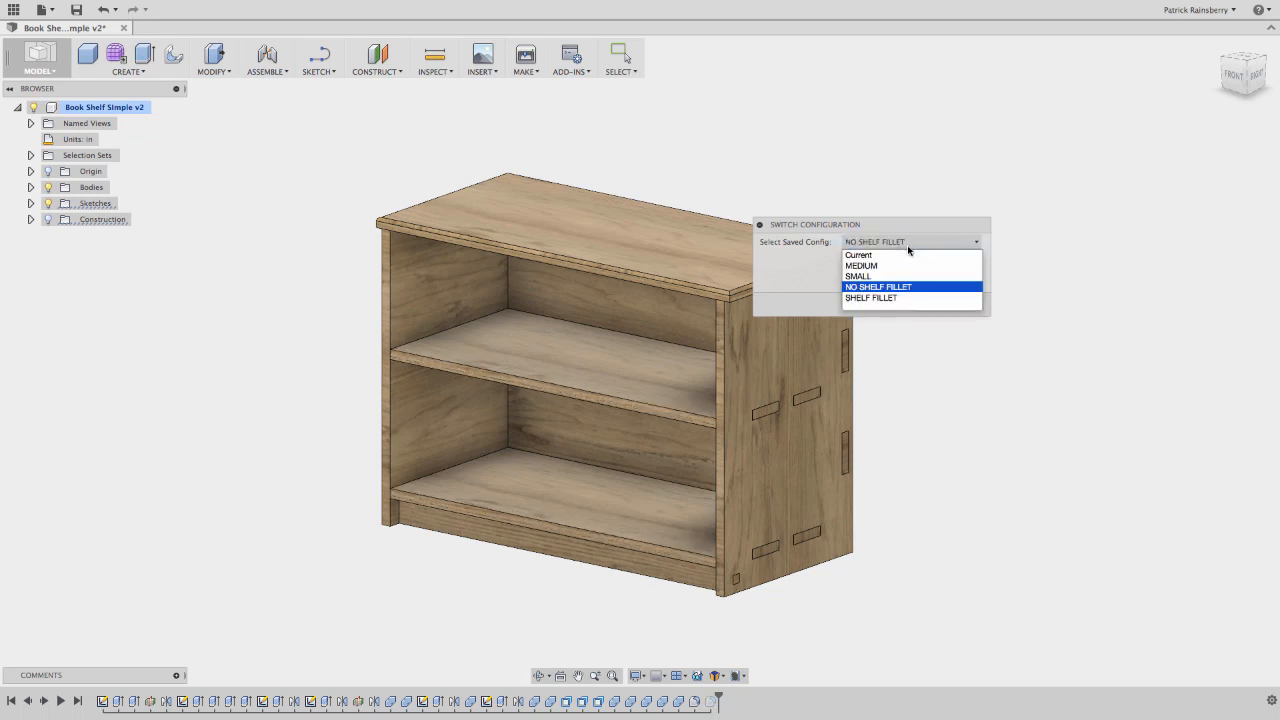
{"action": "mouse_move", "coordinate": [877, 298]}
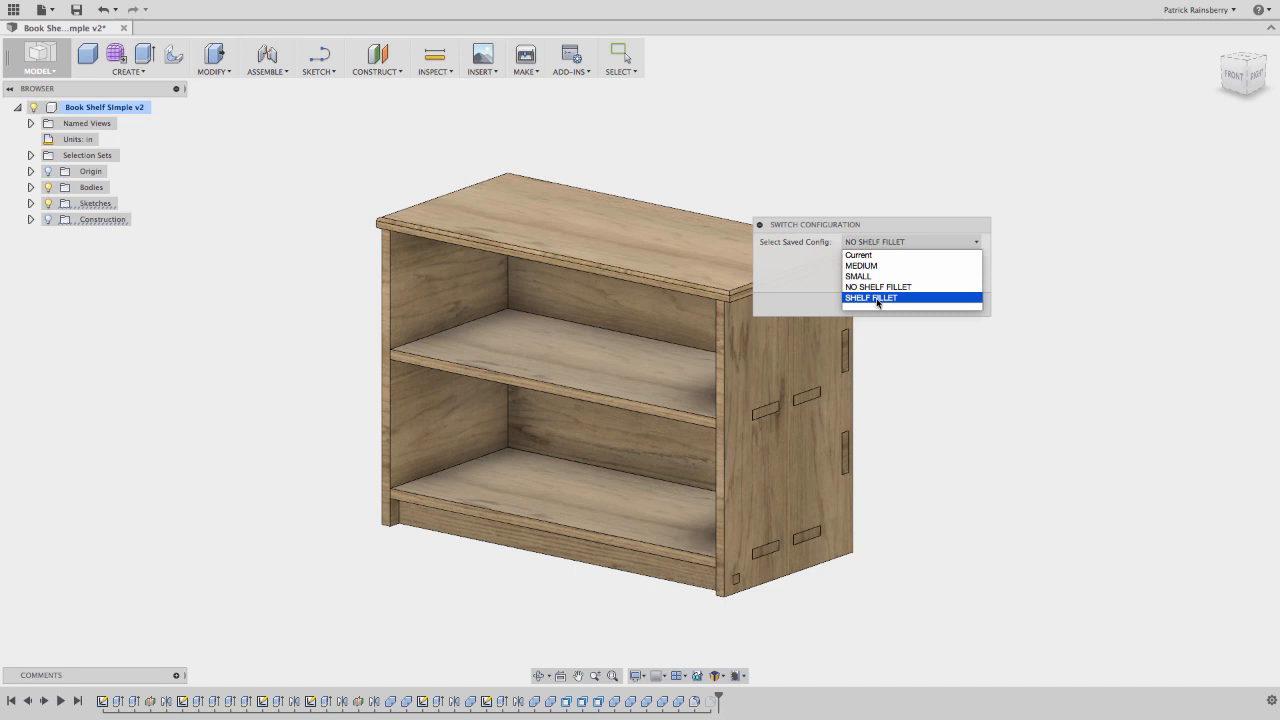
{"action": "left_click", "coordinate": [870, 297]}
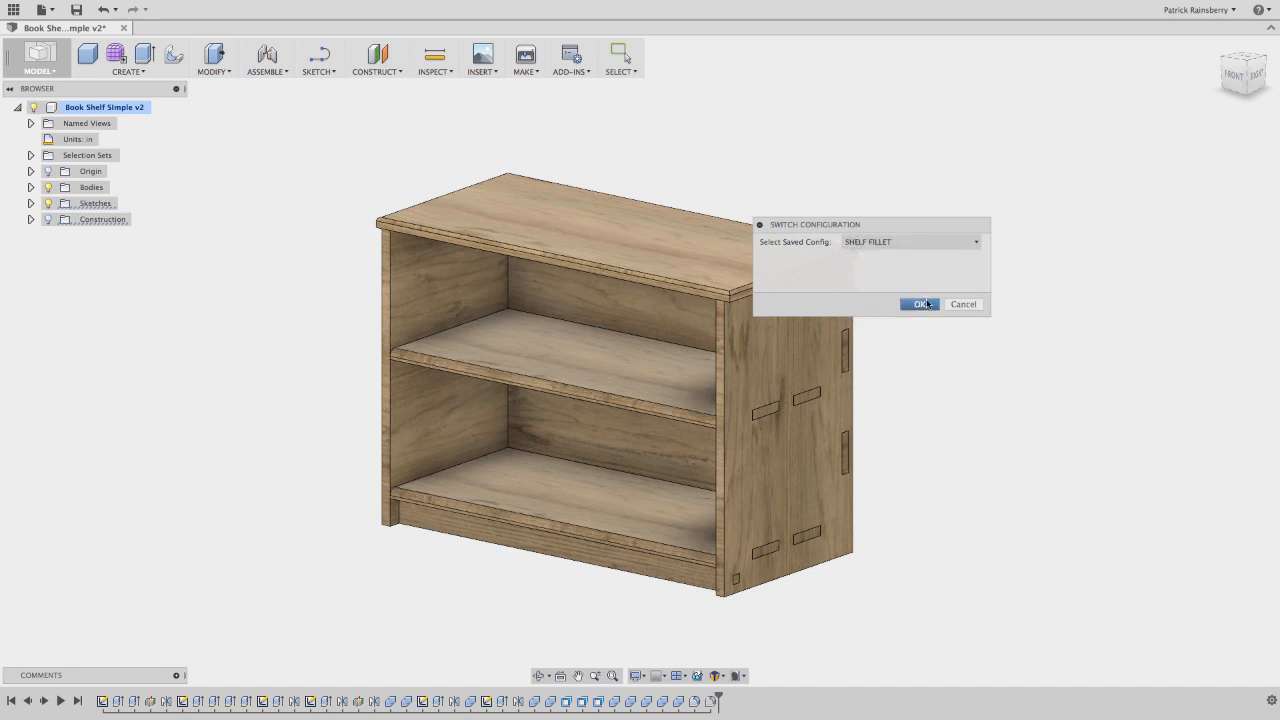
{"action": "mouse_move", "coordinate": [663, 121]}
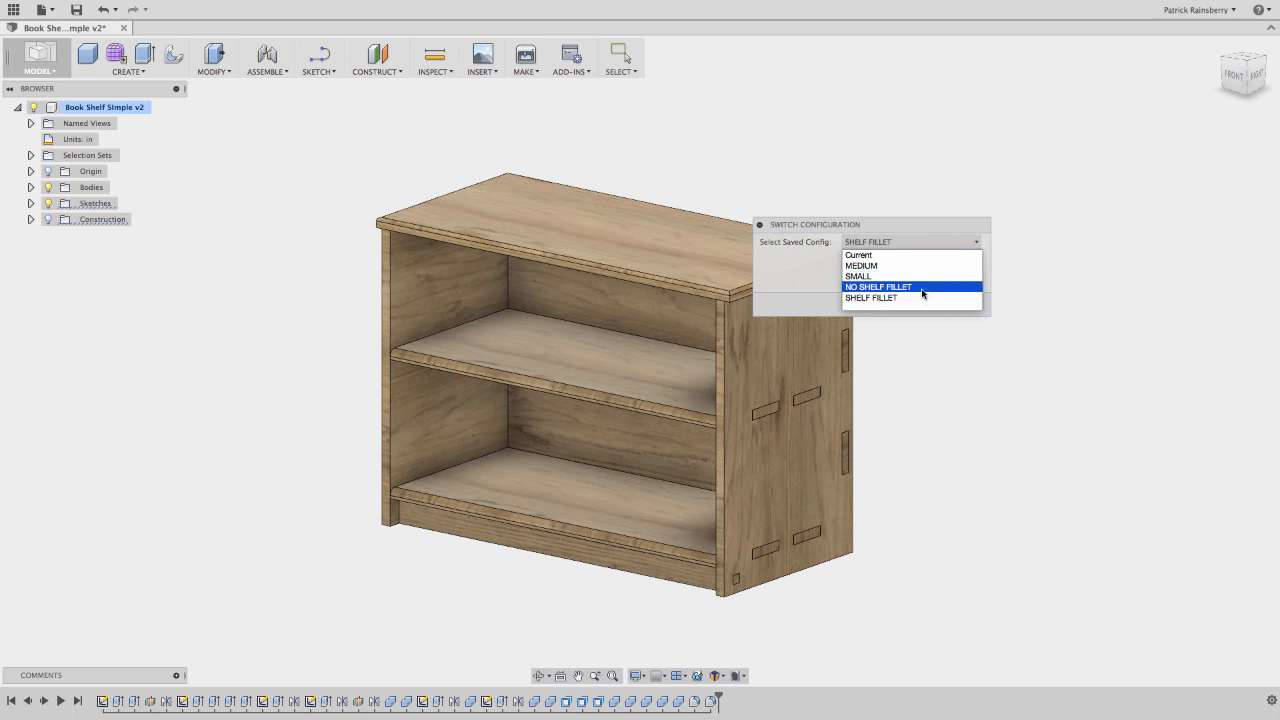
{"action": "left_click", "coordinate": [878, 287]}
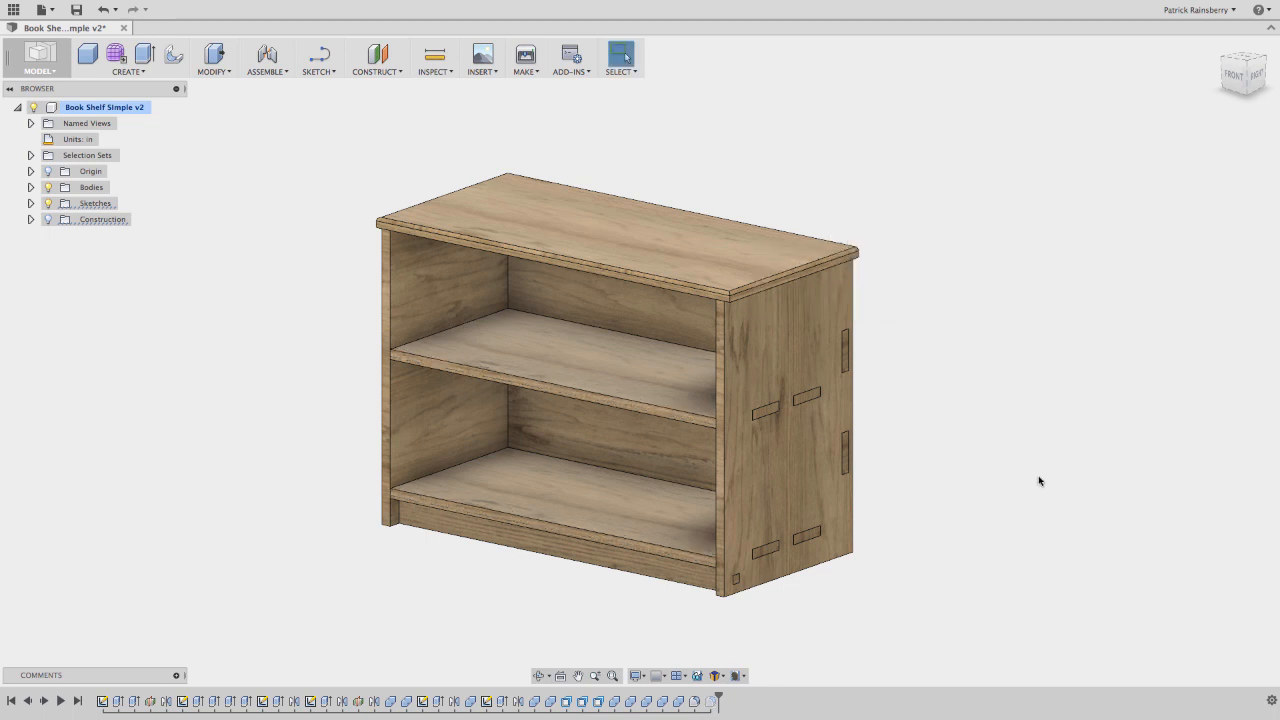
{"action": "mouse_move", "coordinate": [735, 676]}
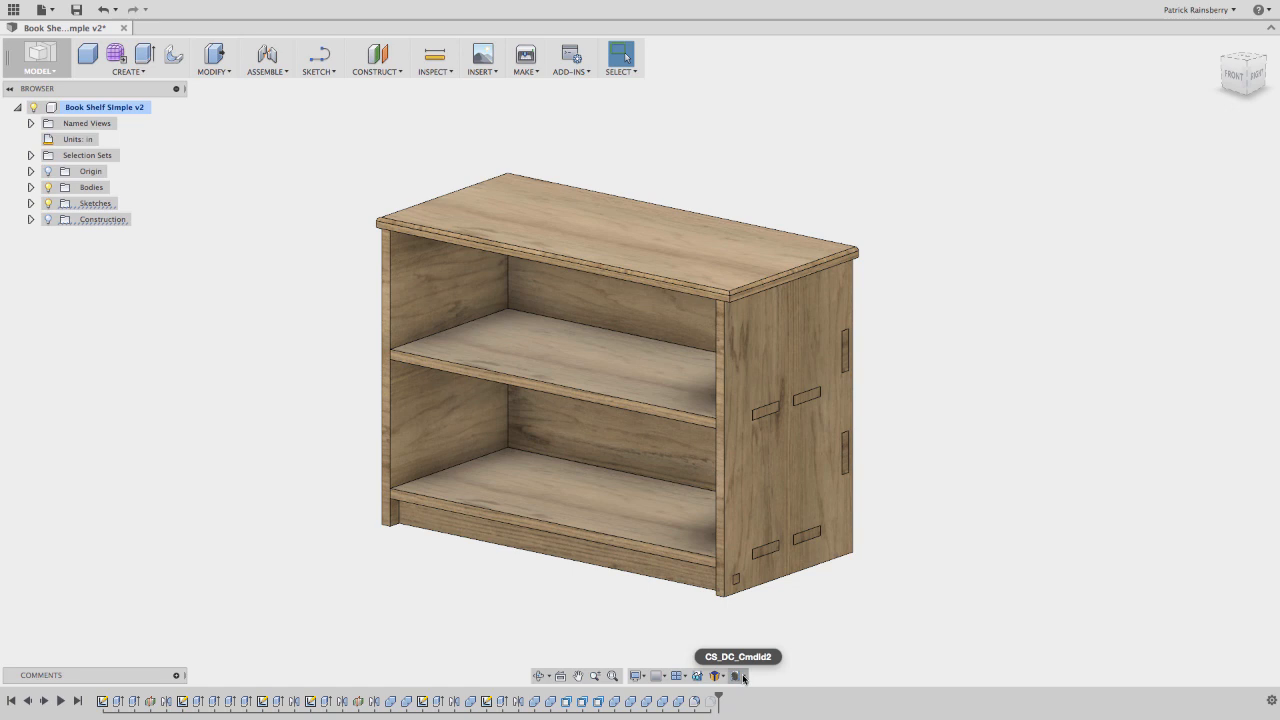
{"action": "mouse_move", "coordinate": [855, 620]}
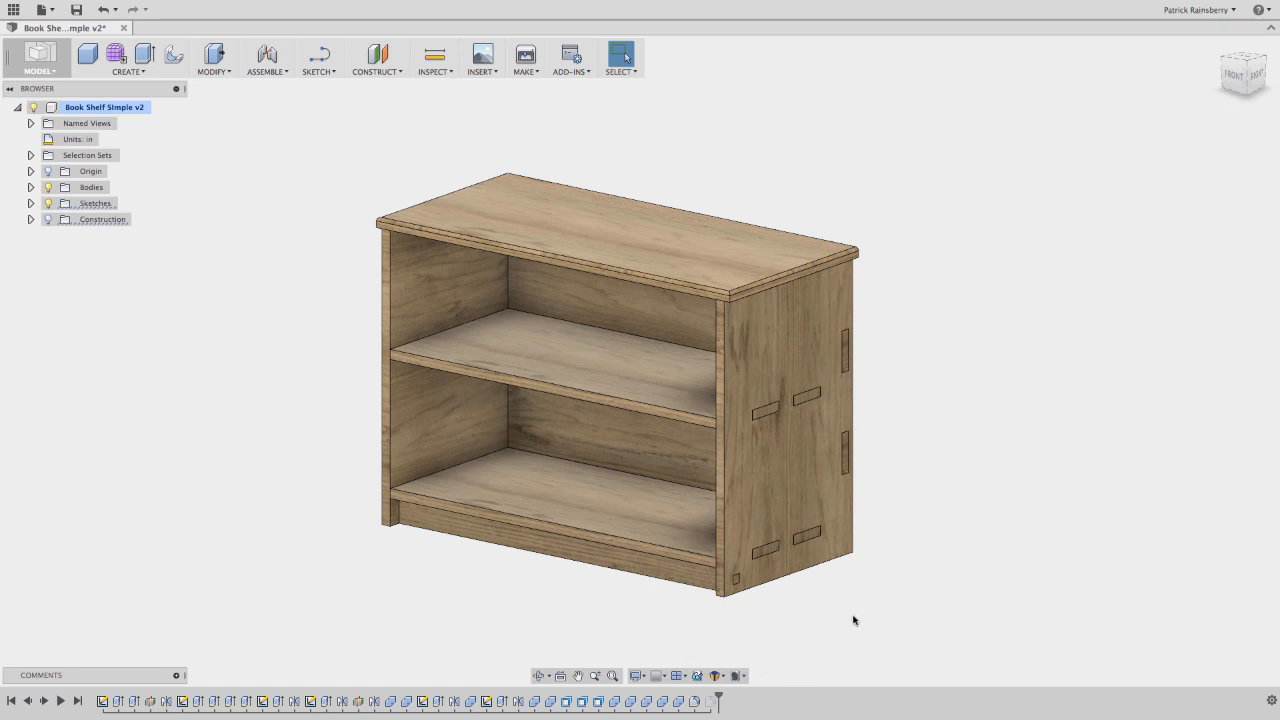